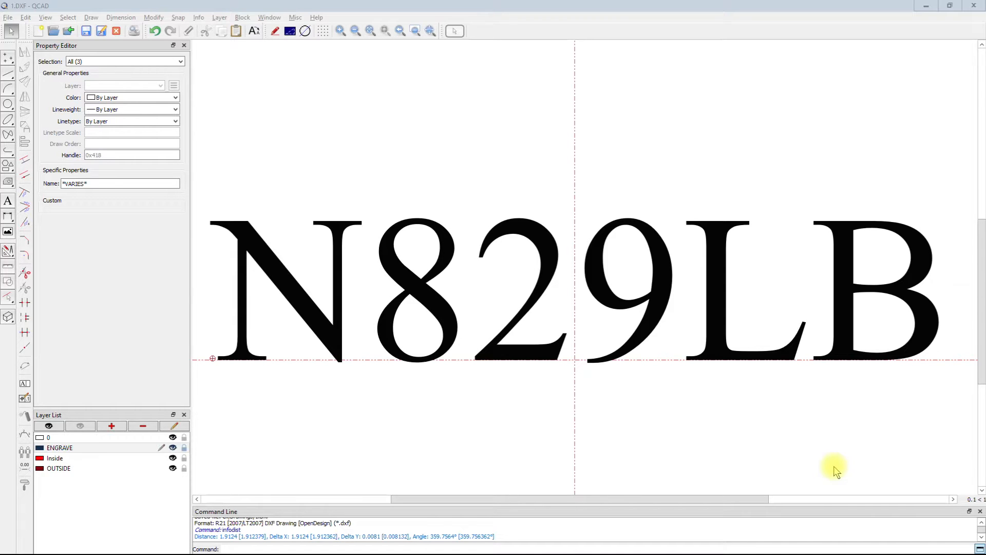
{"action": "mouse_move", "coordinate": [530, 399]}
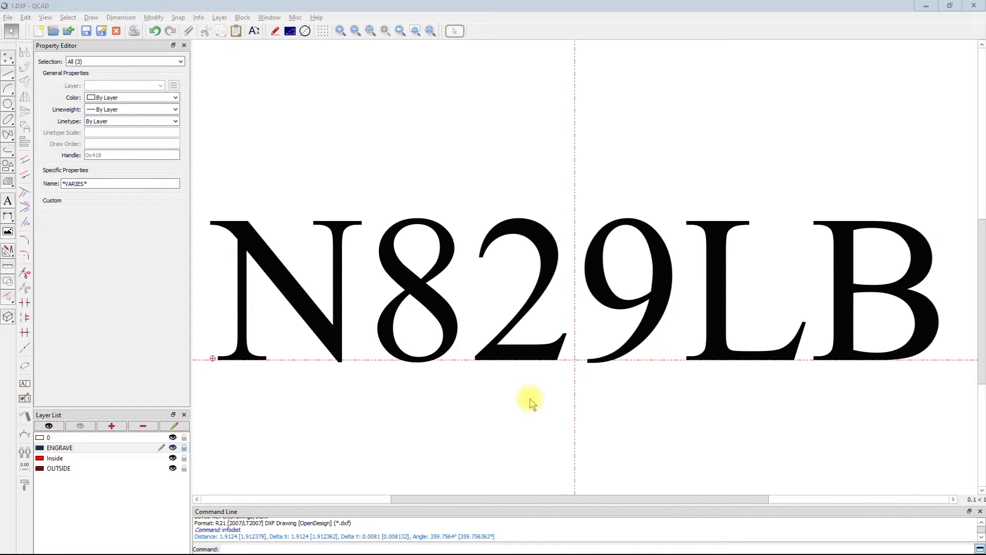
{"action": "mouse_move", "coordinate": [349, 438]}
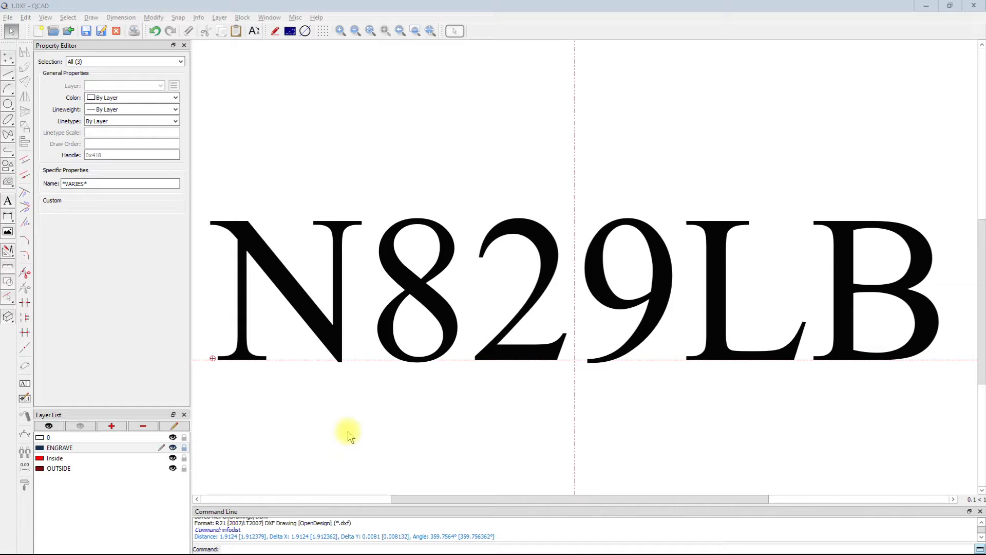
- Select the whole N829LB lettering so it highlights grey
{"action": "left_click", "coordinate": [382, 355]}
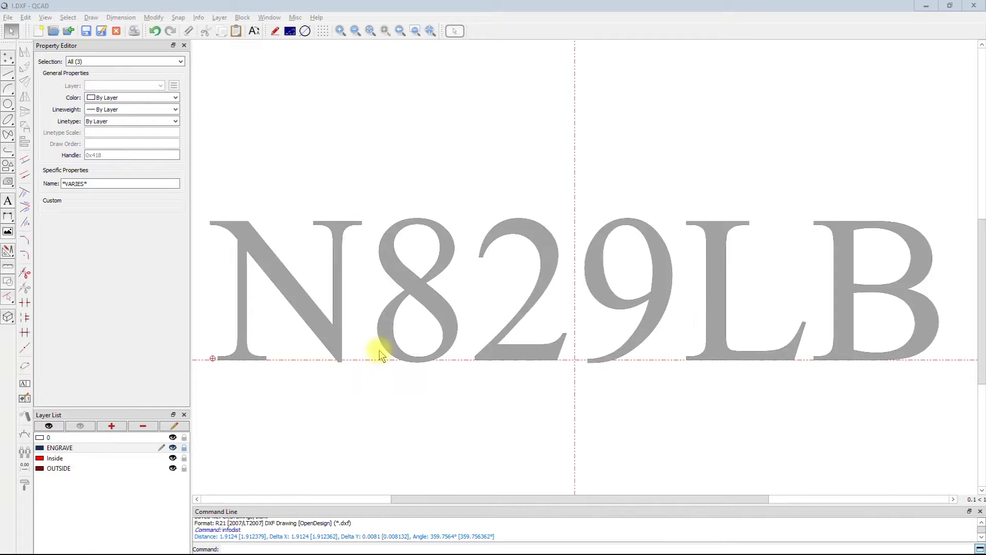
{"action": "mouse_move", "coordinate": [548, 415]}
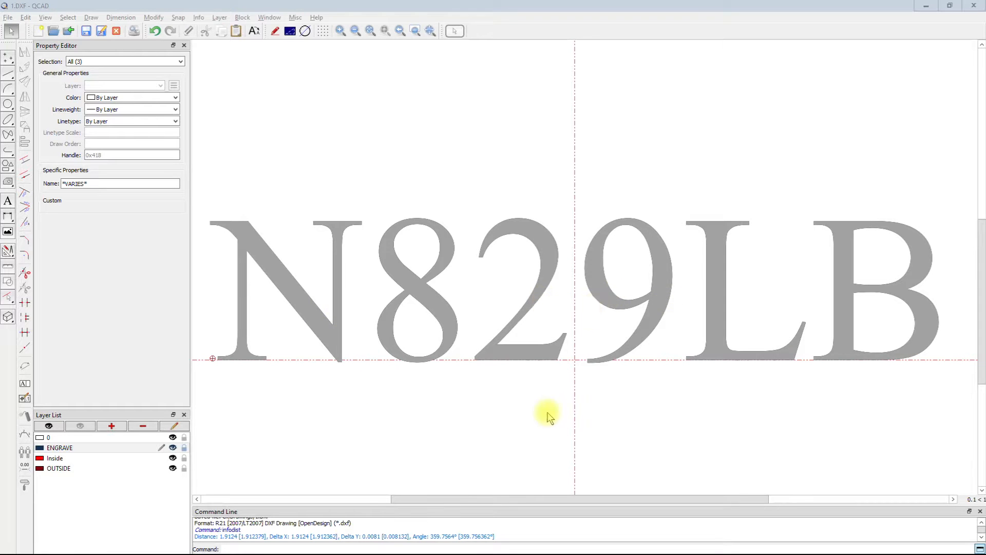
{"action": "left_click", "coordinate": [308, 368]}
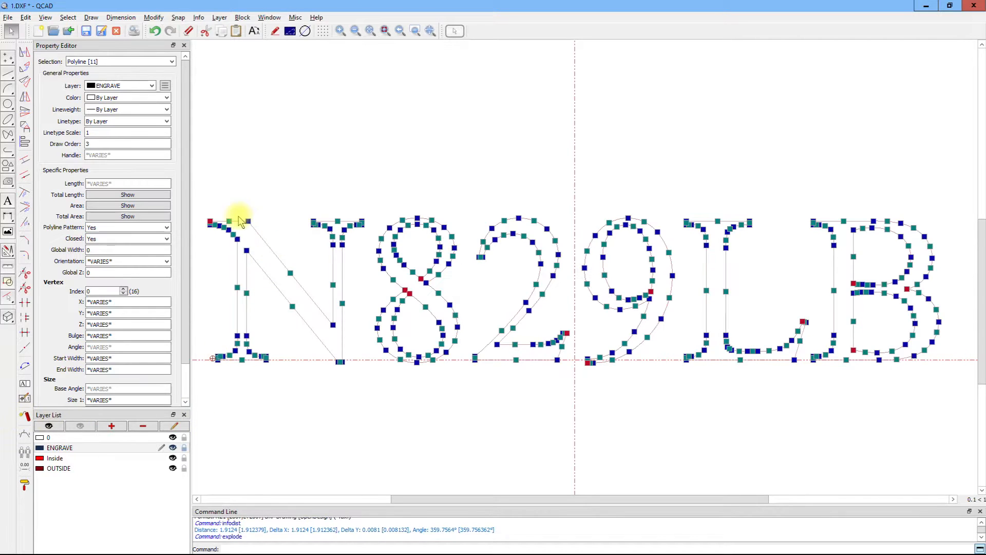
{"action": "mouse_move", "coordinate": [323, 332]}
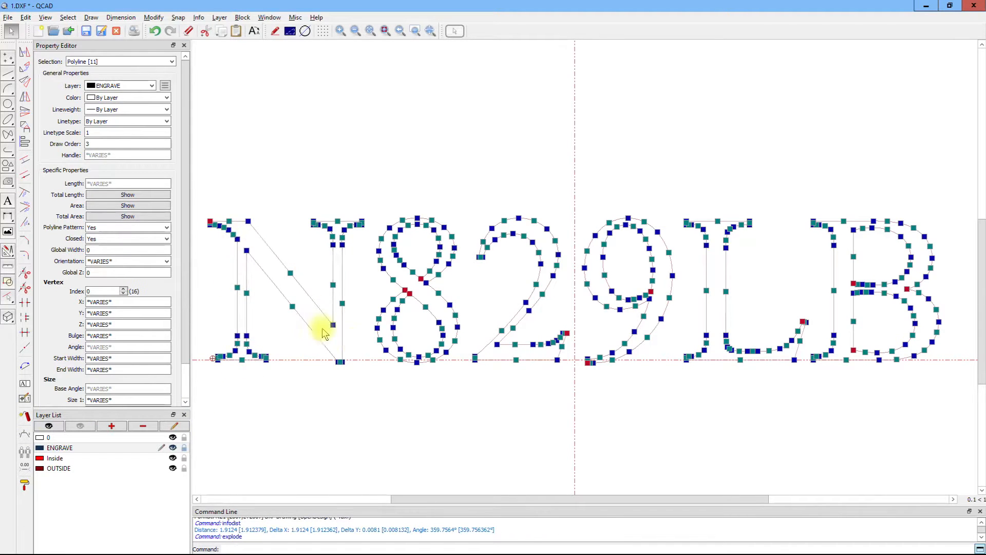
{"action": "mouse_move", "coordinate": [349, 352]}
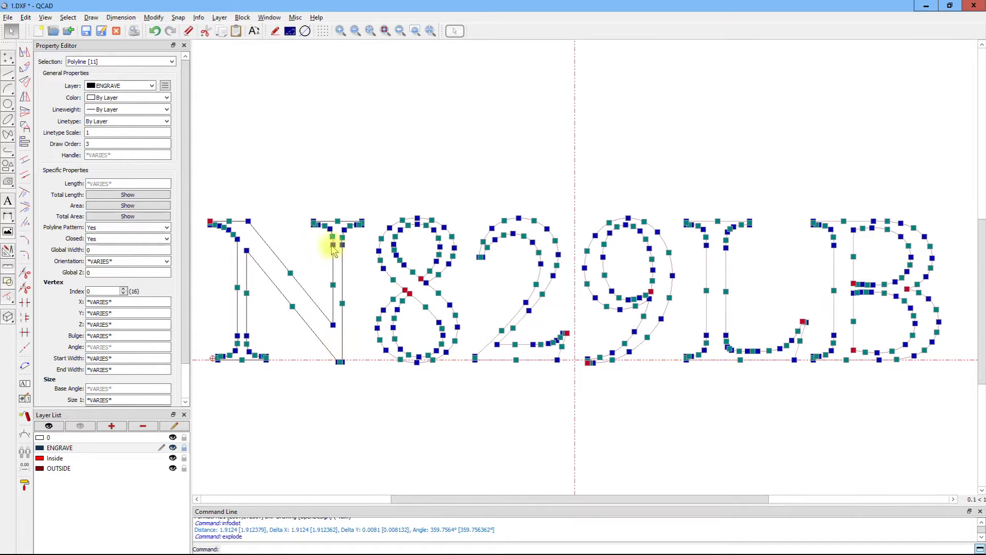
{"action": "mouse_move", "coordinate": [368, 409]}
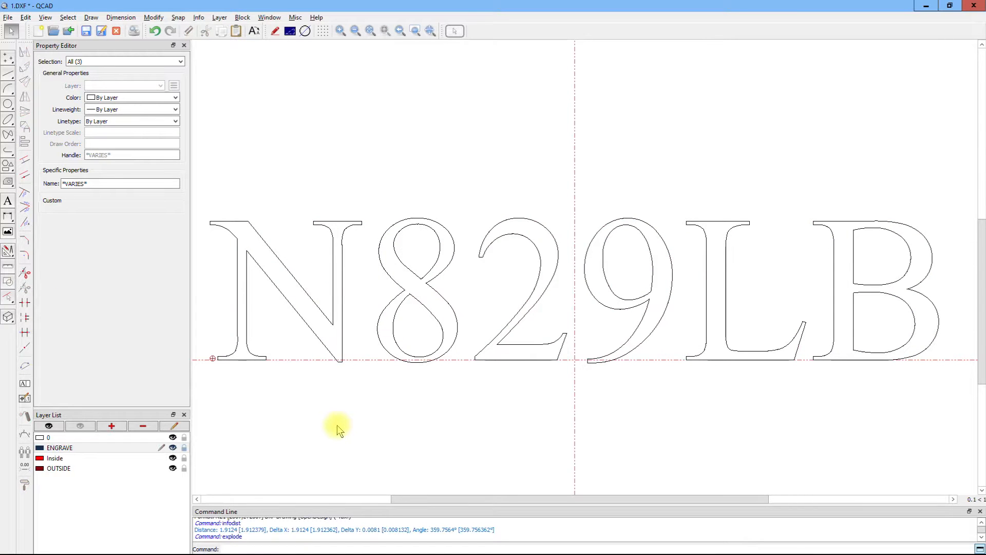
{"action": "mouse_move", "coordinate": [333, 403]}
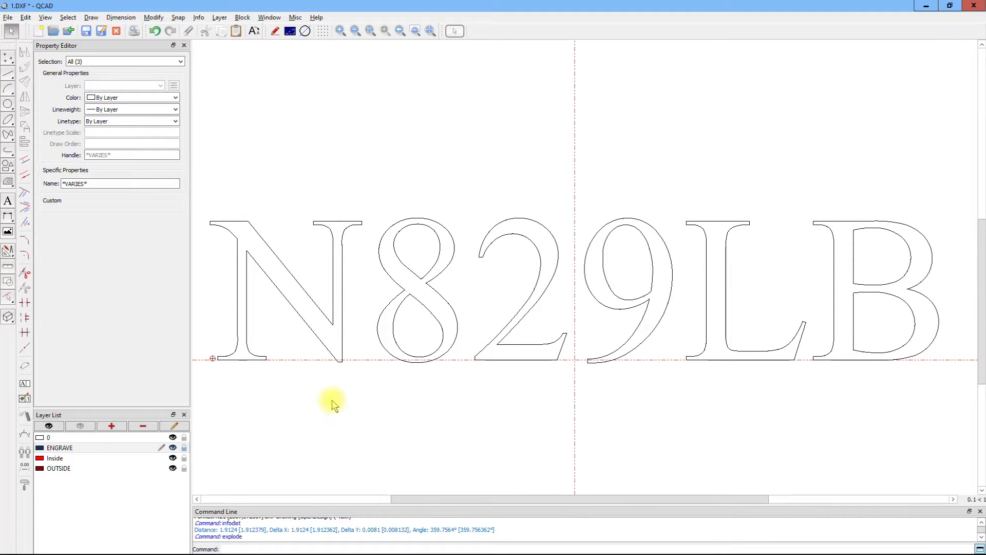
{"action": "mouse_move", "coordinate": [348, 231]}
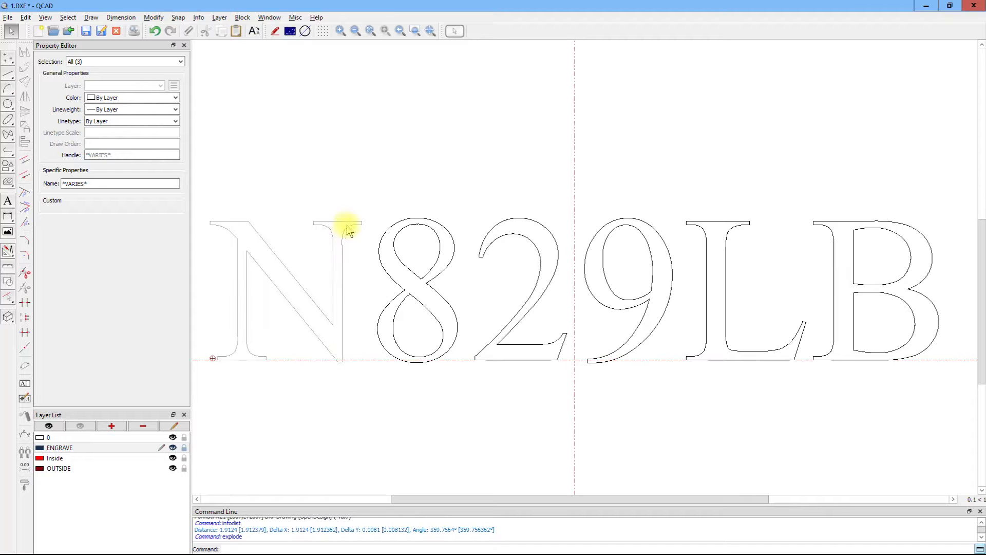
{"action": "mouse_move", "coordinate": [308, 245]}
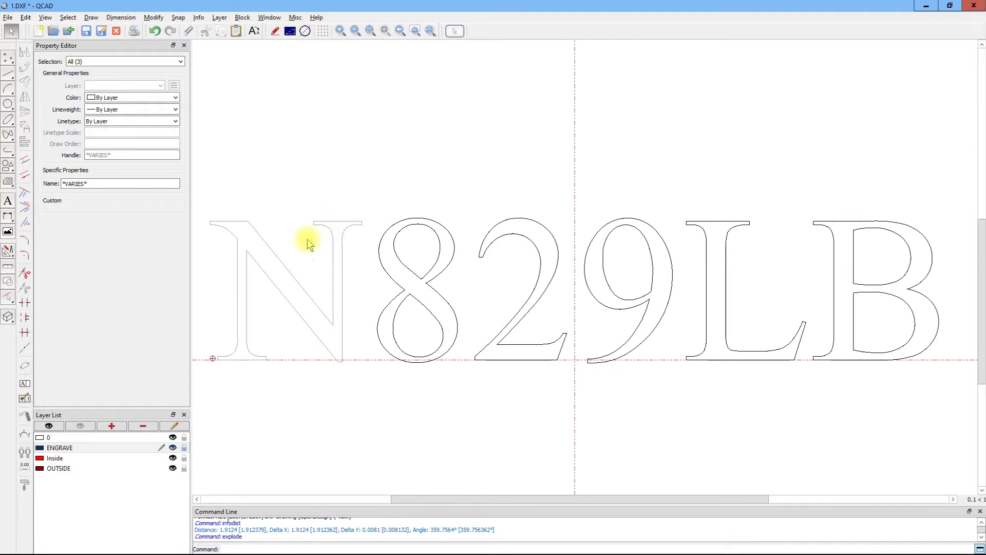
{"action": "mouse_move", "coordinate": [349, 420]}
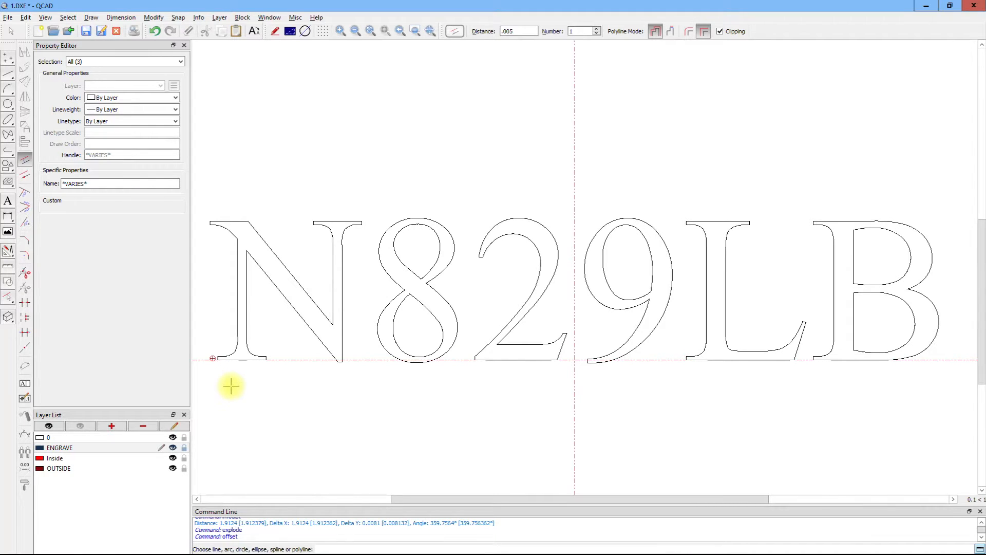
- Offset the N outline inward, accepting the 'No offsets possible' and 'Result loop not closed' warnings
{"action": "left_click", "coordinate": [333, 329]}
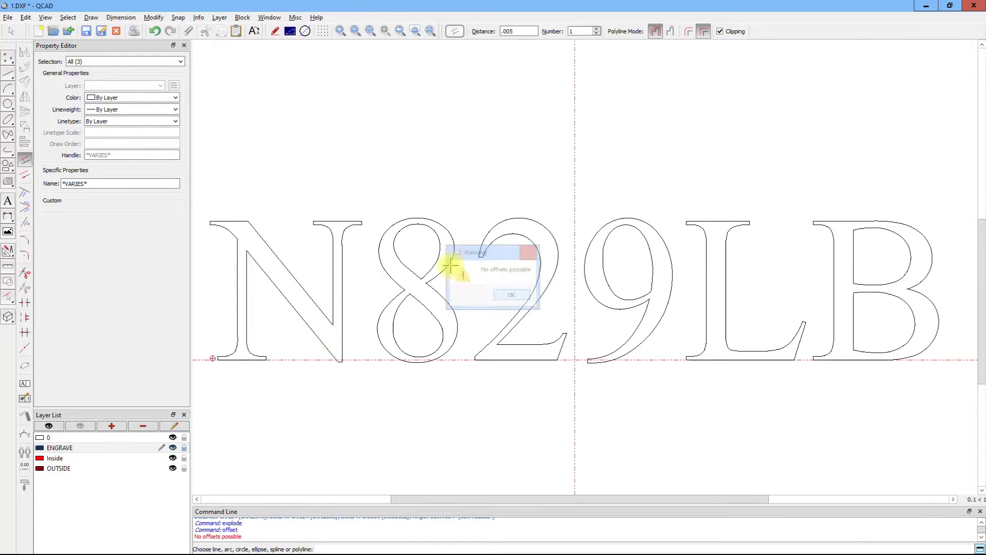
{"action": "left_click", "coordinate": [510, 295]}
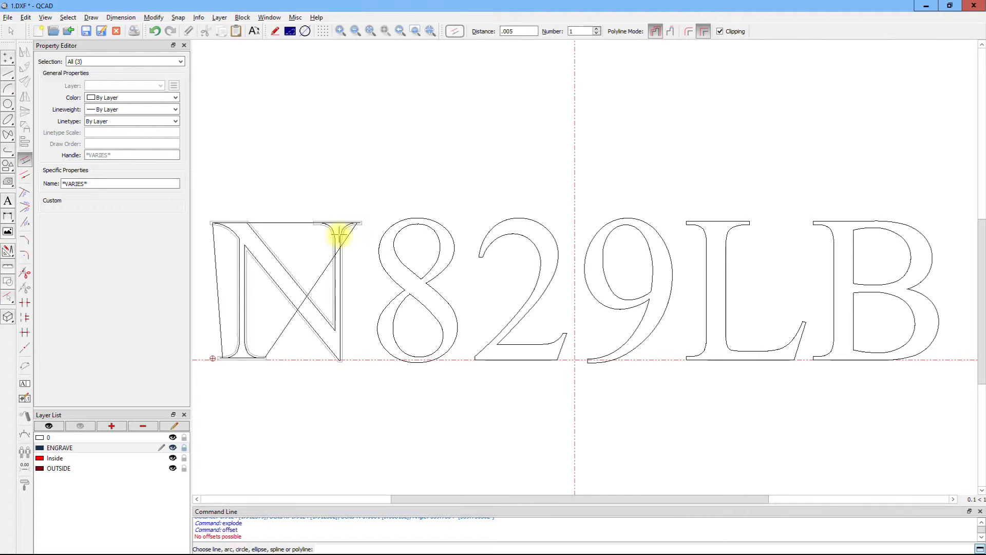
{"action": "left_click", "coordinate": [340, 236]}
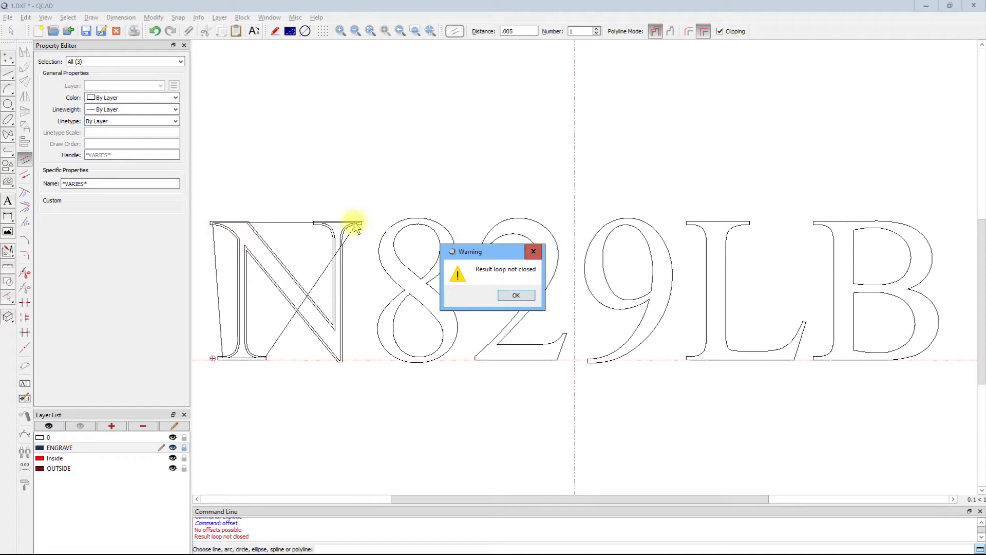
{"action": "mouse_move", "coordinate": [214, 352]}
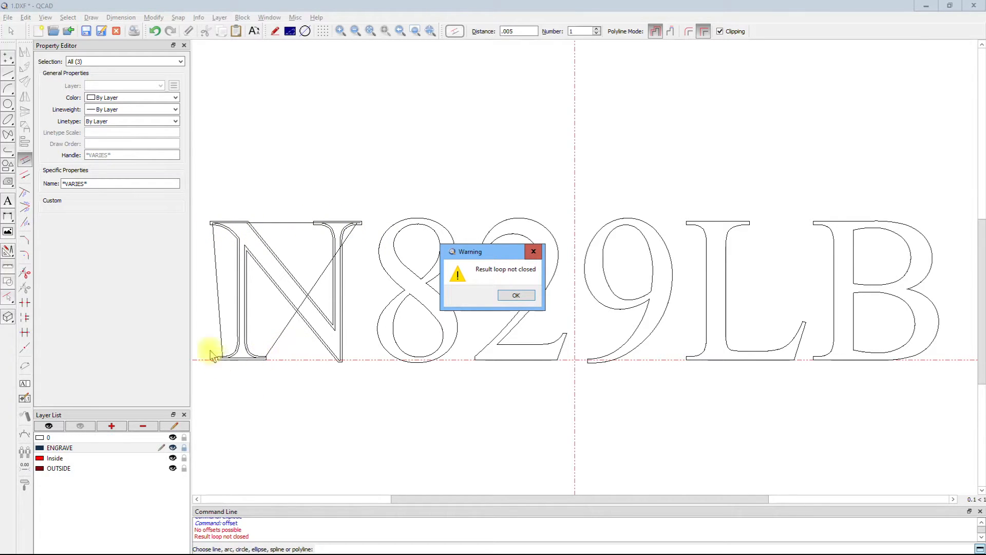
{"action": "left_click", "coordinate": [515, 295]}
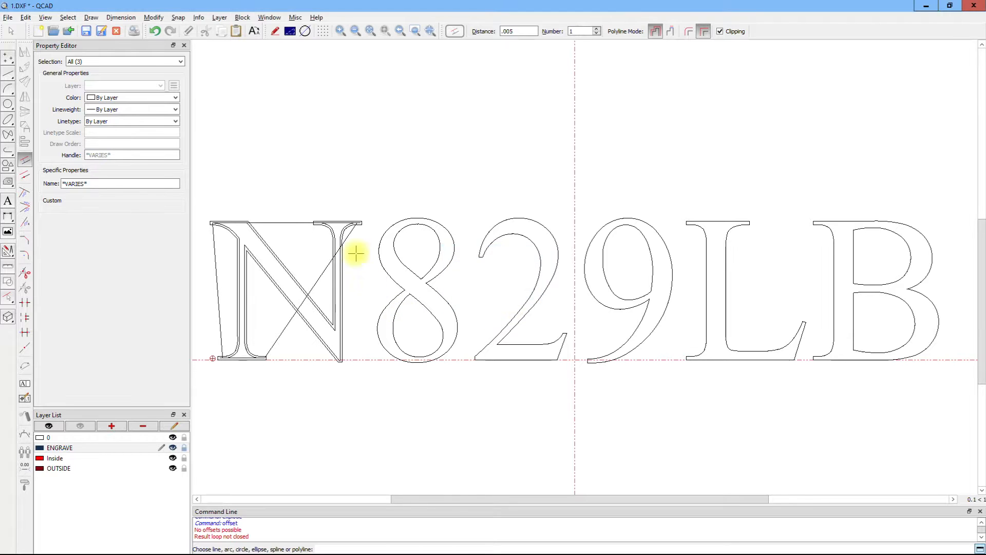
{"action": "mouse_move", "coordinate": [357, 231]}
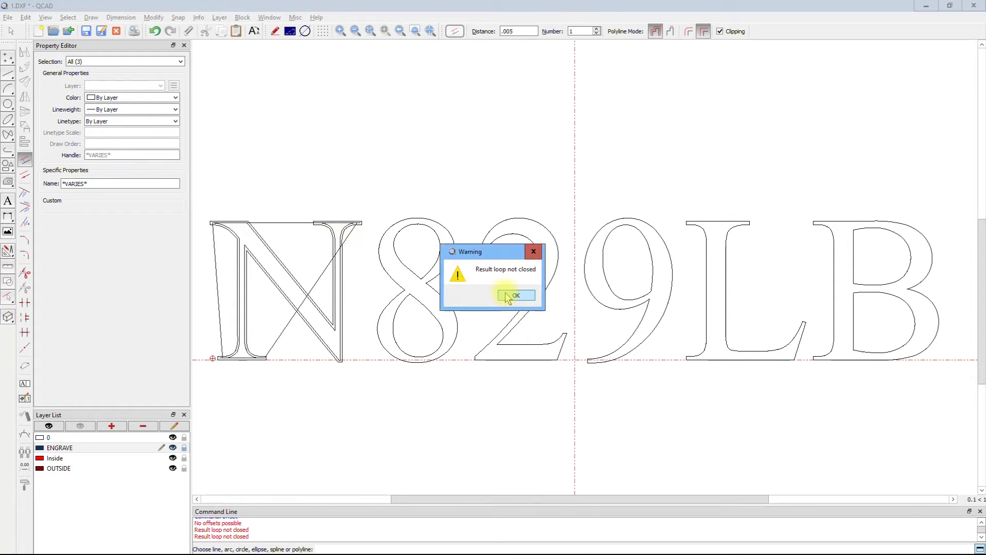
{"action": "left_click", "coordinate": [516, 296]}
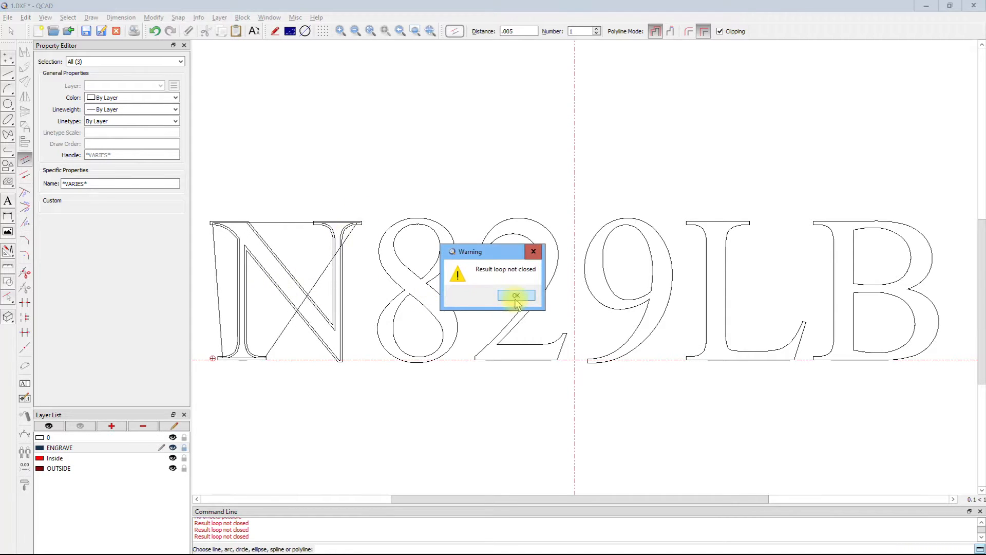
{"action": "left_click", "coordinate": [515, 296]}
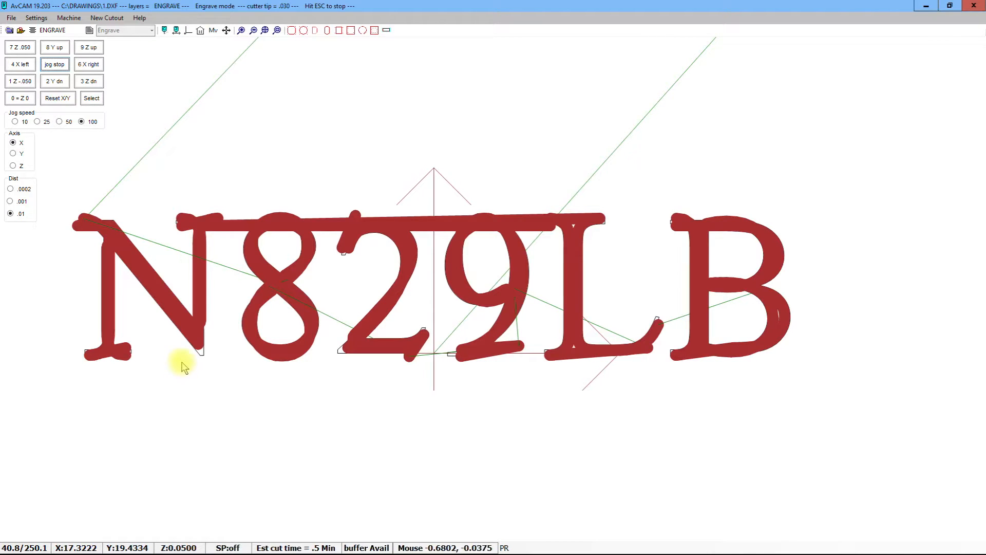
{"action": "mouse_move", "coordinate": [279, 121]}
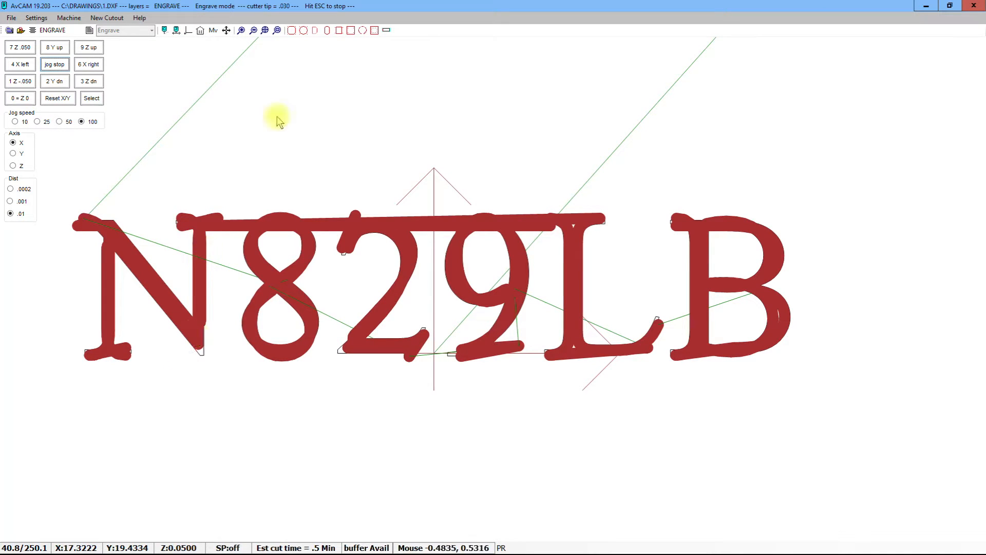
{"action": "mouse_move", "coordinate": [252, 151]}
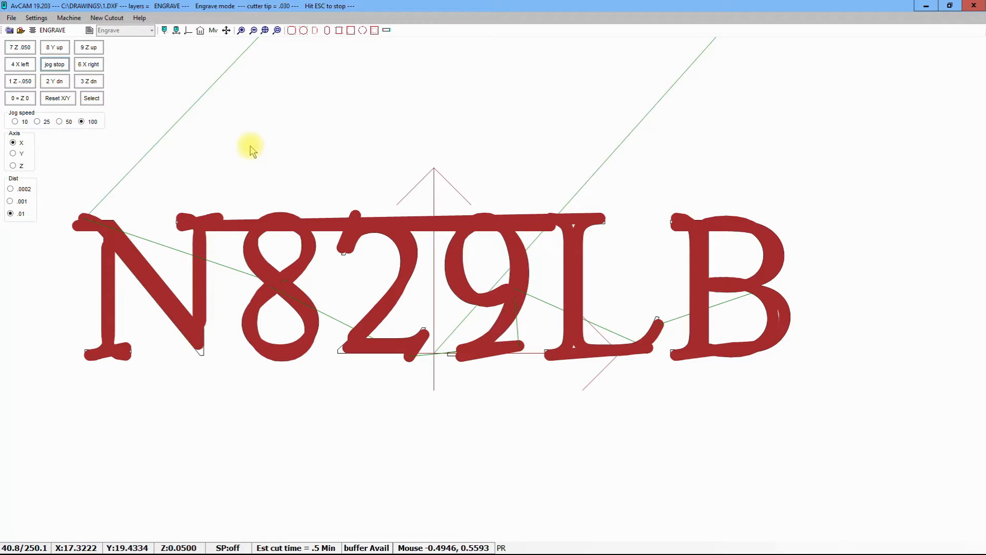
{"action": "mouse_move", "coordinate": [316, 196]}
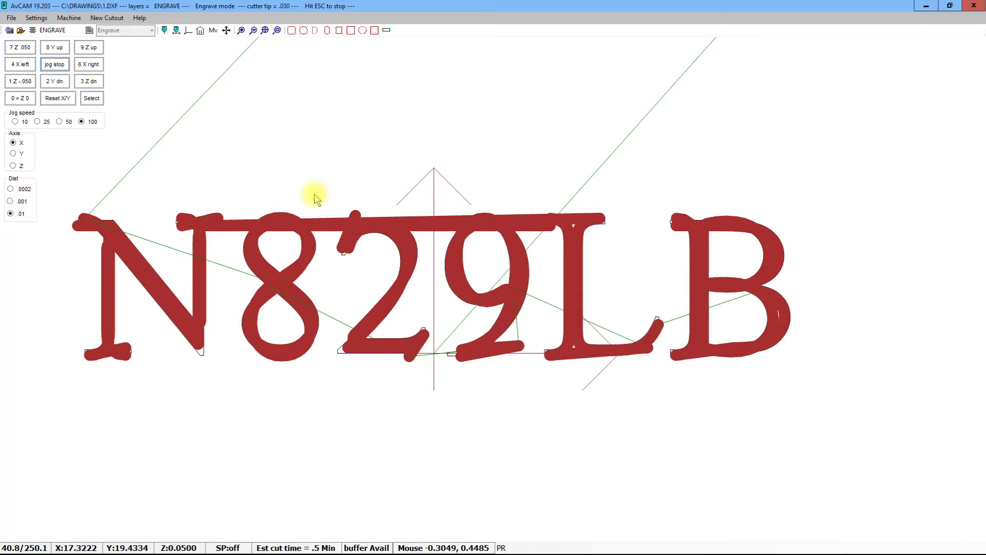
{"action": "mouse_move", "coordinate": [518, 352]}
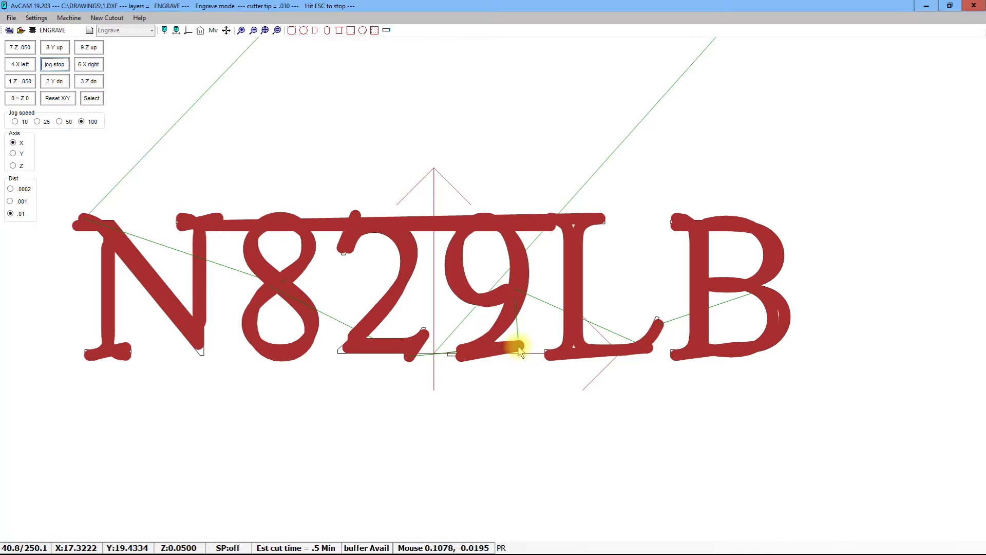
{"action": "mouse_move", "coordinate": [321, 264]}
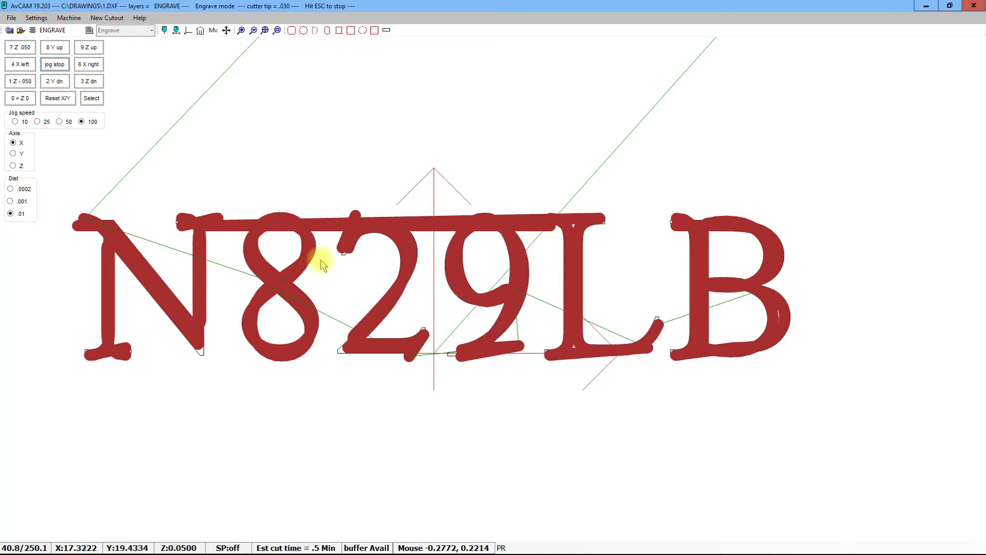
{"action": "mouse_move", "coordinate": [284, 12]}
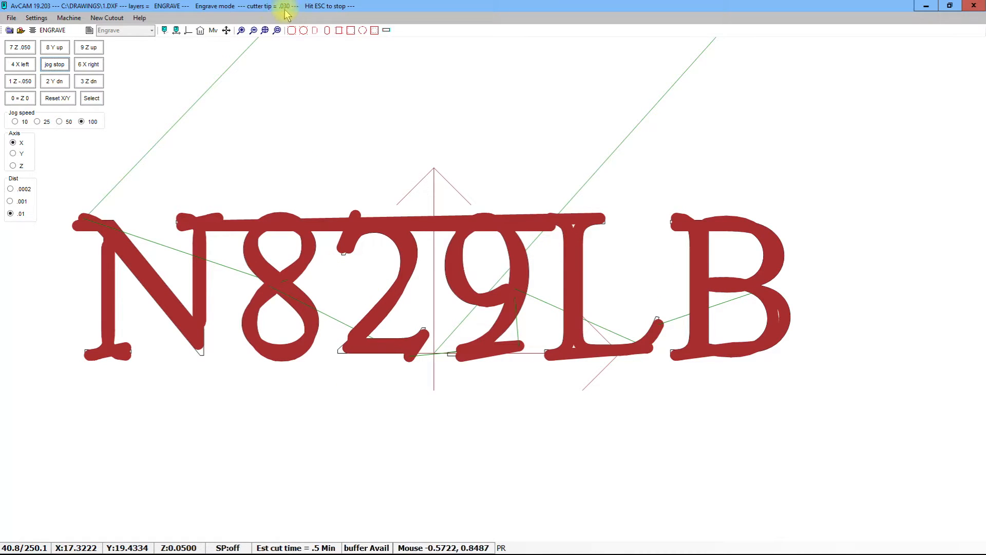
{"action": "mouse_move", "coordinate": [249, 79]}
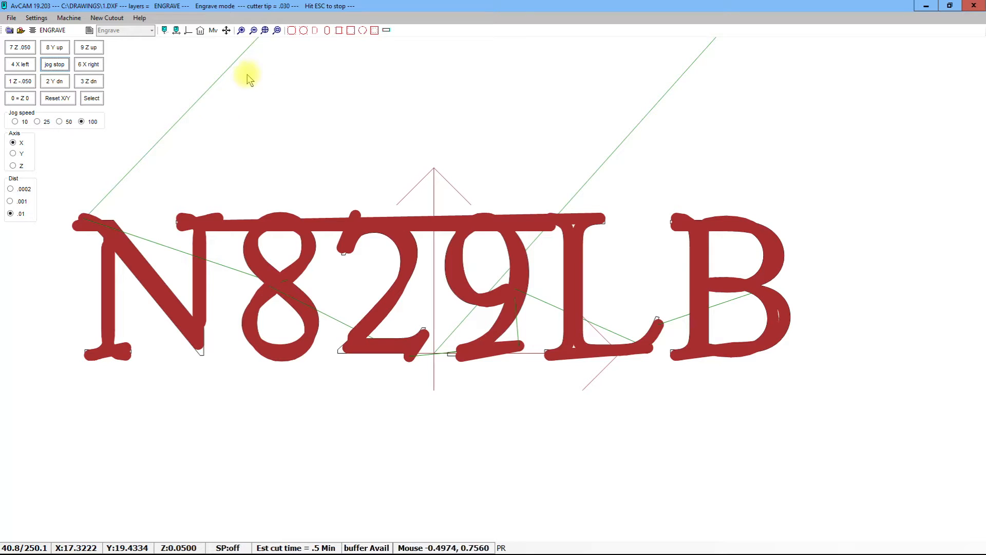
{"action": "mouse_move", "coordinate": [201, 211]}
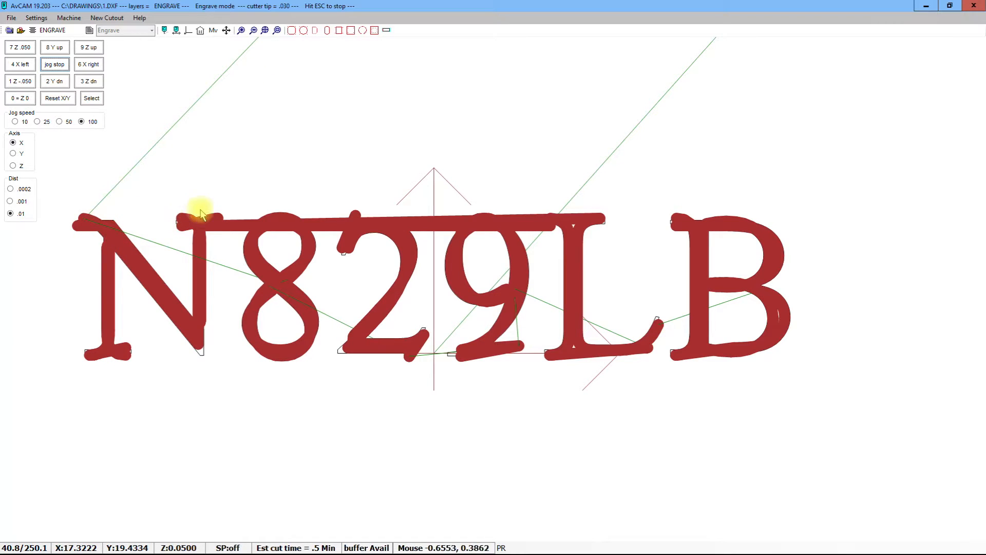
{"action": "mouse_move", "coordinate": [122, 366]}
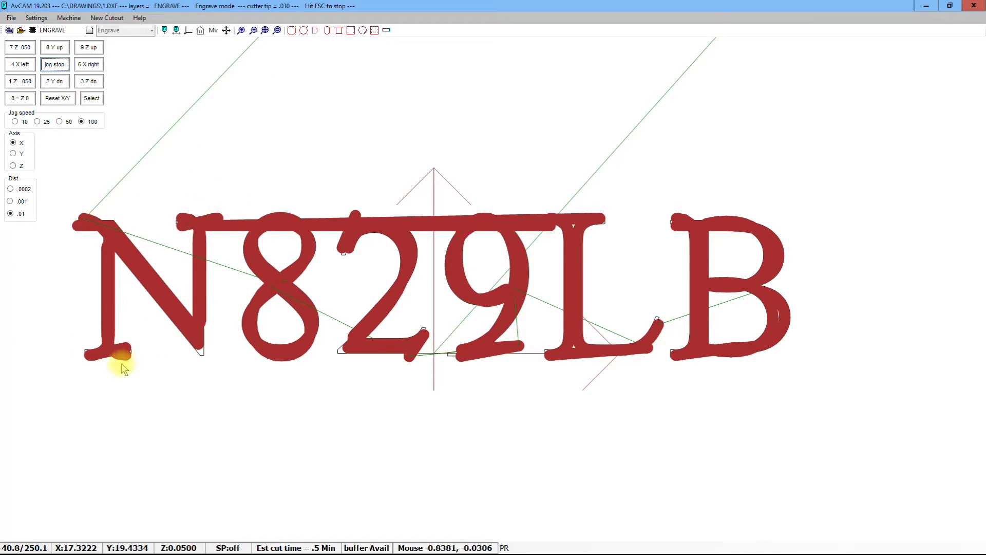
{"action": "mouse_move", "coordinate": [198, 228]}
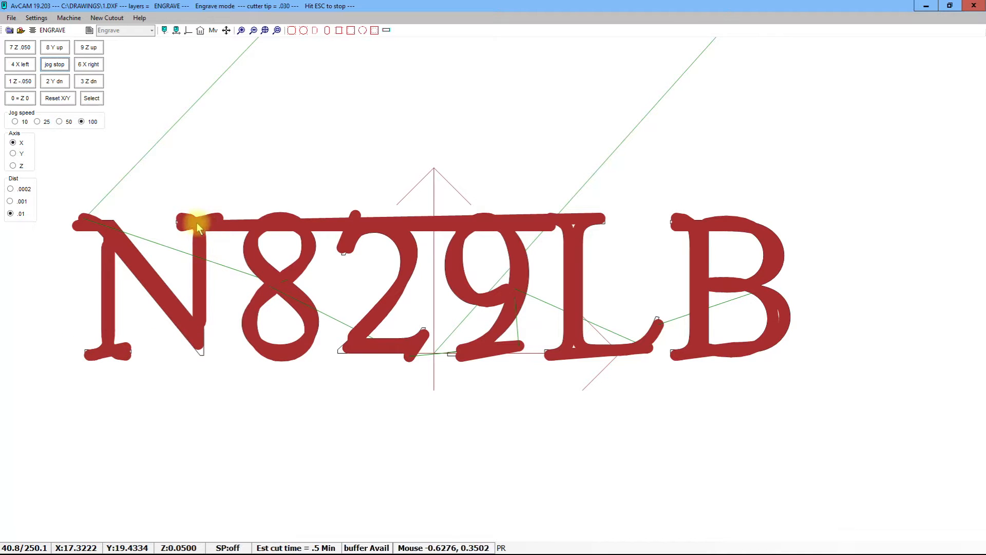
{"action": "mouse_move", "coordinate": [456, 236]}
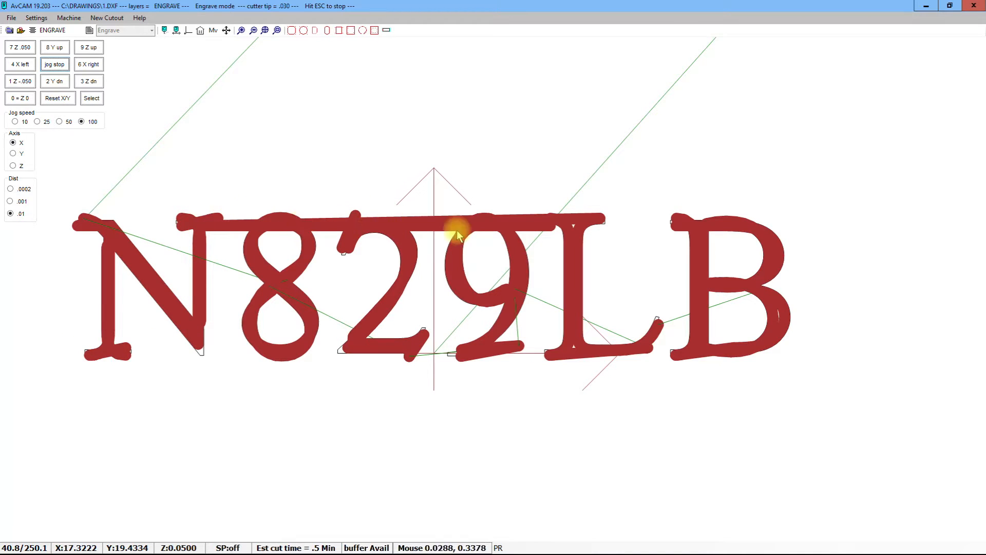
{"action": "mouse_move", "coordinate": [396, 340]}
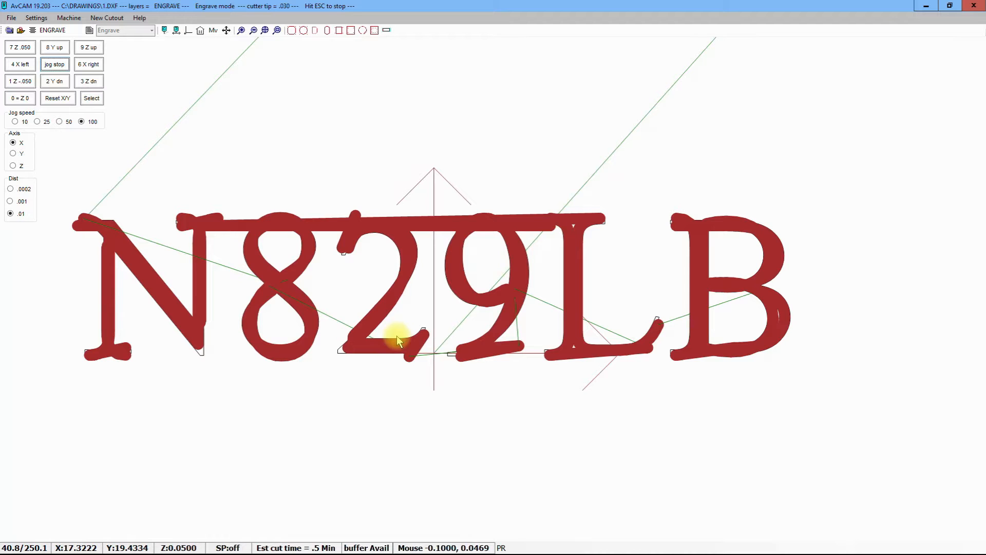
- Re-simulate the N829LB engraving in AvCAM with the .010 cutter tip
{"action": "left_click", "coordinate": [122, 30]}
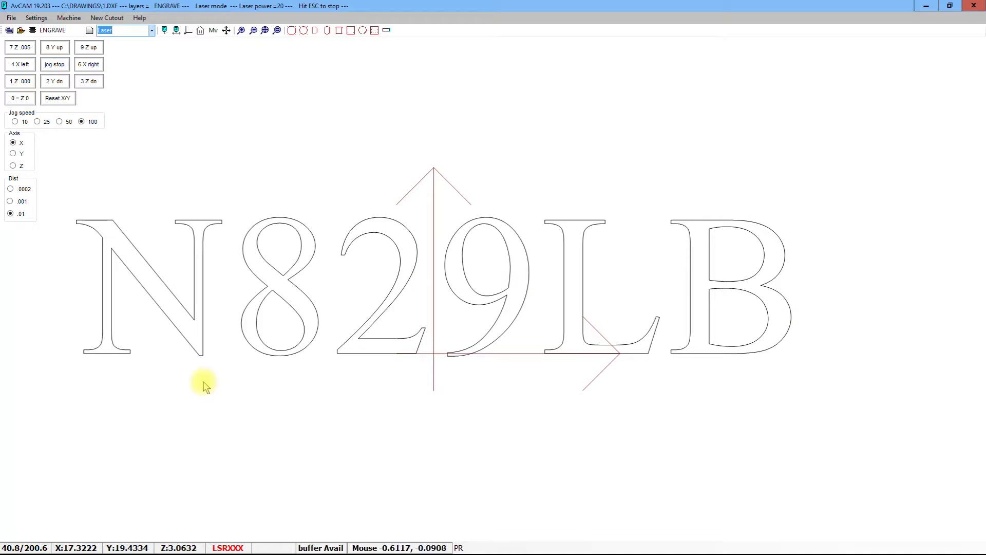
{"action": "mouse_move", "coordinate": [175, 297]}
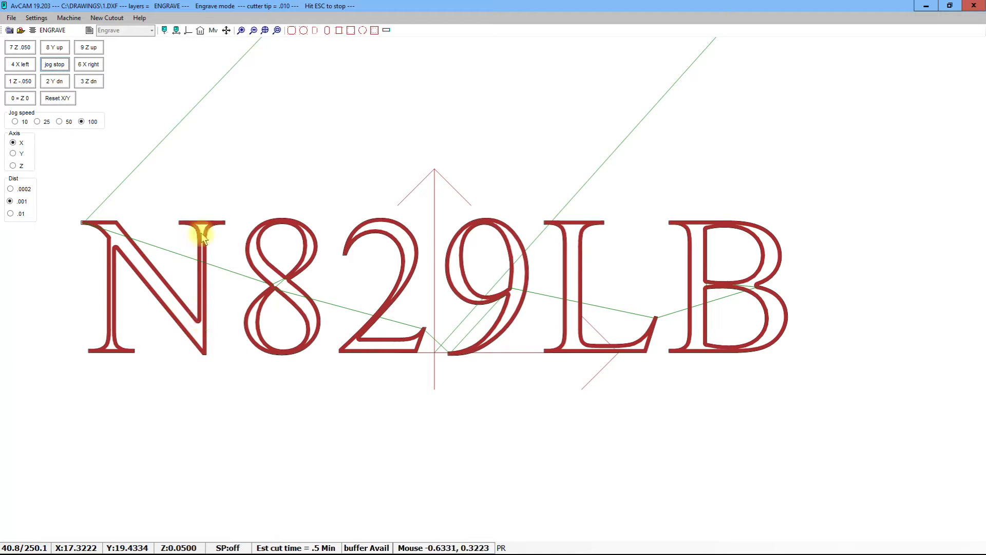
{"action": "mouse_move", "coordinate": [194, 279]}
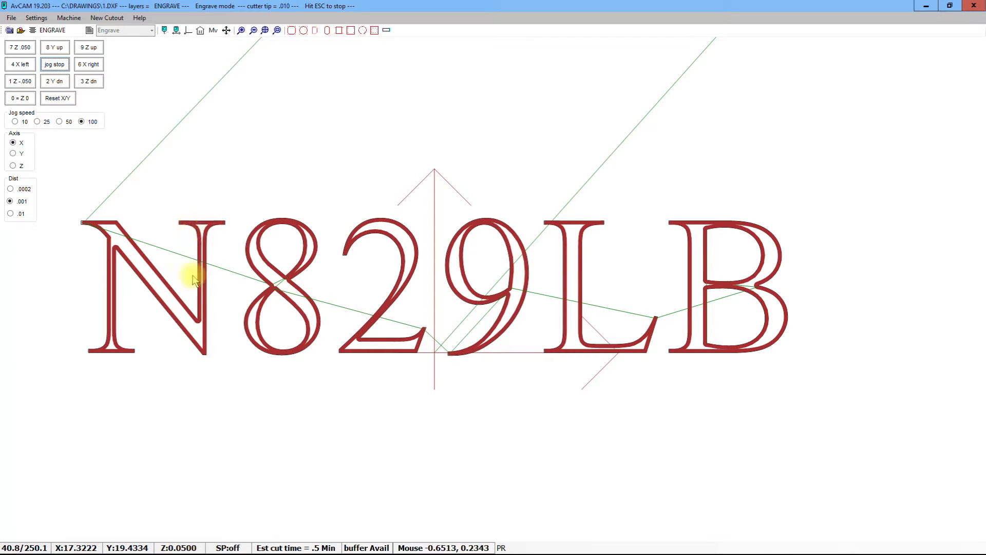
{"action": "mouse_move", "coordinate": [101, 237]}
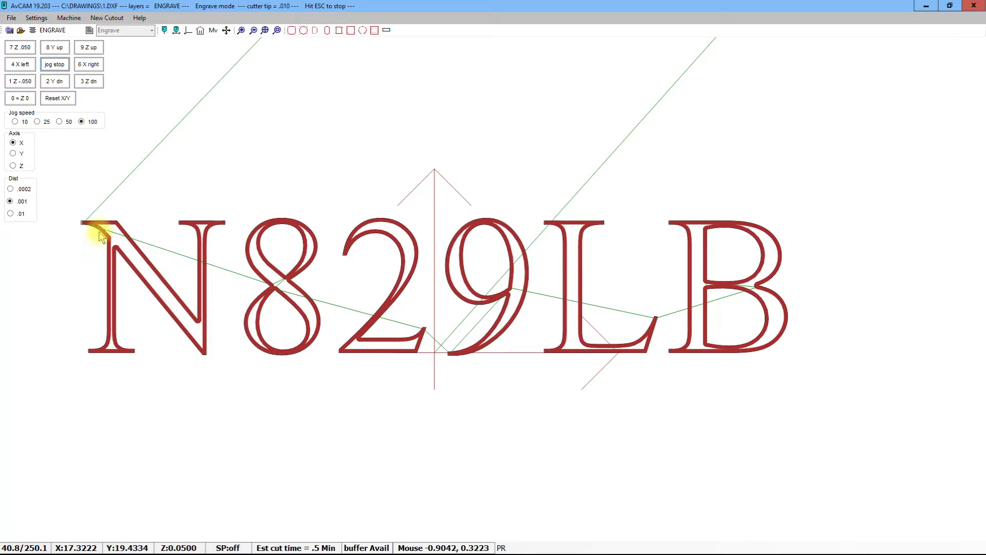
{"action": "mouse_move", "coordinate": [176, 311]}
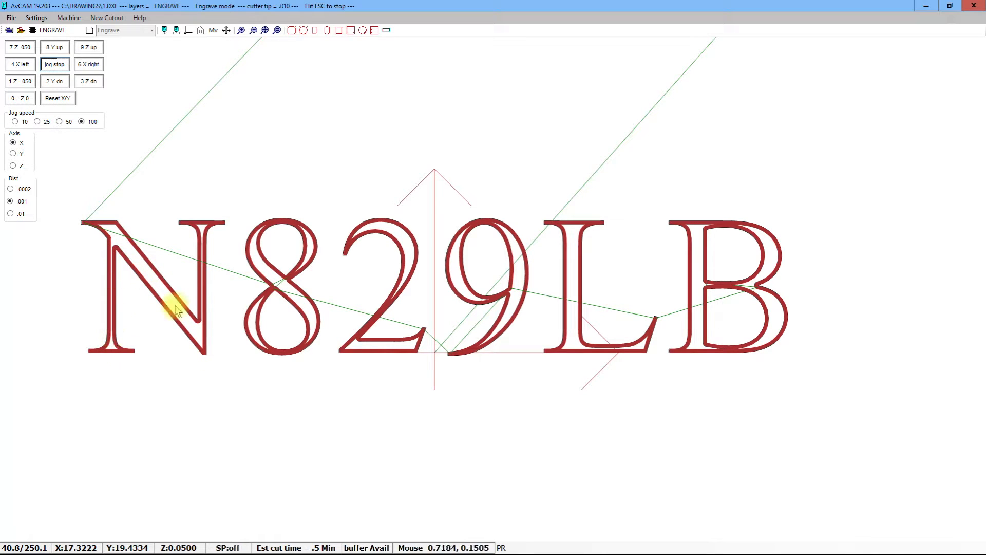
{"action": "mouse_move", "coordinate": [377, 237]}
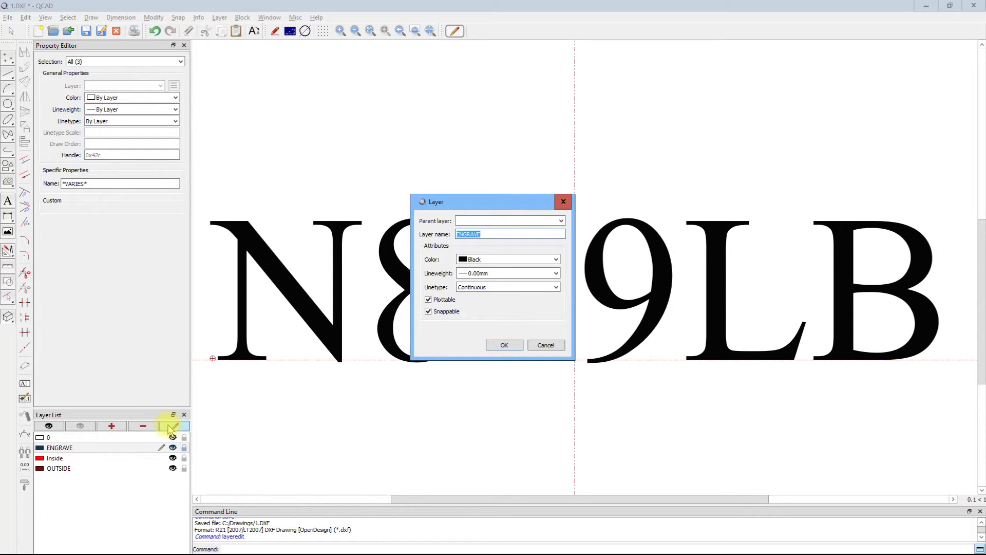
- Cancel the layer properties dialog and dismiss the view options without changes
{"action": "left_click", "coordinate": [503, 346]}
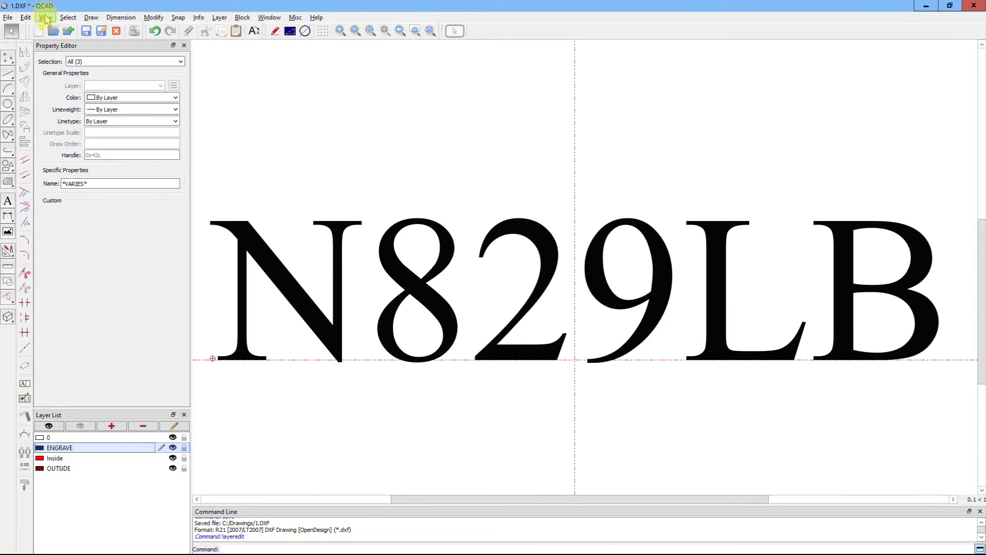
{"action": "left_click", "coordinate": [45, 18]}
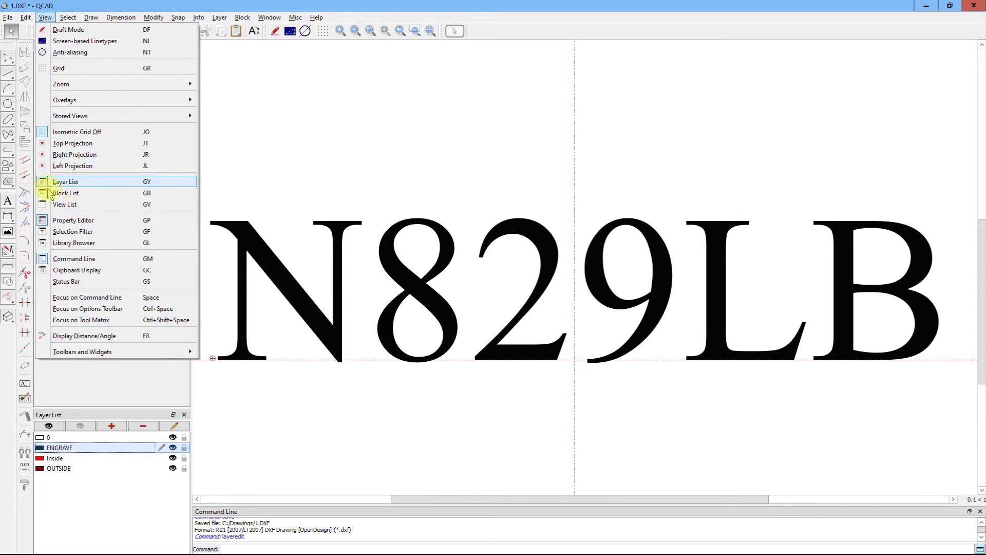
{"action": "mouse_move", "coordinate": [294, 433]}
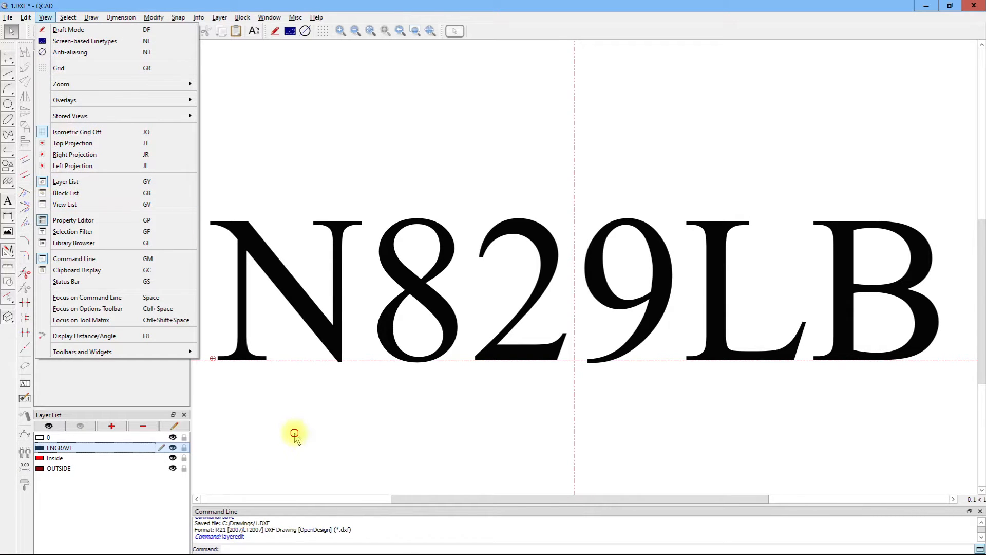
{"action": "left_click", "coordinate": [73, 220]}
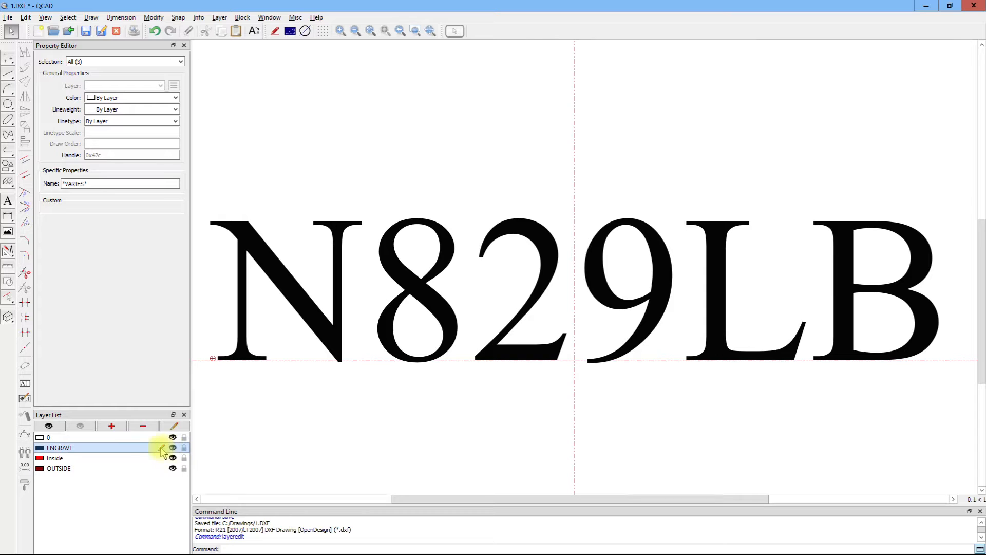
- Rename the ENGRAVE layer to HATCH in the Edit Layer dialog
{"action": "left_click", "coordinate": [175, 425]}
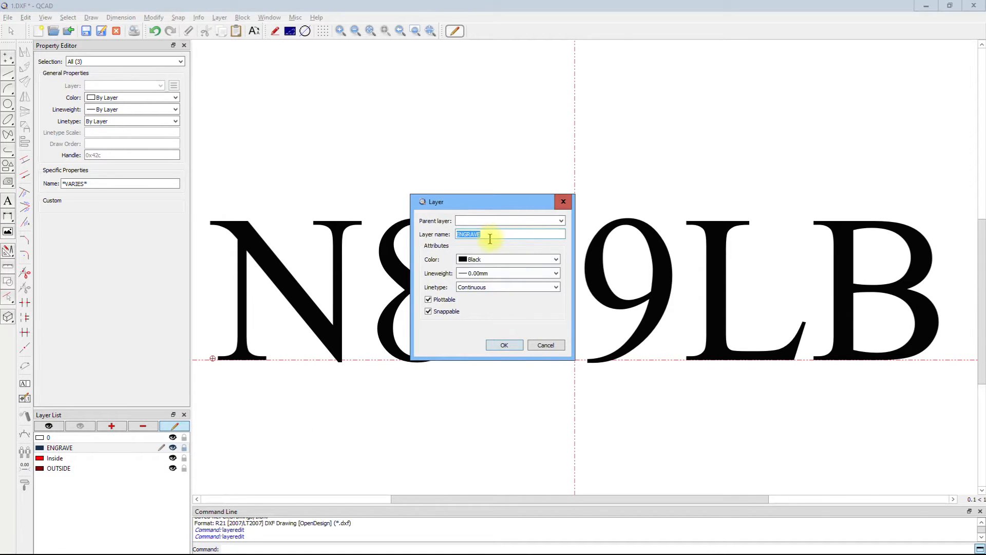
{"action": "type", "text": "HAT"}
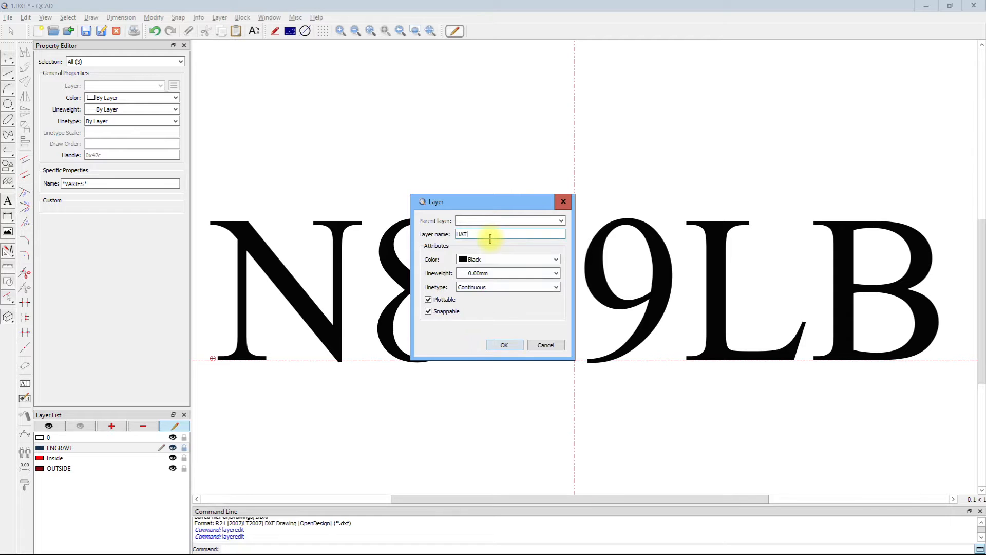
{"action": "type", "text": "CH"}
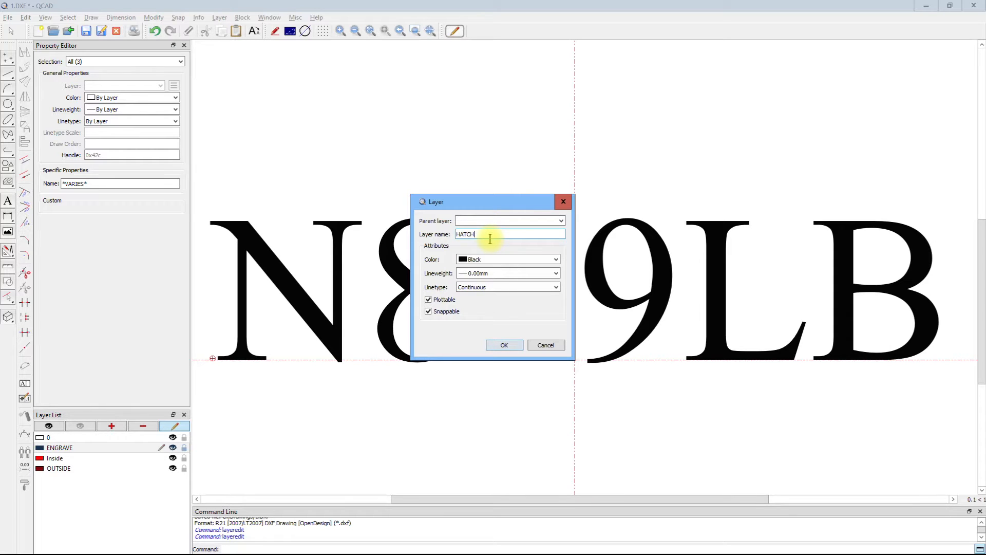
{"action": "left_click", "coordinate": [503, 345]}
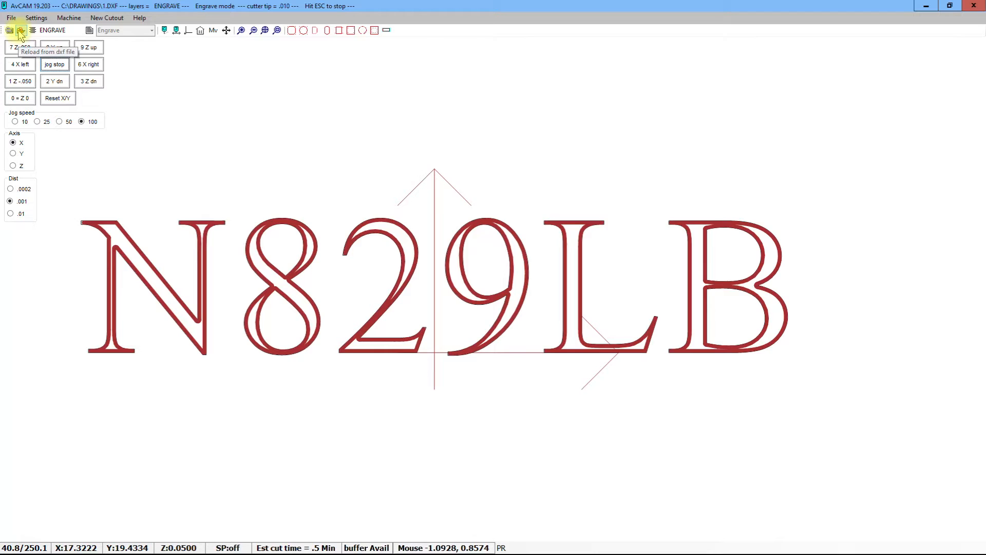
- Reload the drawing from the DXF file and load only the HATCH layer
{"action": "left_click", "coordinate": [20, 30]}
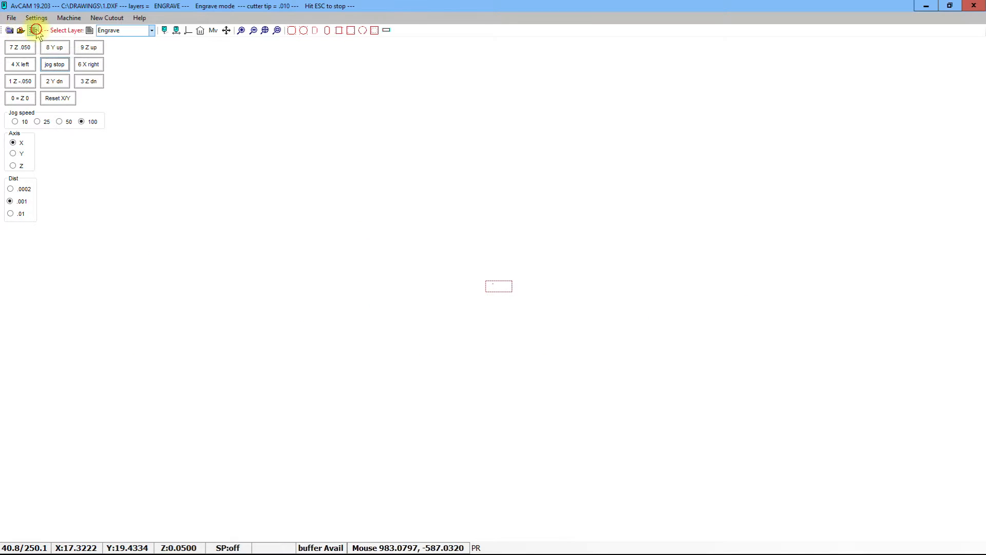
{"action": "left_click", "coordinate": [34, 30]}
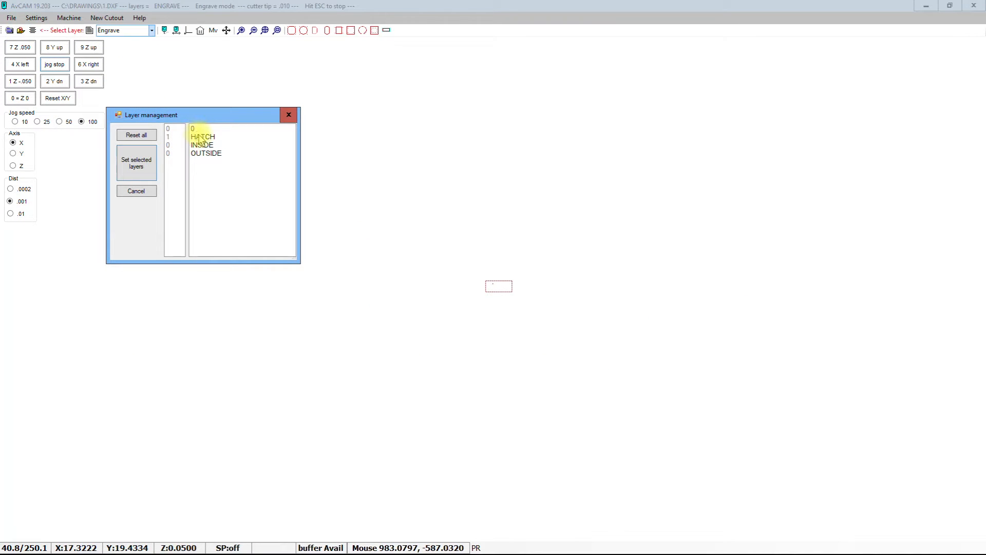
{"action": "left_click", "coordinate": [136, 163]}
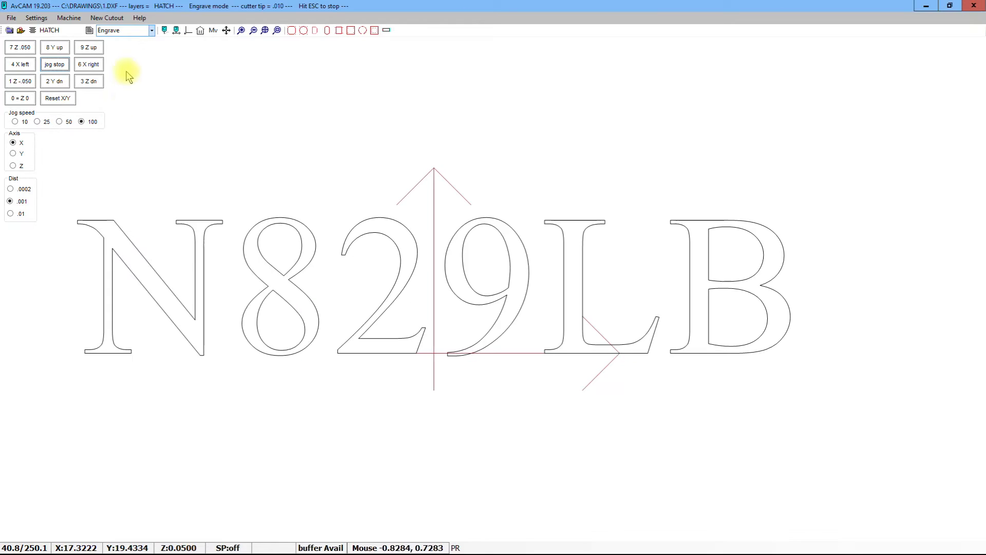
- Switch AvCAM to laser operation mode and acknowledge the installation warning
{"action": "left_click", "coordinate": [150, 30]}
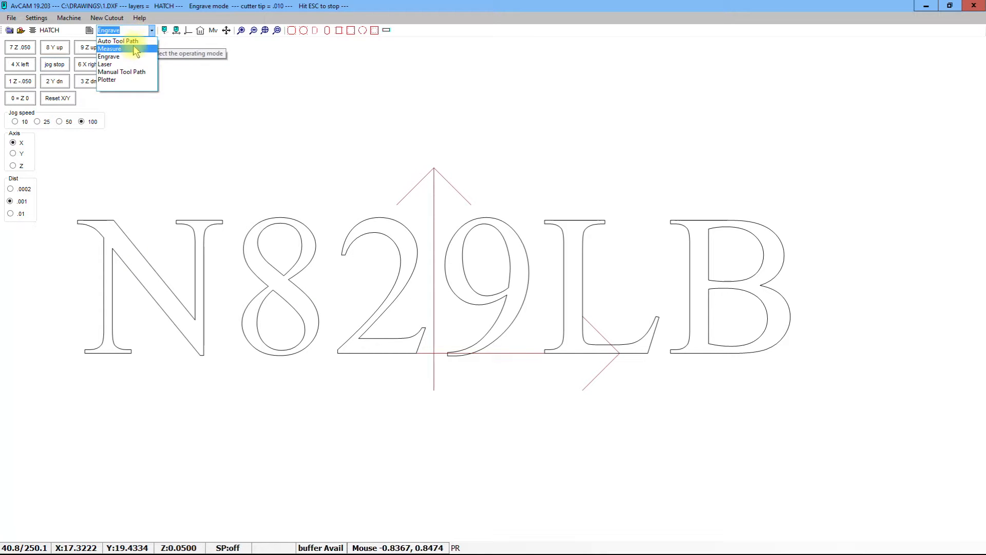
{"action": "left_click", "coordinate": [105, 64]}
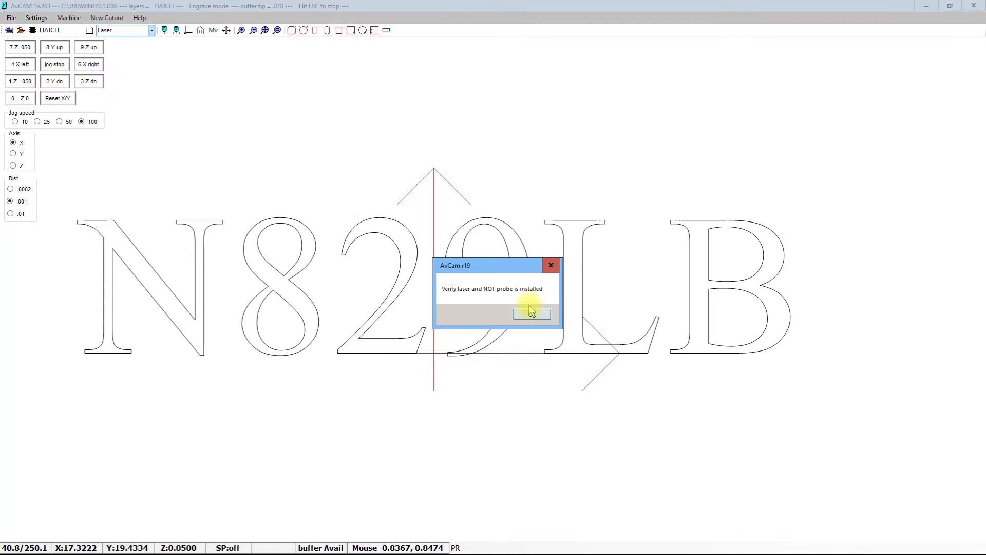
{"action": "left_click", "coordinate": [531, 313]}
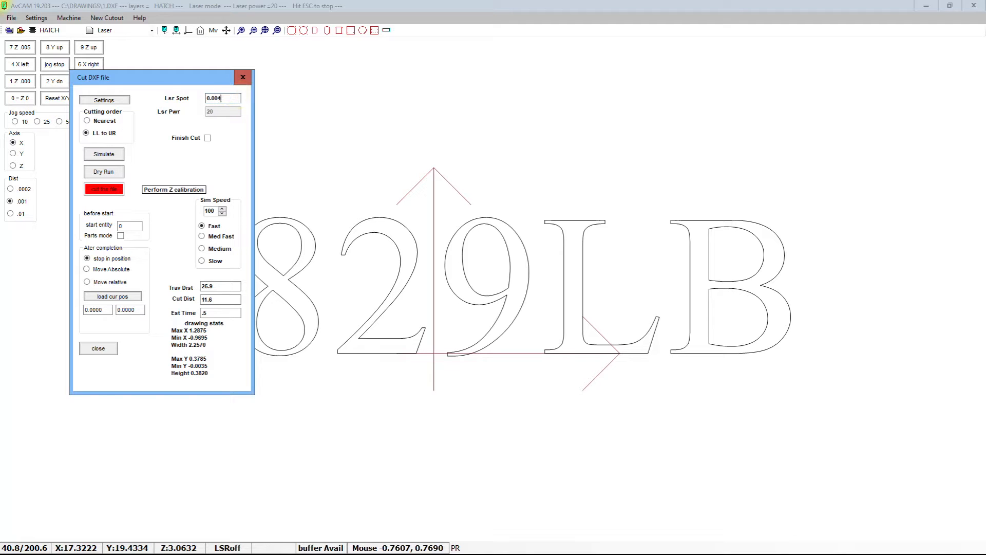
{"action": "mouse_move", "coordinate": [316, 74]}
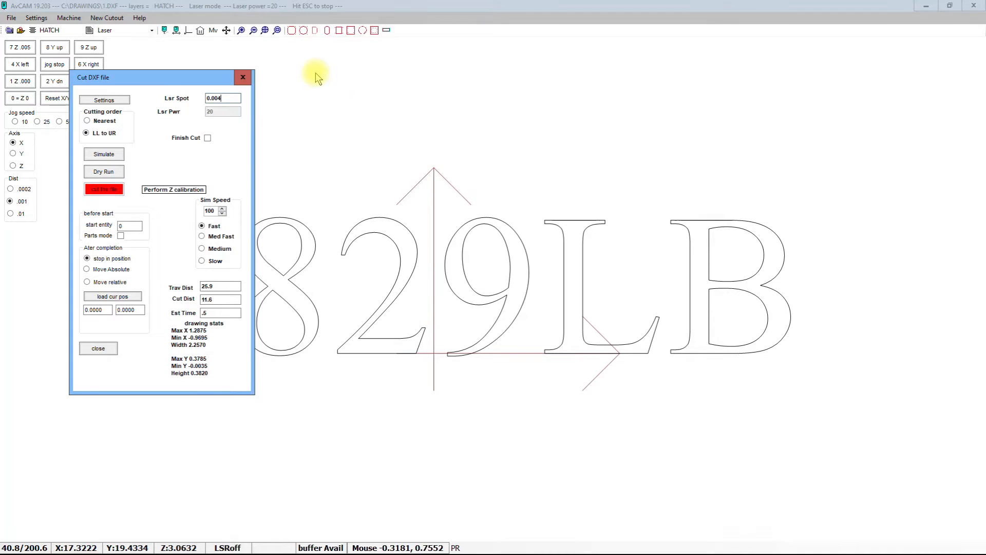
{"action": "mouse_move", "coordinate": [236, 120]}
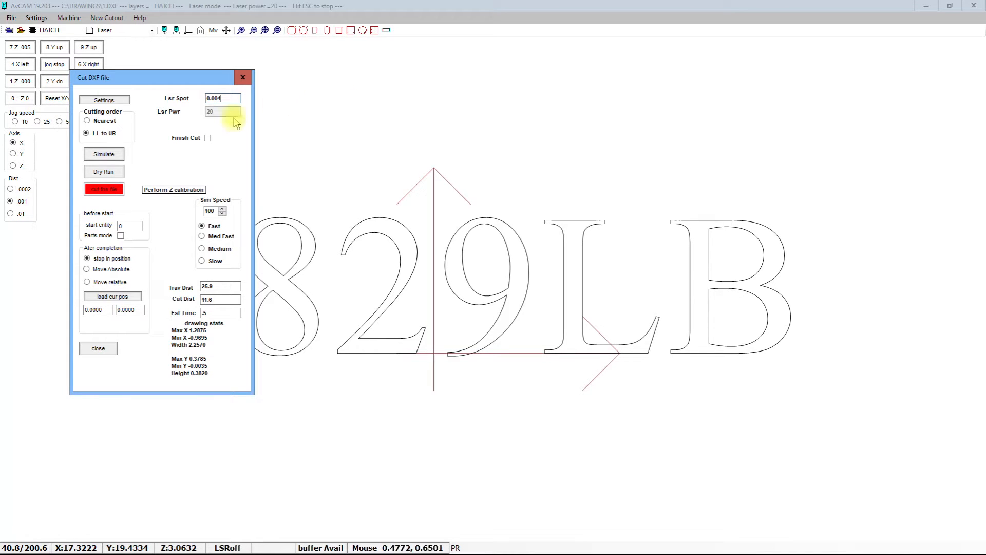
- Simulate the laser cut of the letters and zoom out to show the whole N829LB lettering
{"action": "left_click", "coordinate": [103, 154]}
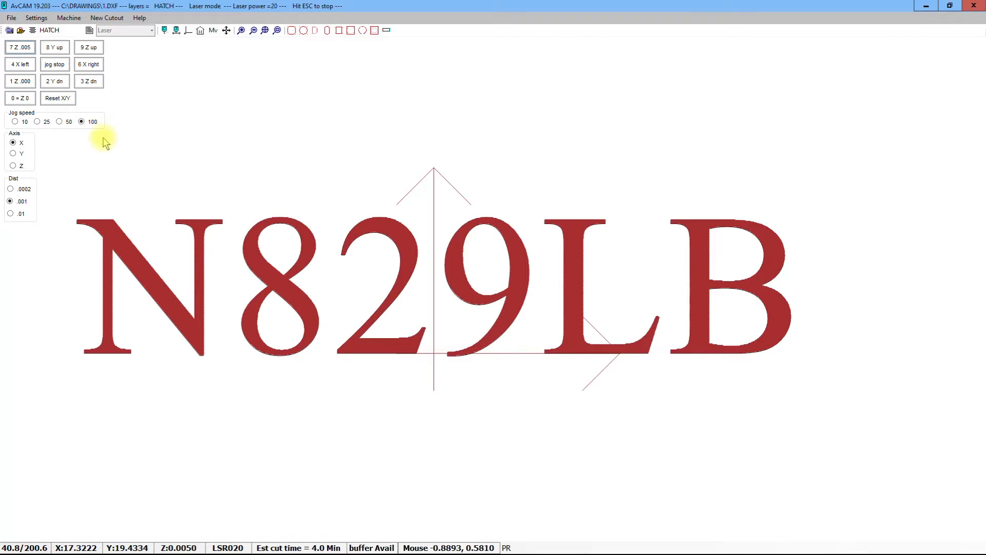
{"action": "mouse_move", "coordinate": [98, 355]}
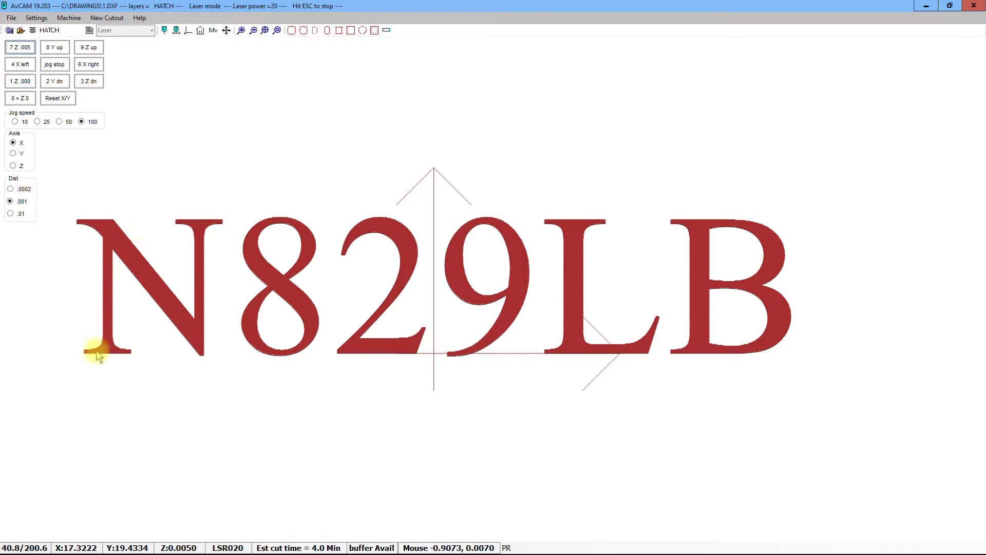
{"action": "mouse_move", "coordinate": [298, 298]}
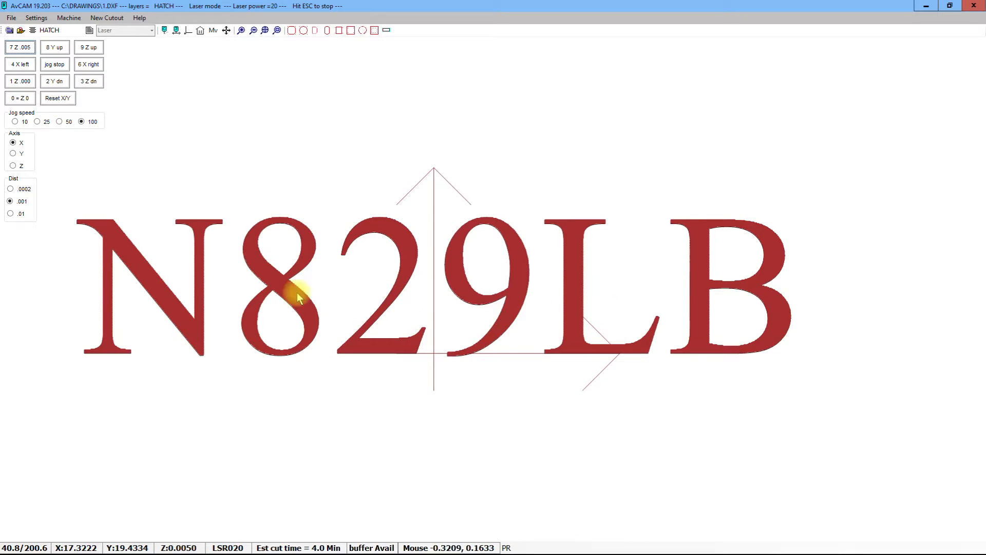
{"action": "mouse_move", "coordinate": [661, 245]}
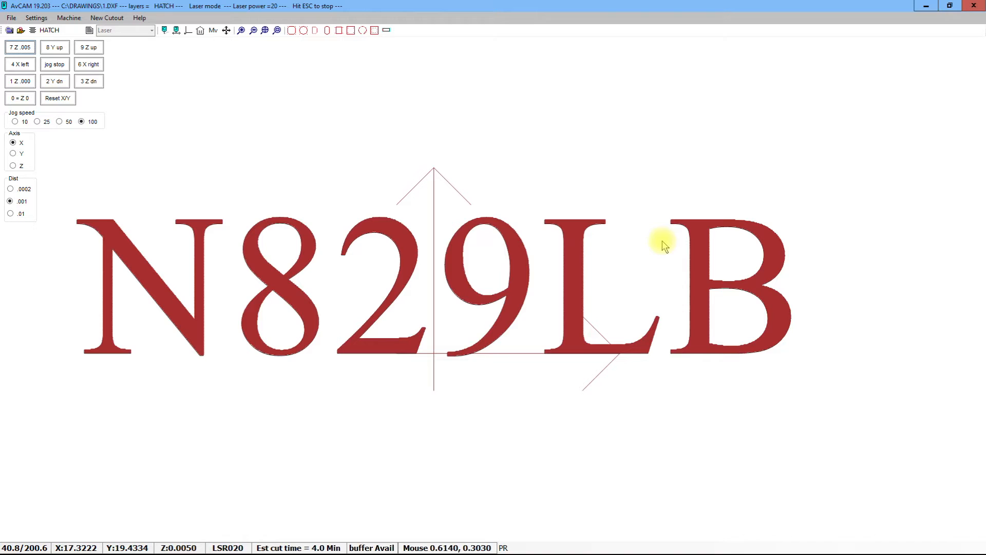
{"action": "mouse_move", "coordinate": [509, 237]}
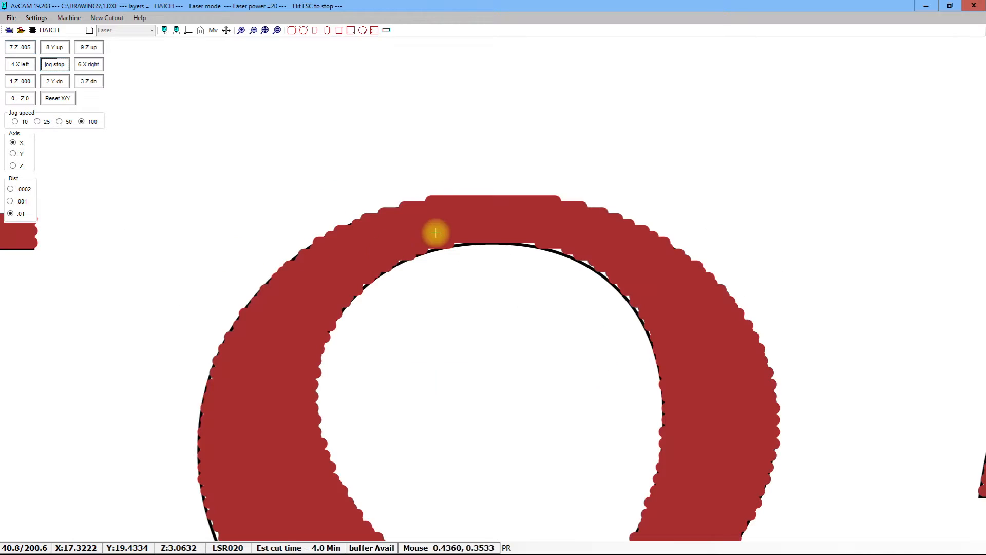
{"action": "mouse_move", "coordinate": [350, 222]}
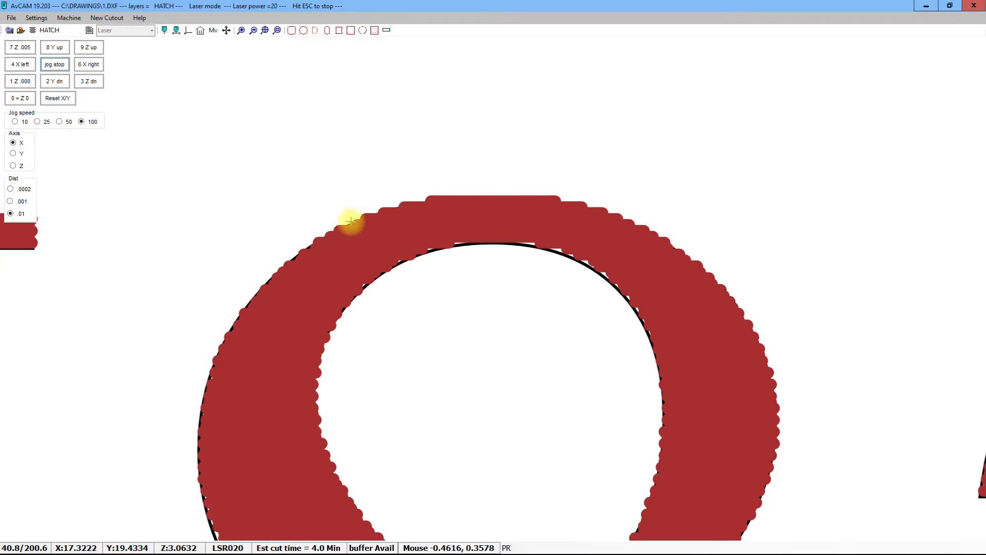
{"action": "mouse_move", "coordinate": [522, 235]}
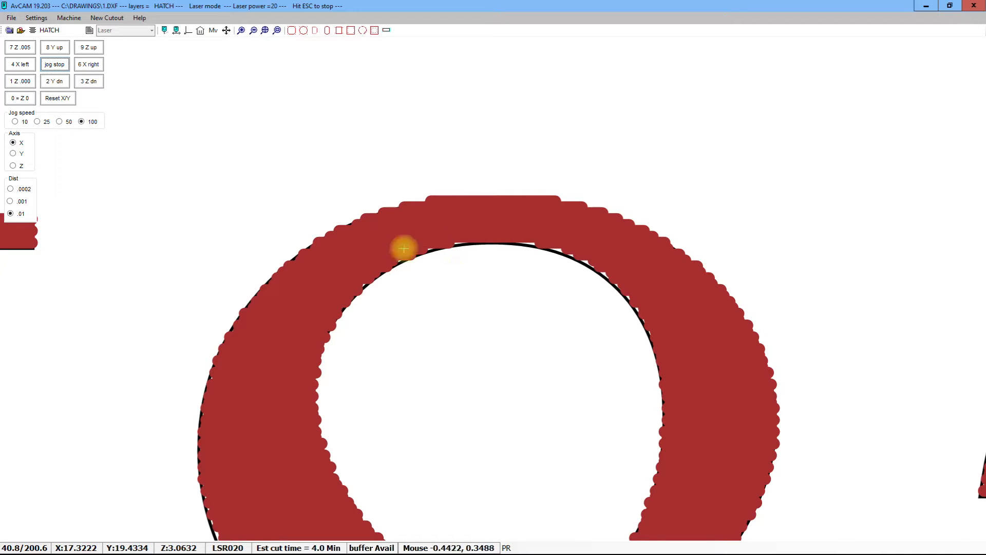
{"action": "mouse_move", "coordinate": [664, 315]}
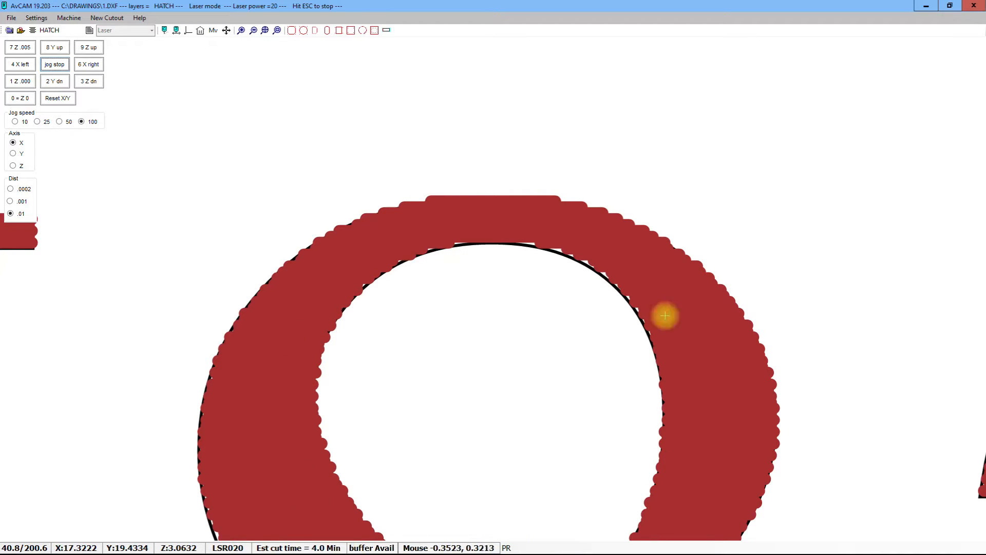
{"action": "left_click", "coordinate": [264, 30]}
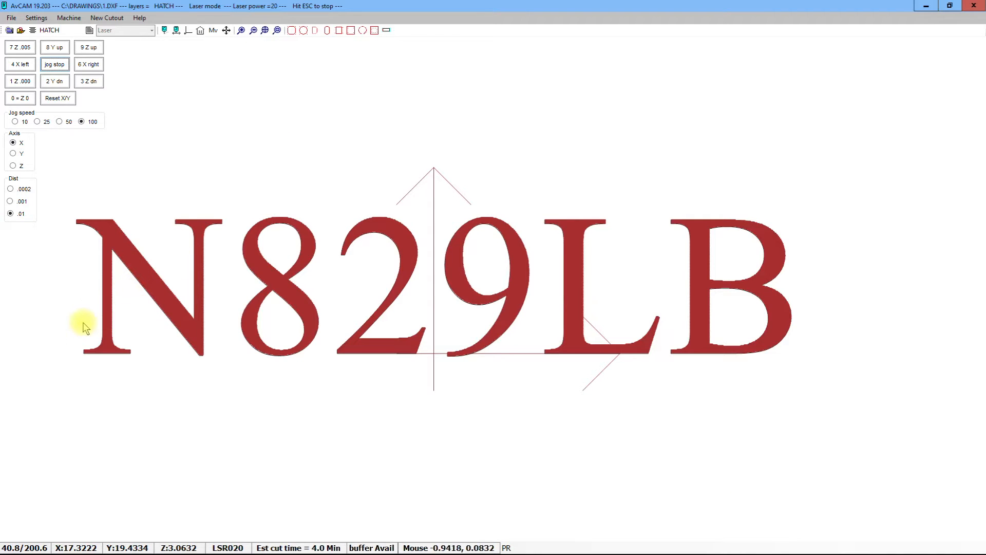
{"action": "mouse_move", "coordinate": [278, 332]}
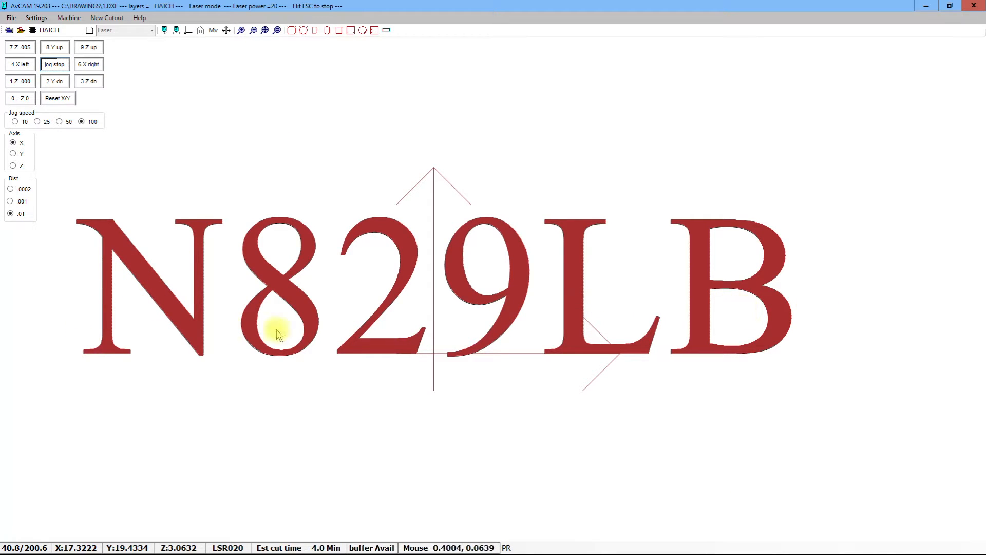
{"action": "mouse_move", "coordinate": [264, 365]}
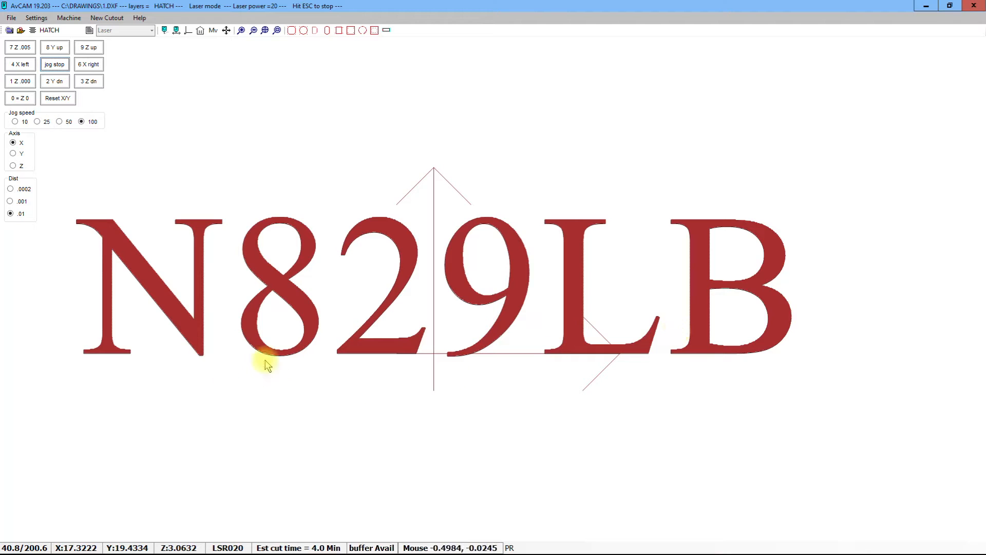
{"action": "mouse_move", "coordinate": [279, 47]}
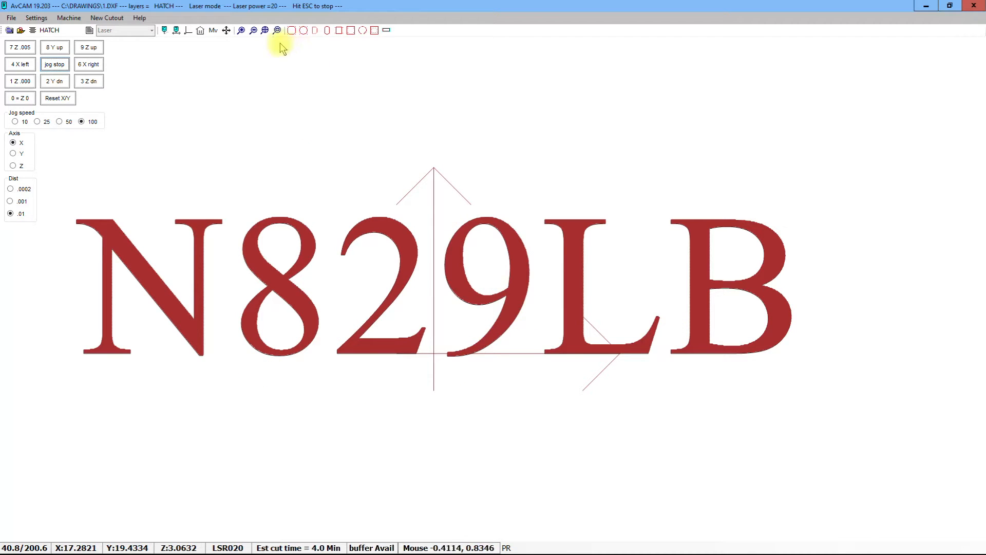
{"action": "left_click", "coordinate": [253, 30]}
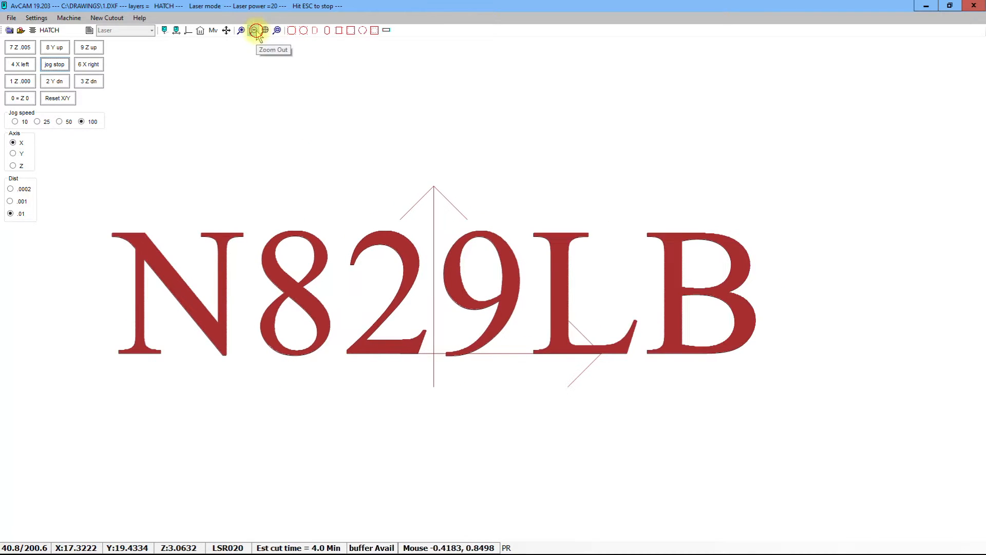
{"action": "left_click", "coordinate": [254, 30]}
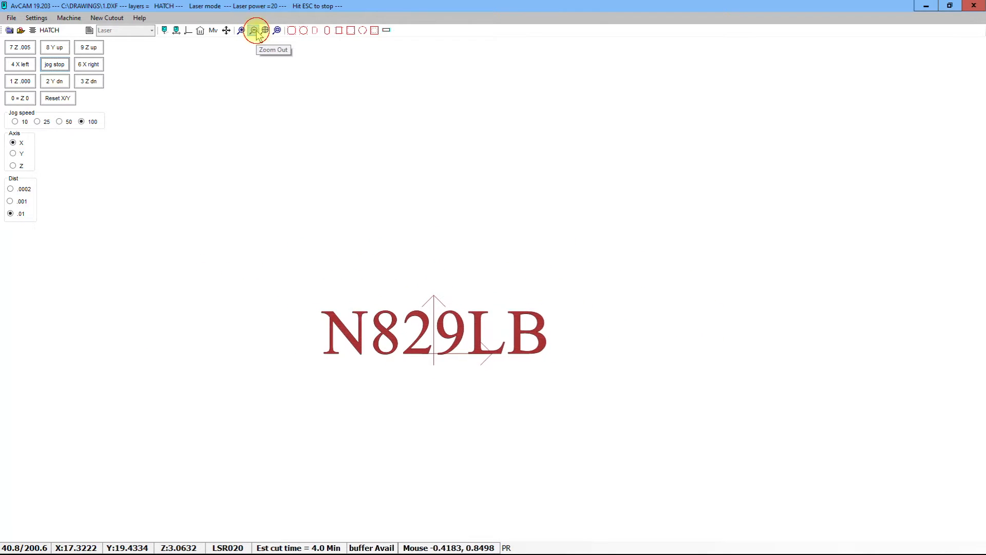
{"action": "left_click", "coordinate": [254, 30]}
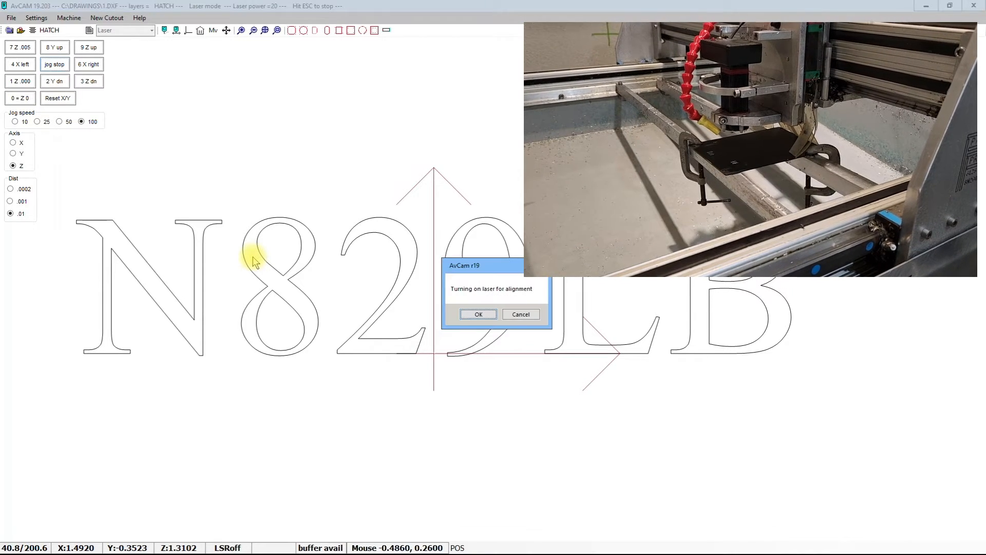
- Turn on the low-power alignment laser, acknowledge the eye-protection warning, and jog the head down
{"action": "left_click", "coordinate": [478, 314]}
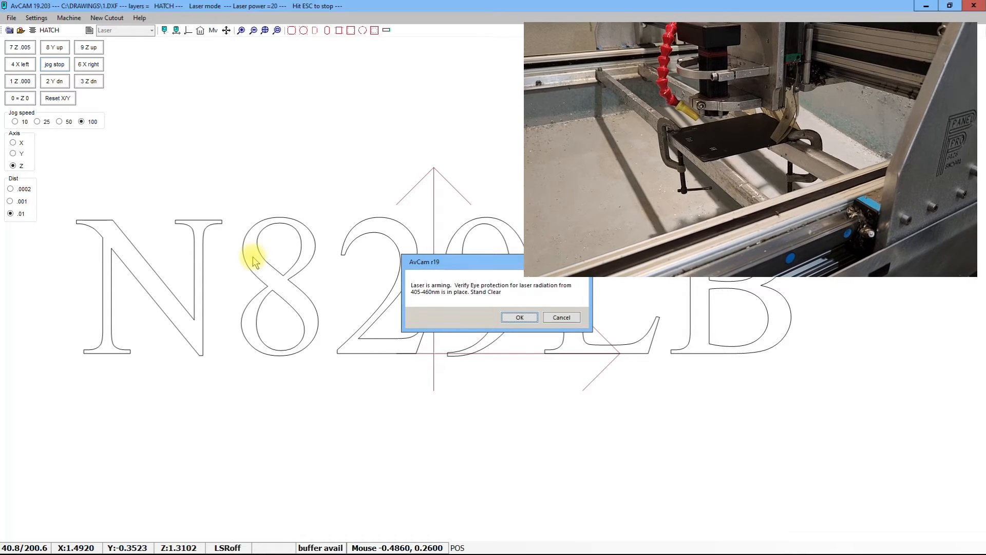
{"action": "left_click", "coordinate": [518, 317]}
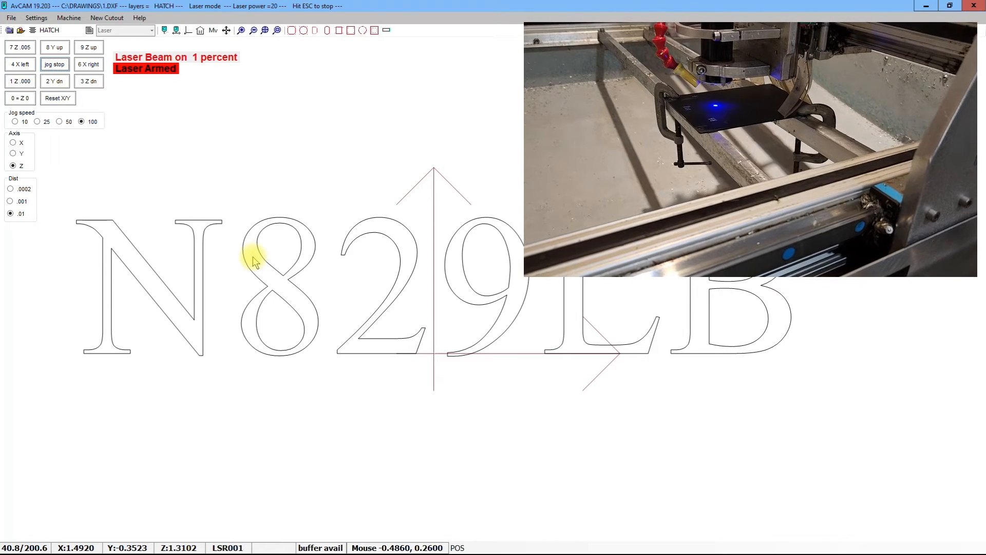
{"action": "left_click", "coordinate": [89, 80]}
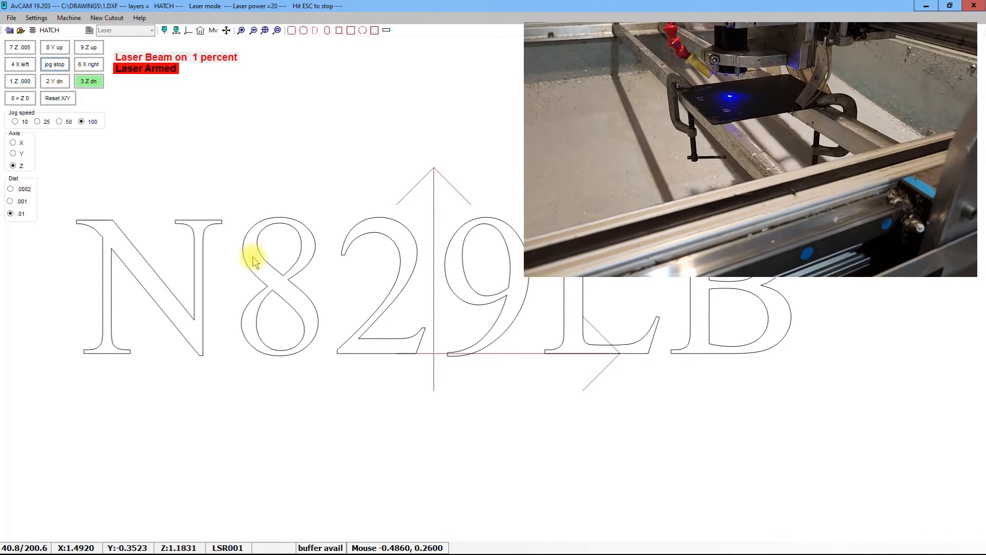
{"action": "left_click", "coordinate": [88, 80]}
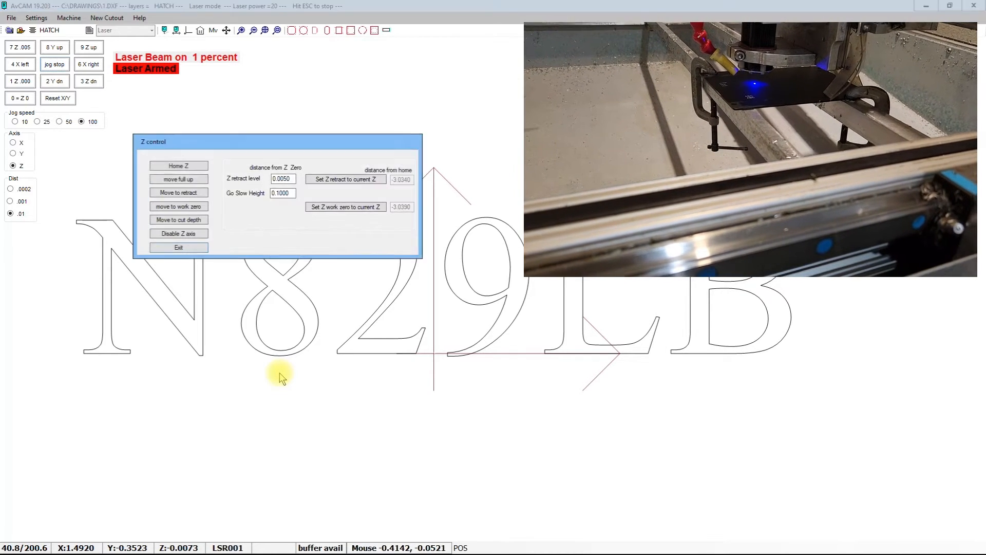
- Set the current height as the Z work zero and confirm the reset
{"action": "left_click", "coordinate": [345, 207]}
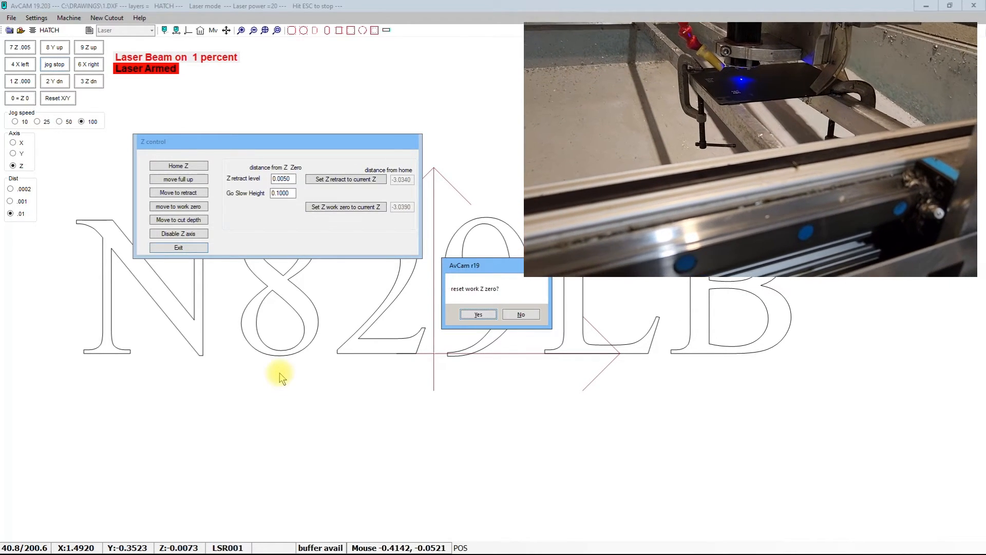
{"action": "left_click", "coordinate": [477, 314]}
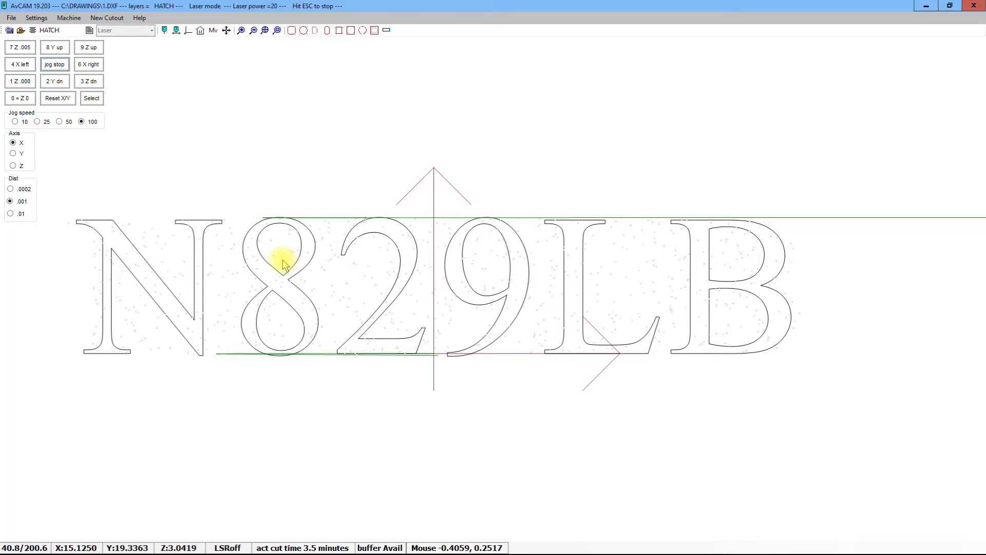
{"action": "mouse_move", "coordinate": [294, 351]}
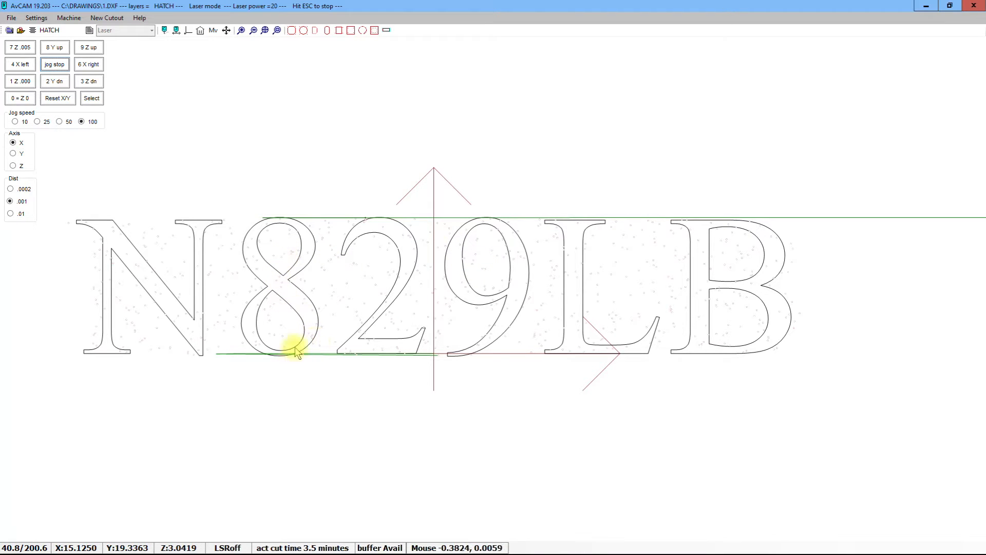
{"action": "mouse_move", "coordinate": [299, 226]}
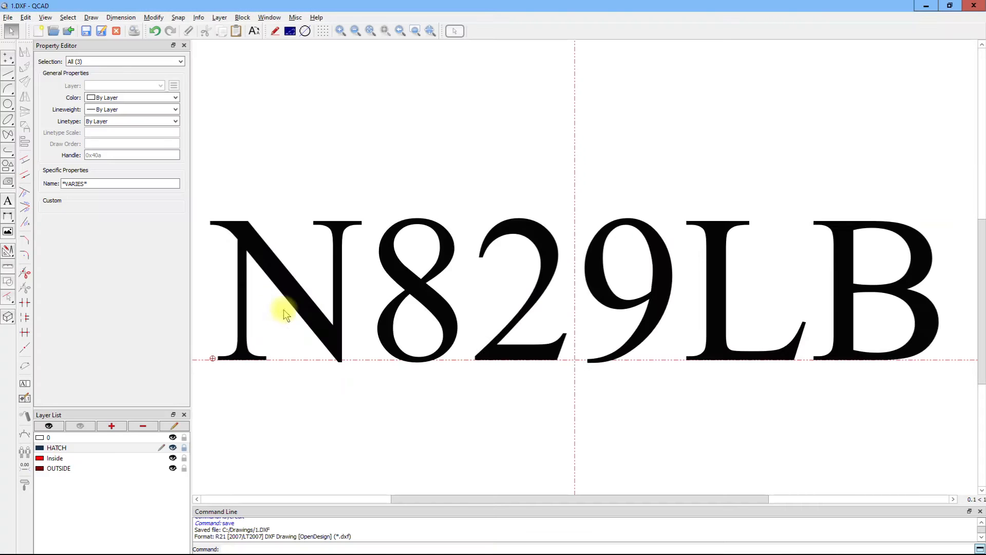
- Edit the N829LB text down to just the digit 8 and select it for exploding
{"action": "left_click", "coordinate": [547, 276]}
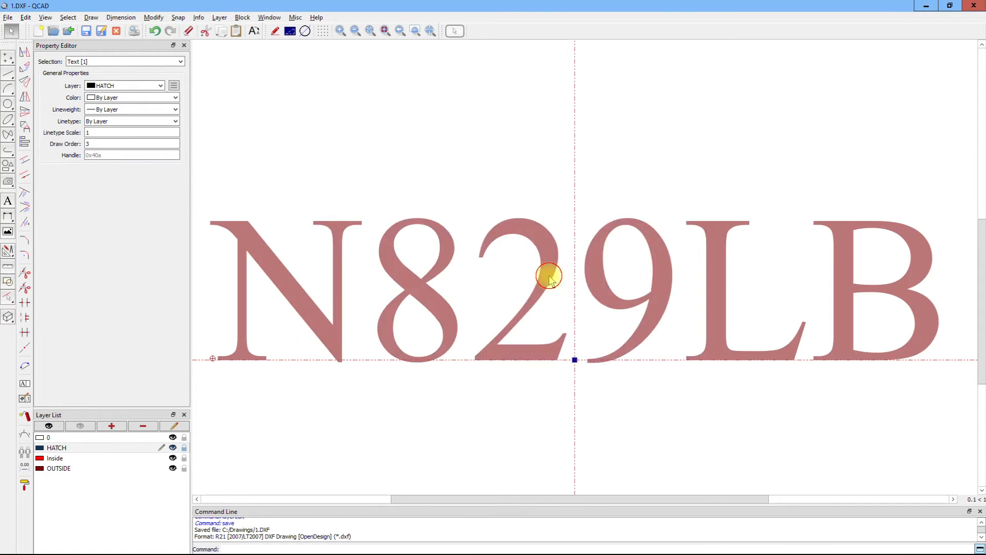
{"action": "double_click", "coordinate": [548, 276]}
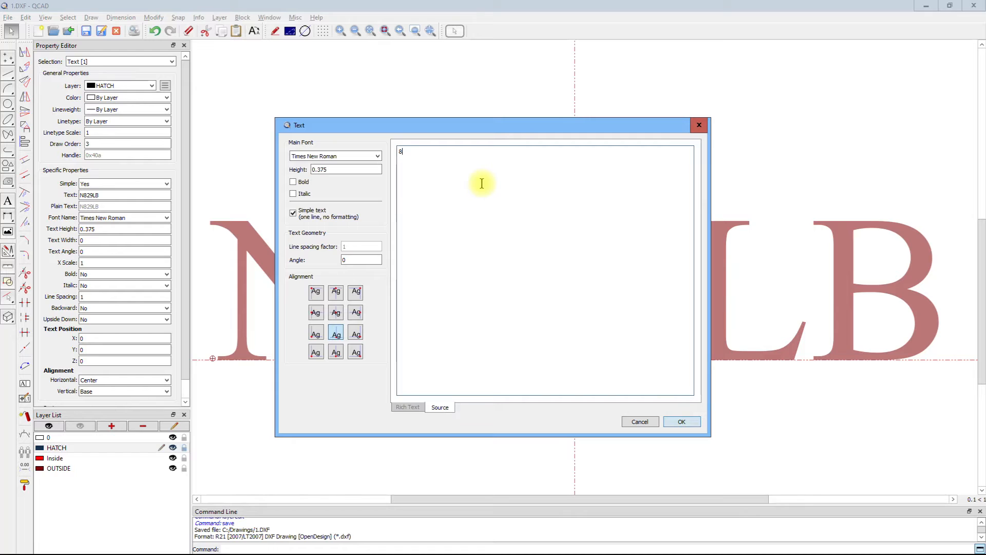
{"action": "left_click", "coordinate": [681, 421]}
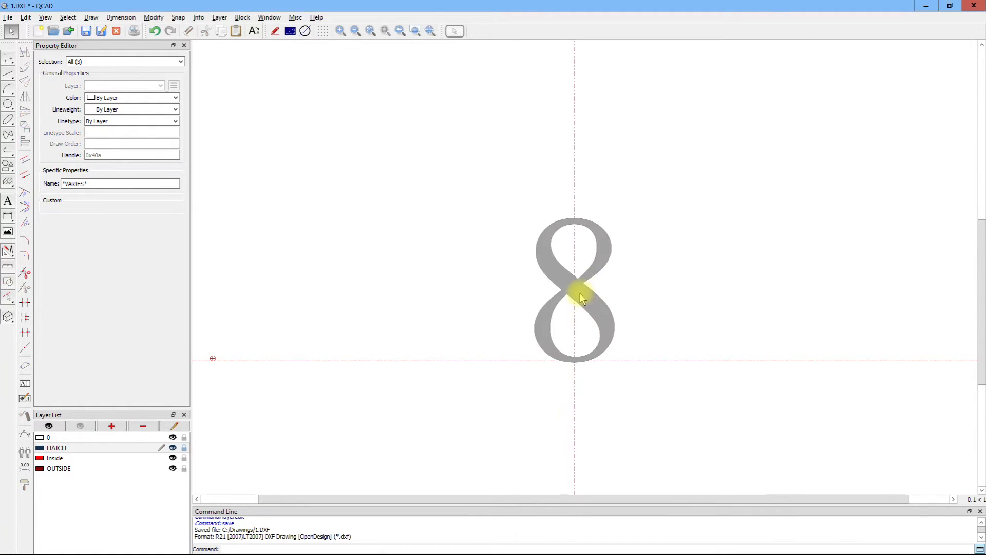
{"action": "left_click", "coordinate": [574, 288]}
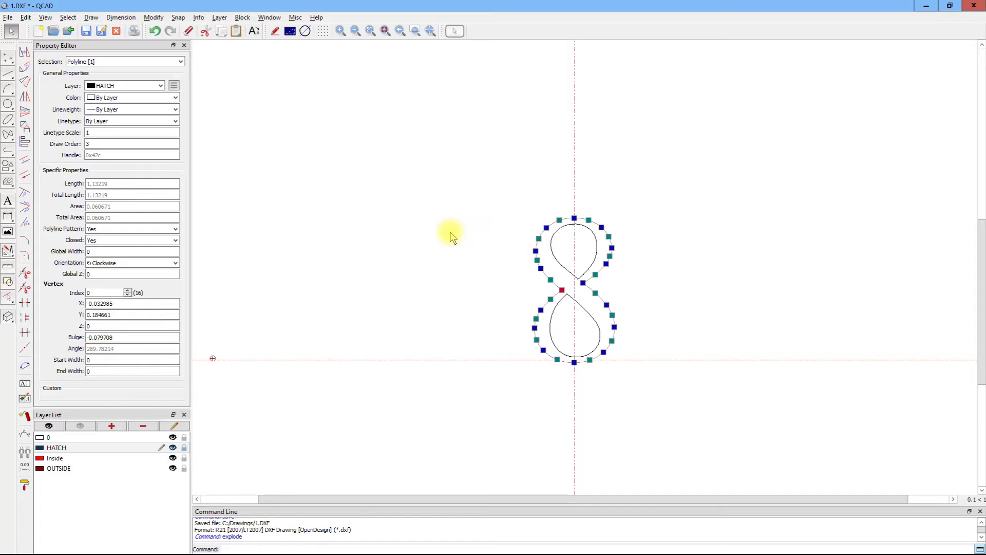
{"action": "mouse_move", "coordinate": [536, 253]}
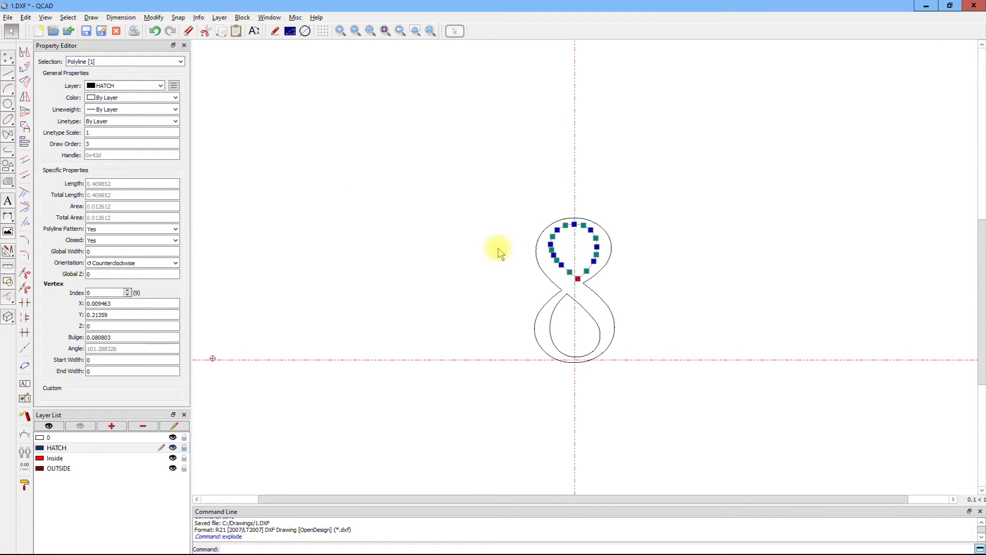
{"action": "mouse_move", "coordinate": [628, 327]}
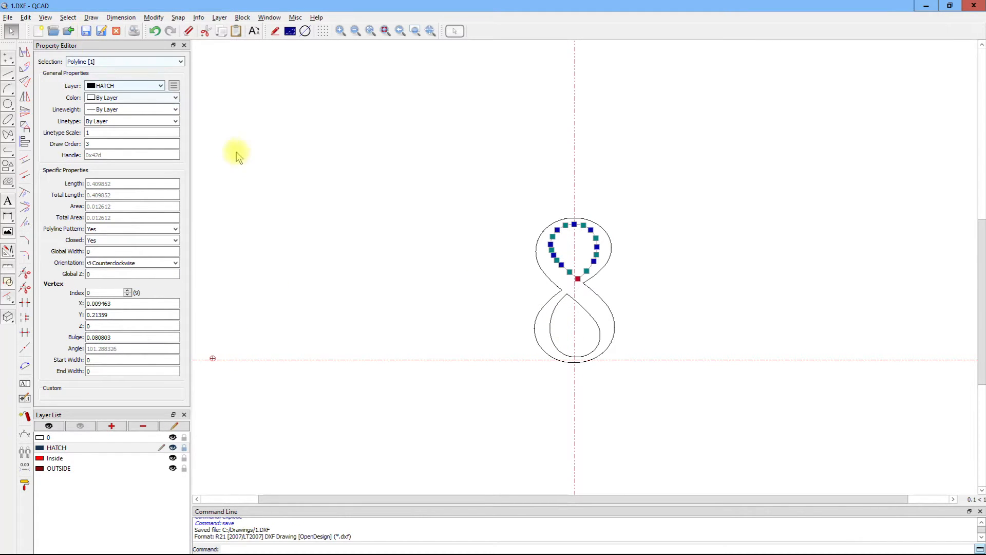
{"action": "mouse_move", "coordinate": [244, 237]}
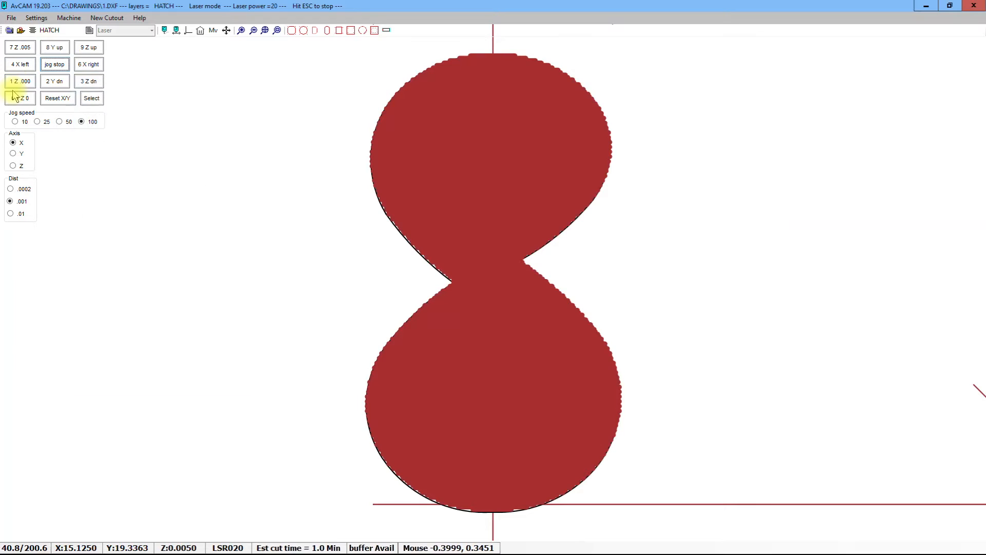
- Run the Auto tool path simulation of the 8, which fills the digit solid red
{"action": "left_click", "coordinate": [19, 98]}
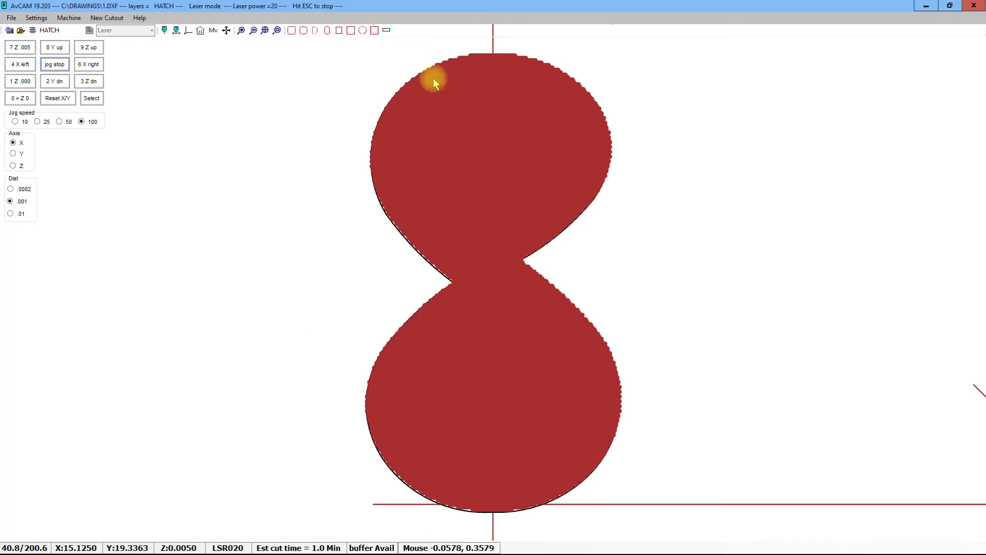
{"action": "mouse_move", "coordinate": [525, 254]}
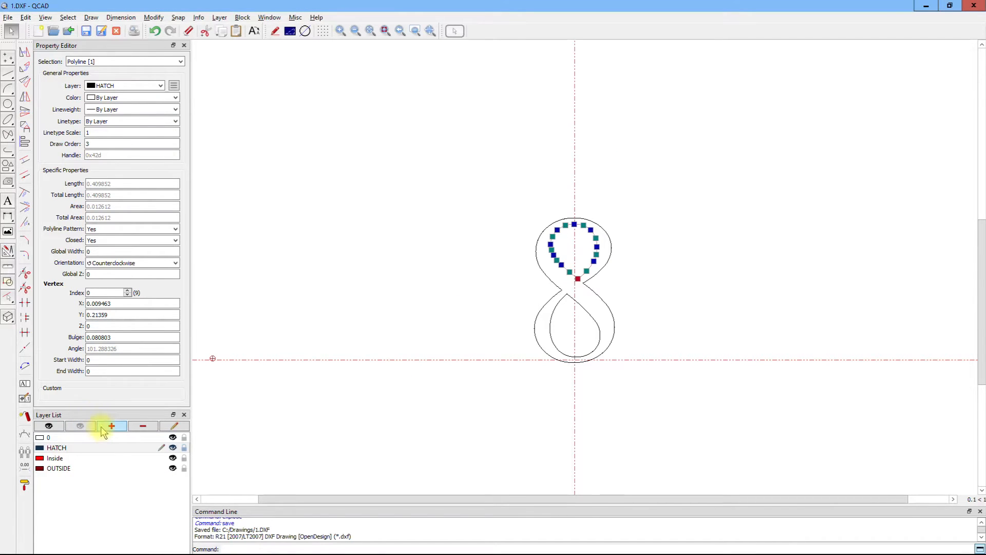
- Add a new layer named ISLAND in the Layer List
{"action": "left_click", "coordinate": [111, 426]}
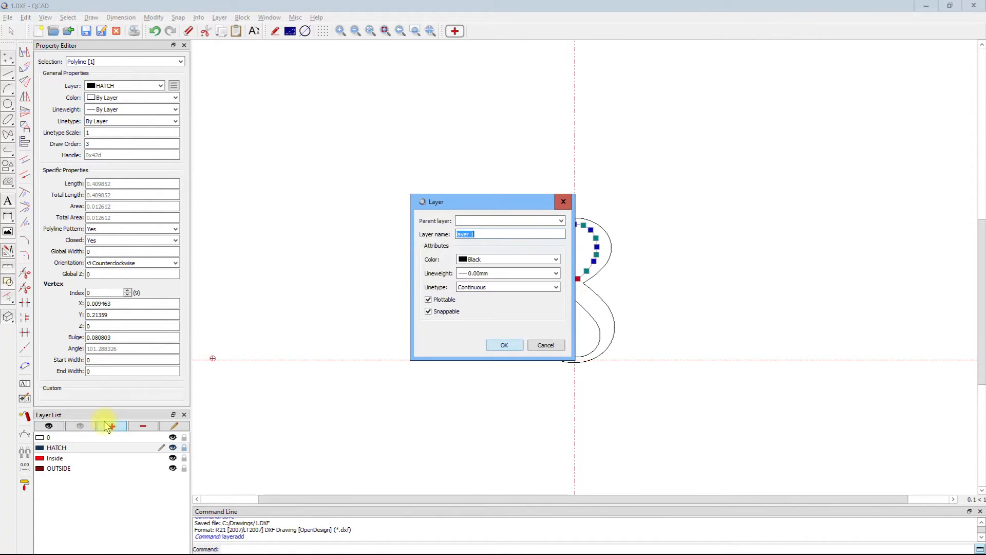
{"action": "type", "text": "ISLAN"}
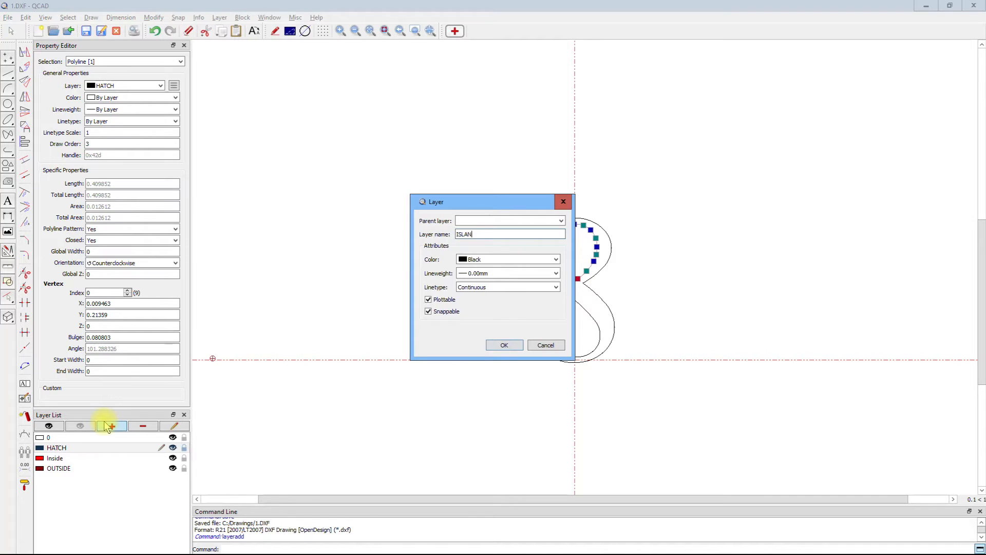
{"action": "type", "text": "D"}
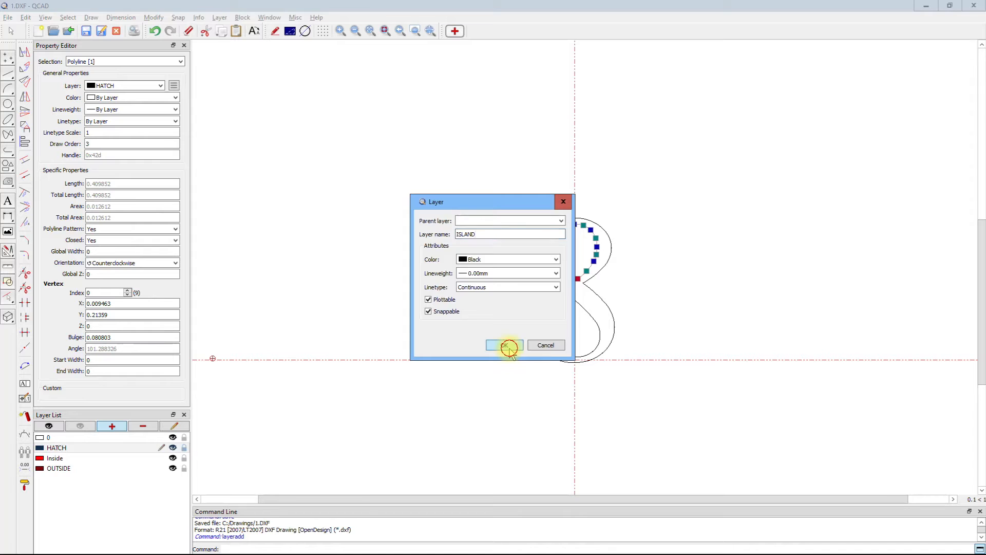
{"action": "left_click", "coordinate": [503, 345]}
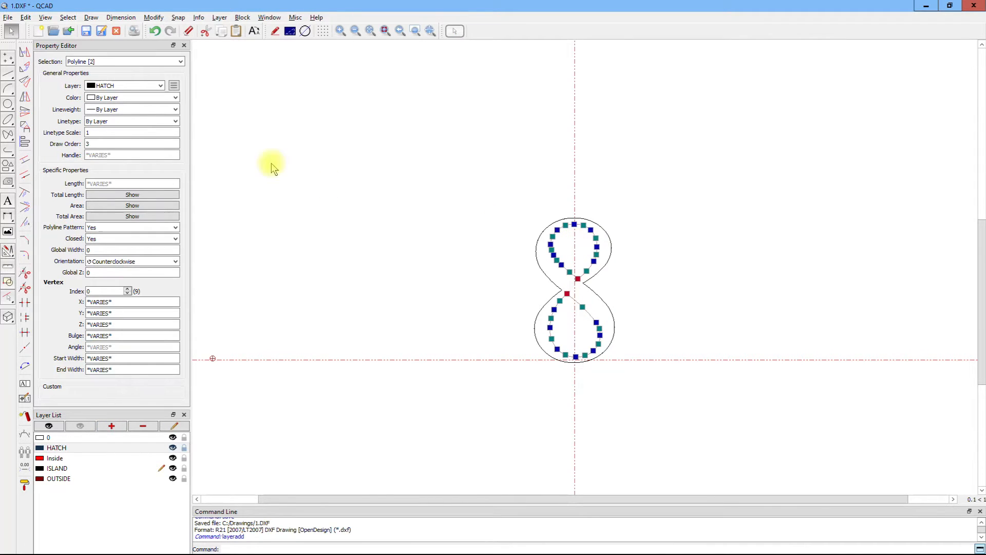
{"action": "left_click", "coordinate": [172, 85]}
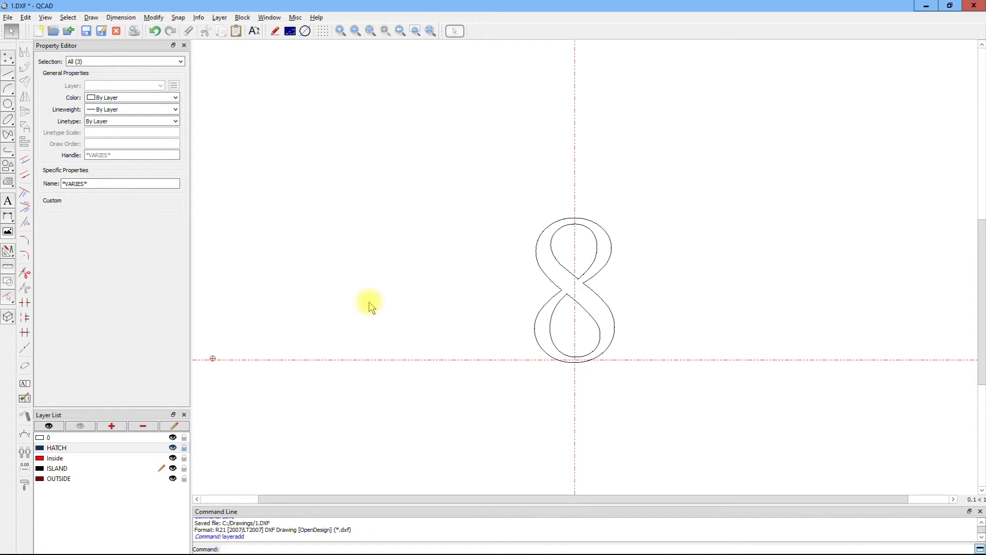
{"action": "mouse_move", "coordinate": [251, 150]}
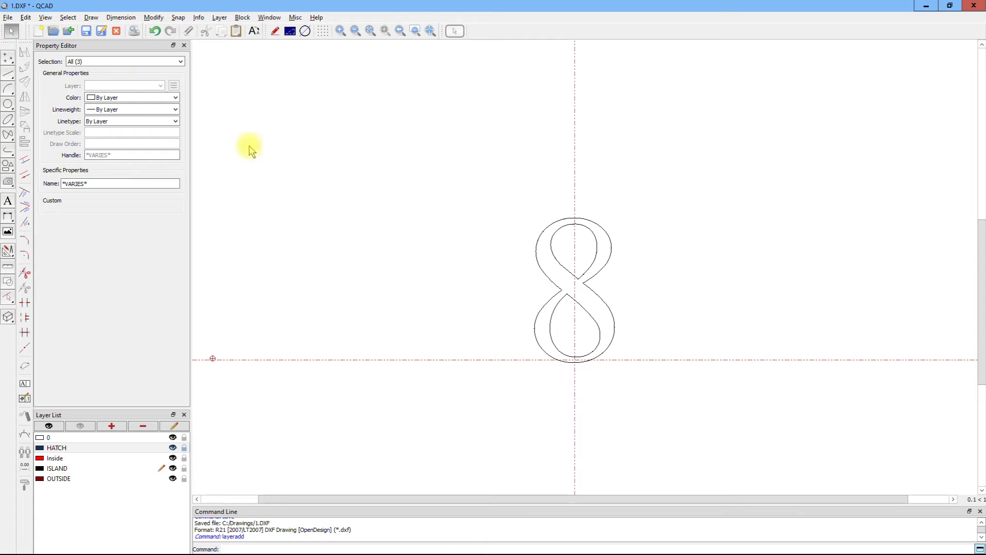
- Switch to AvCAM and set HATCH and ISLAND as the loaded layers
{"action": "left_click", "coordinate": [554, 329]}
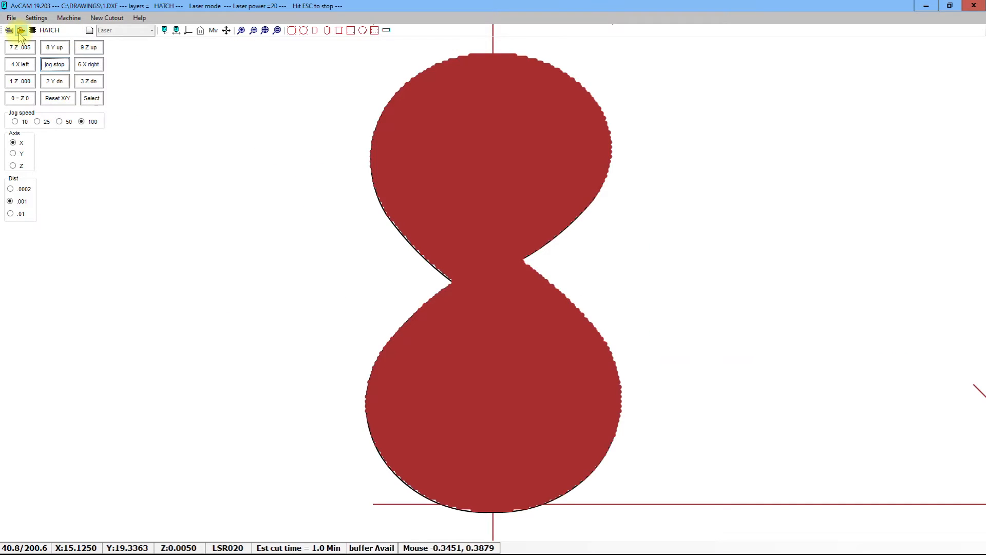
{"action": "left_click", "coordinate": [19, 30]}
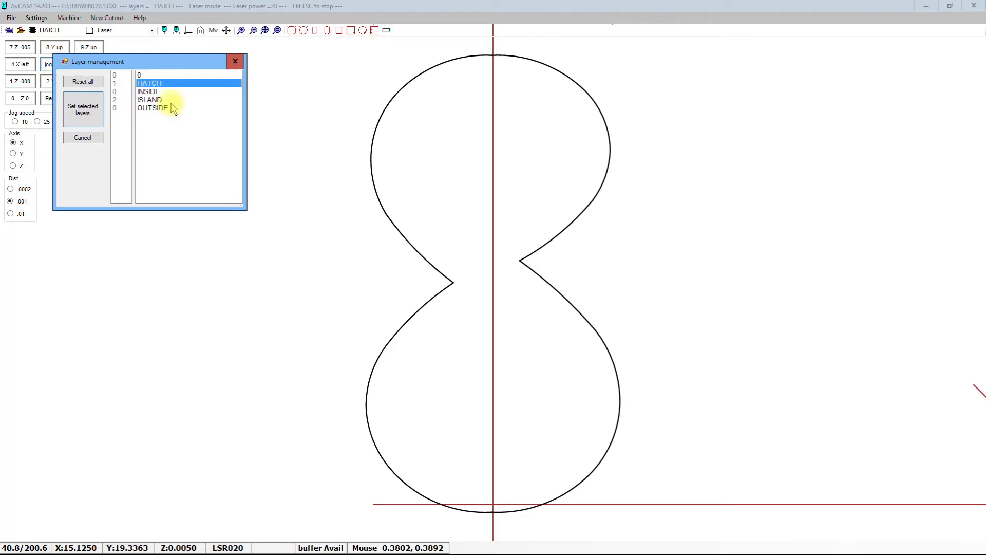
{"action": "left_click", "coordinate": [150, 99]}
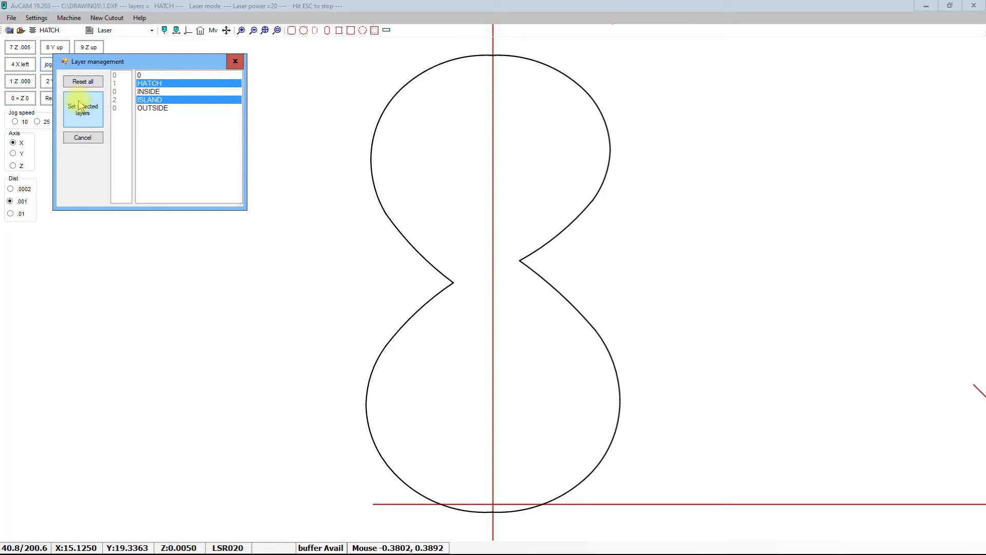
{"action": "left_click", "coordinate": [82, 108]}
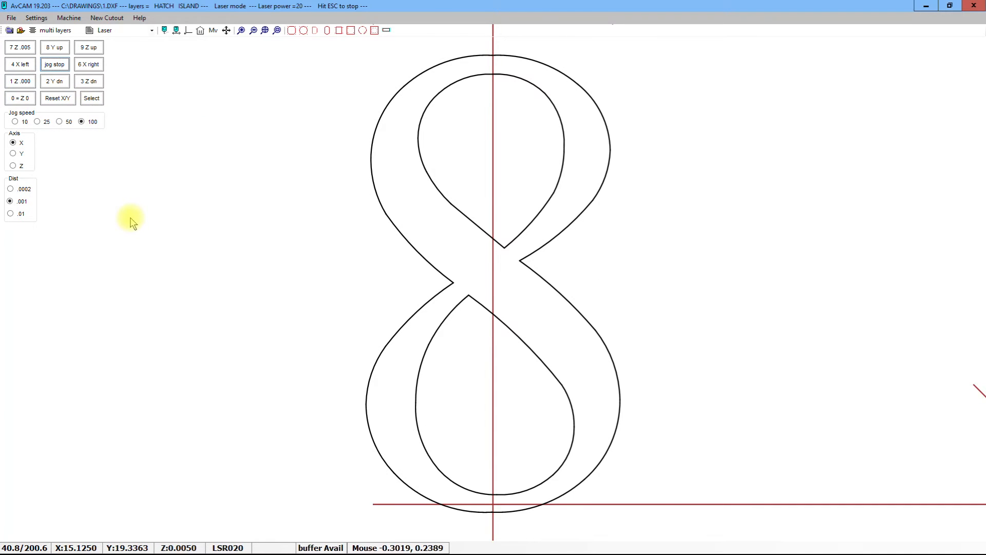
{"action": "left_click", "coordinate": [10, 214]}
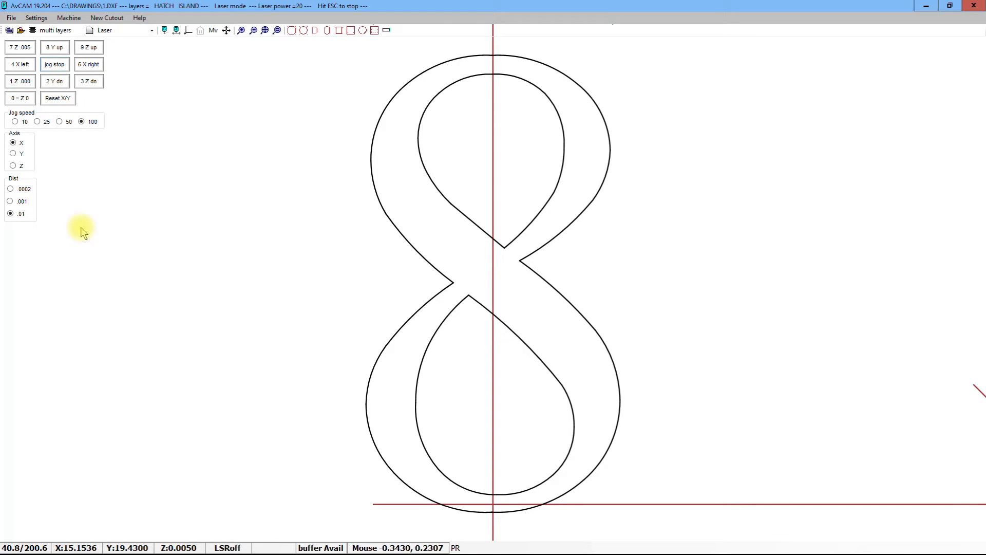
{"action": "mouse_move", "coordinate": [267, 192]}
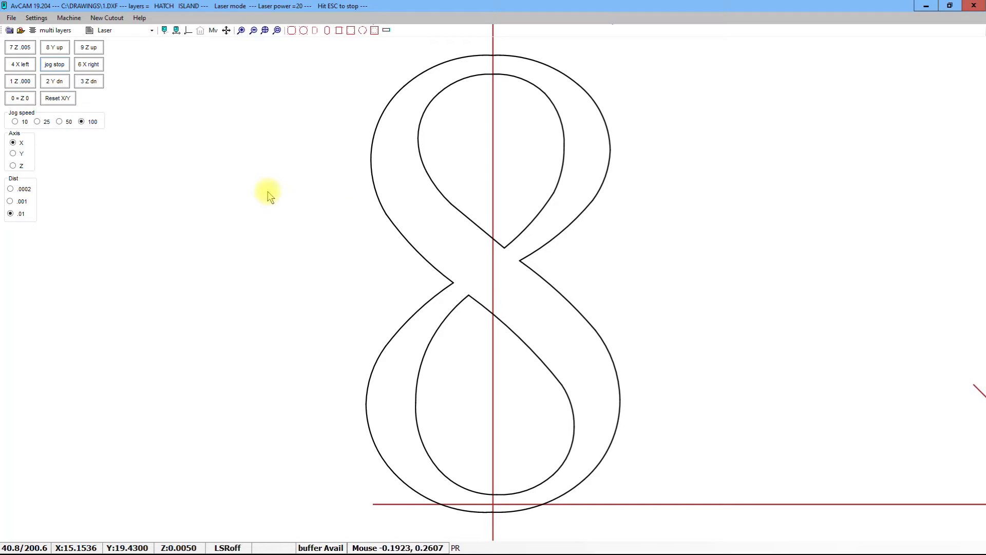
{"action": "mouse_move", "coordinate": [371, 211]}
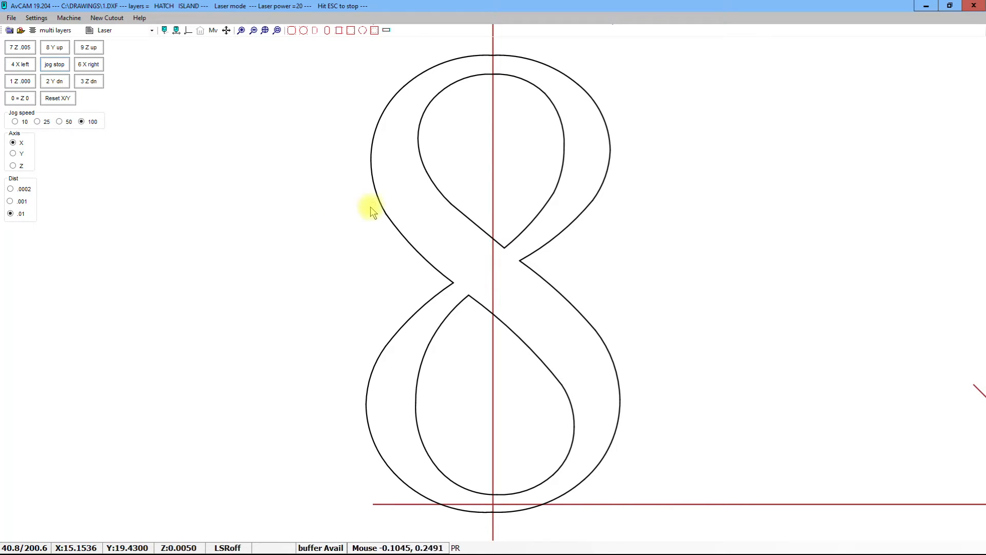
{"action": "mouse_move", "coordinate": [374, 176]}
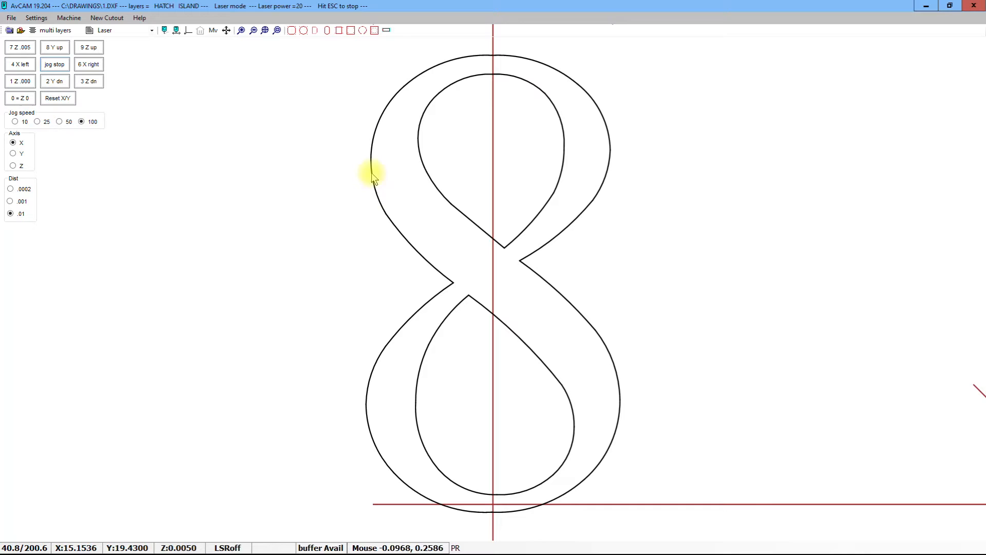
{"action": "mouse_move", "coordinate": [521, 238]}
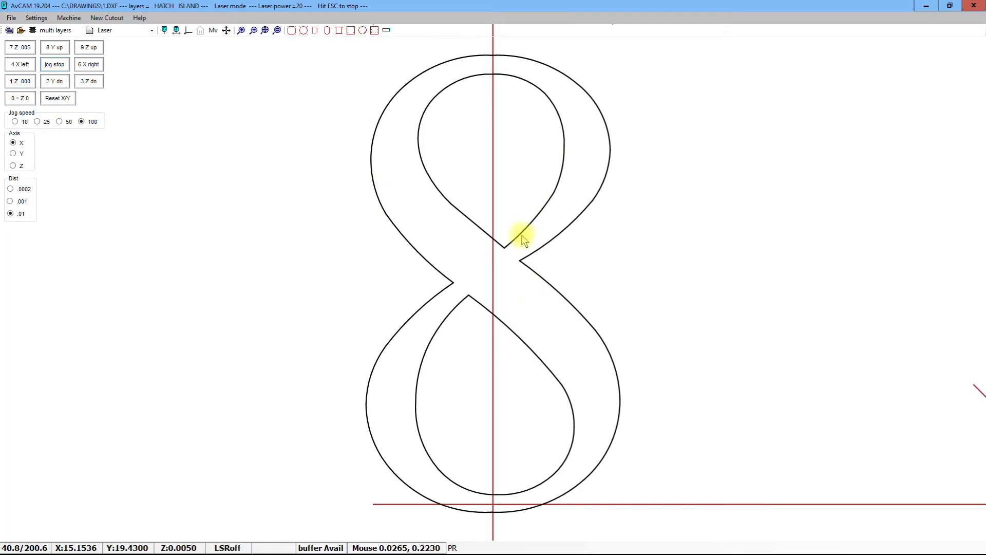
{"action": "mouse_move", "coordinate": [460, 320]}
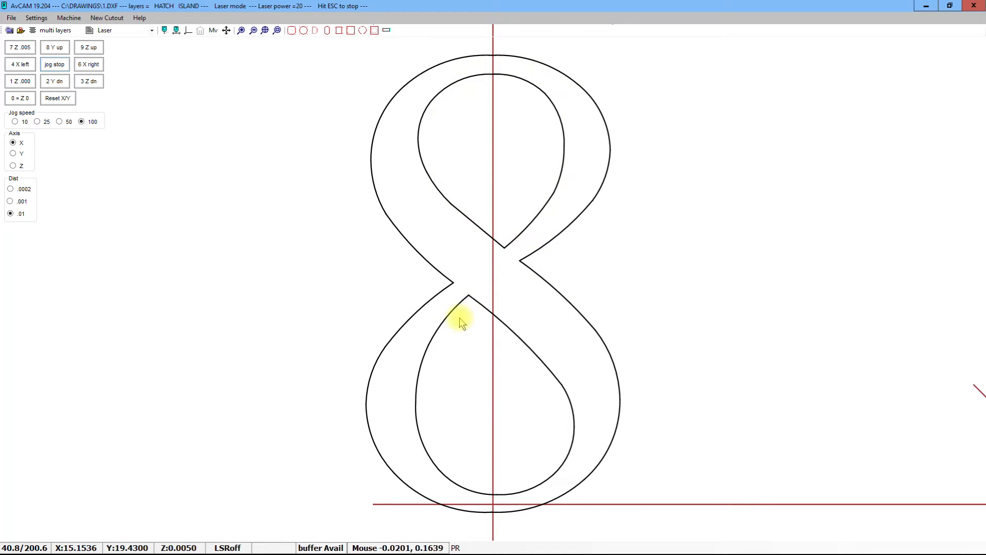
{"action": "mouse_move", "coordinate": [492, 272]}
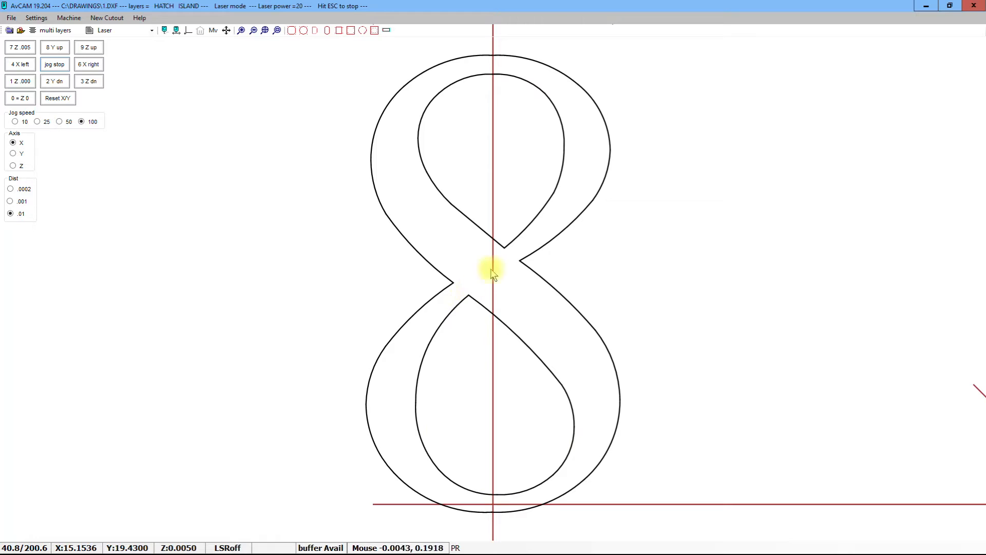
{"action": "mouse_move", "coordinate": [487, 302]}
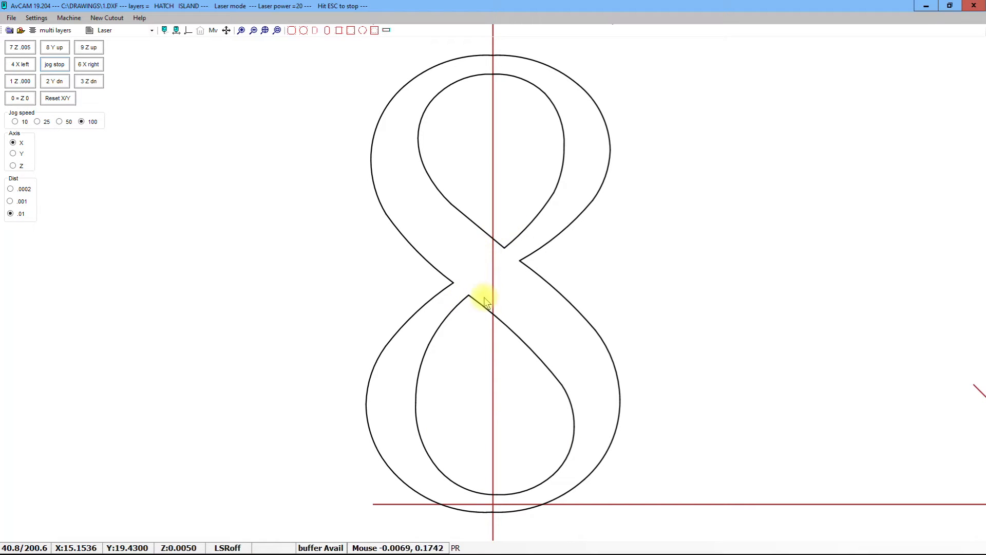
{"action": "mouse_move", "coordinate": [483, 313]}
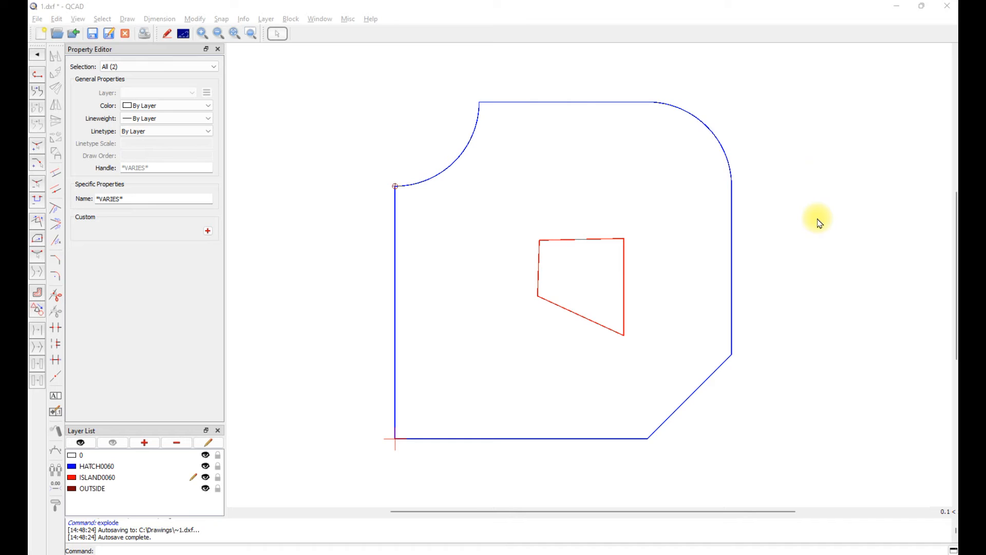
{"action": "mouse_move", "coordinate": [810, 136]}
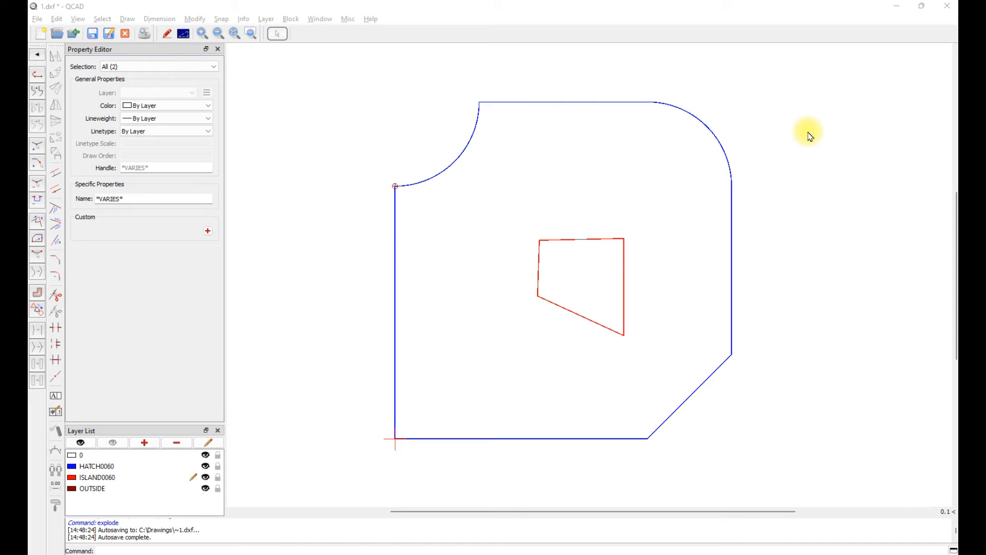
{"action": "mouse_move", "coordinate": [726, 77]}
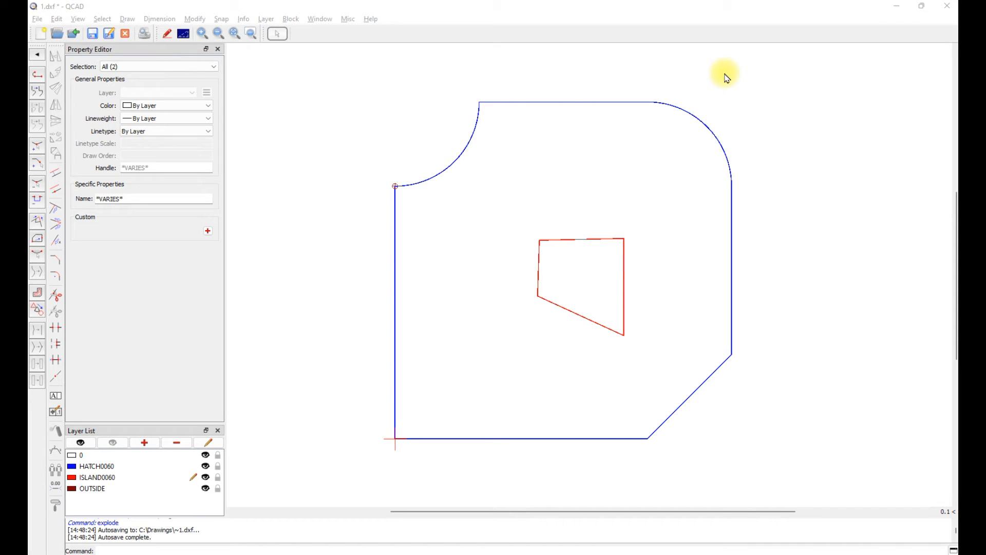
{"action": "mouse_move", "coordinate": [316, 110]}
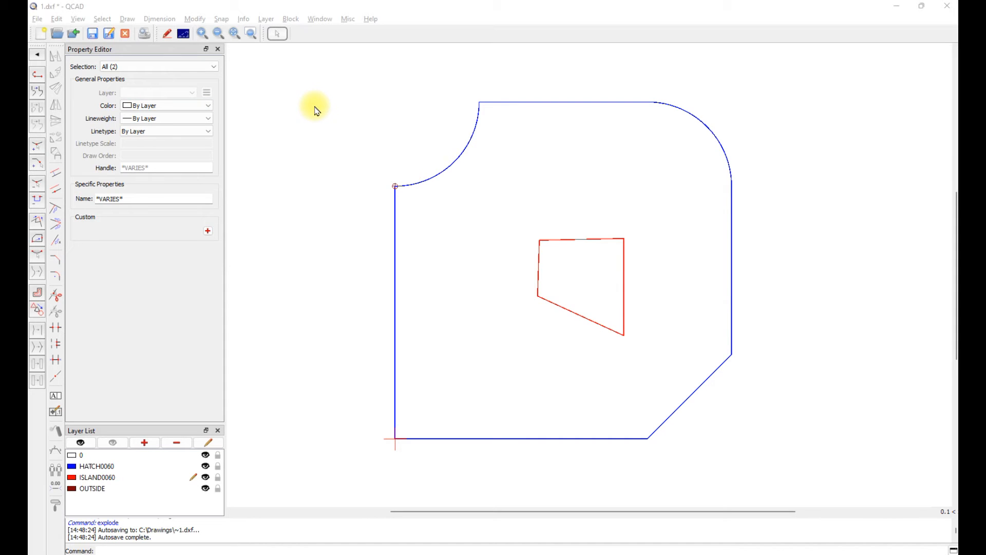
{"action": "mouse_move", "coordinate": [361, 346]}
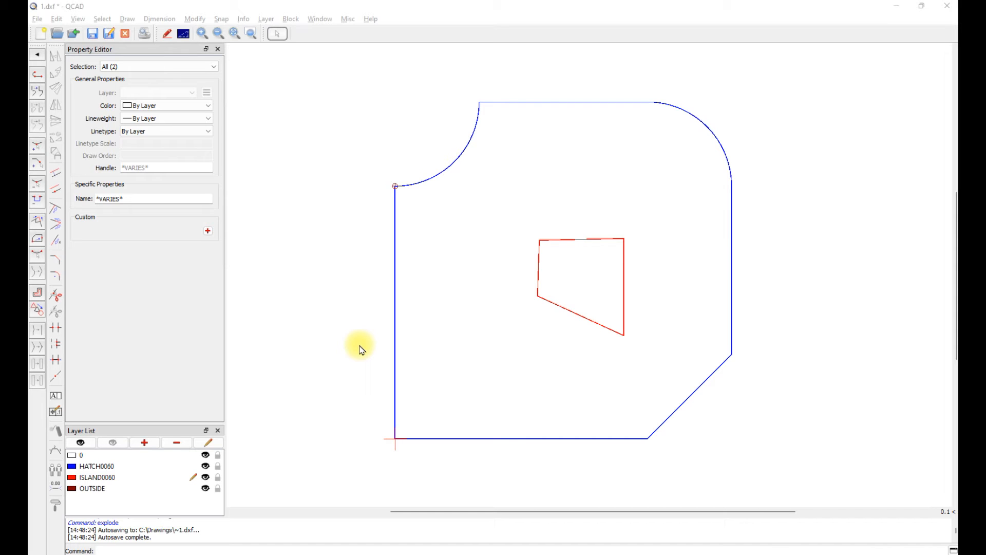
{"action": "mouse_move", "coordinate": [544, 227]}
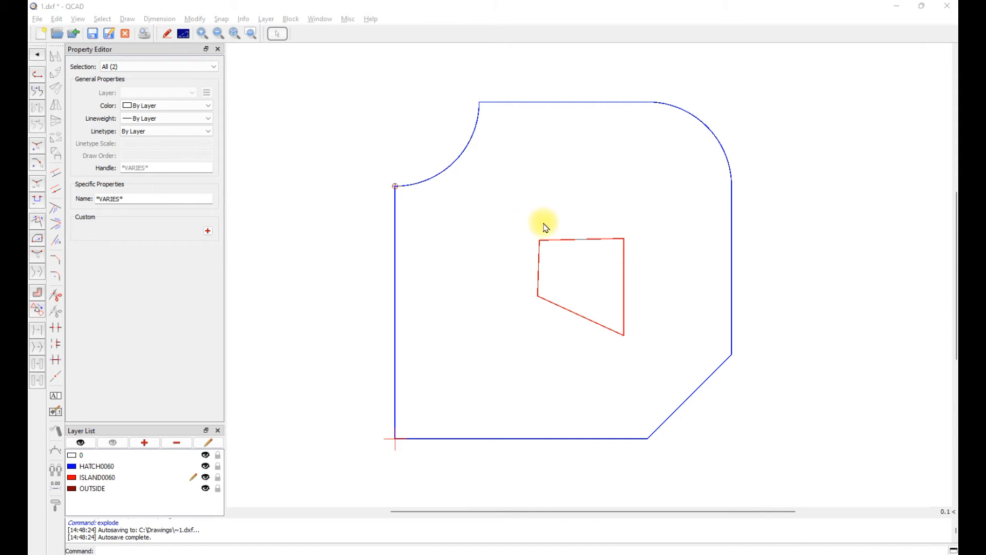
{"action": "mouse_move", "coordinate": [657, 101]}
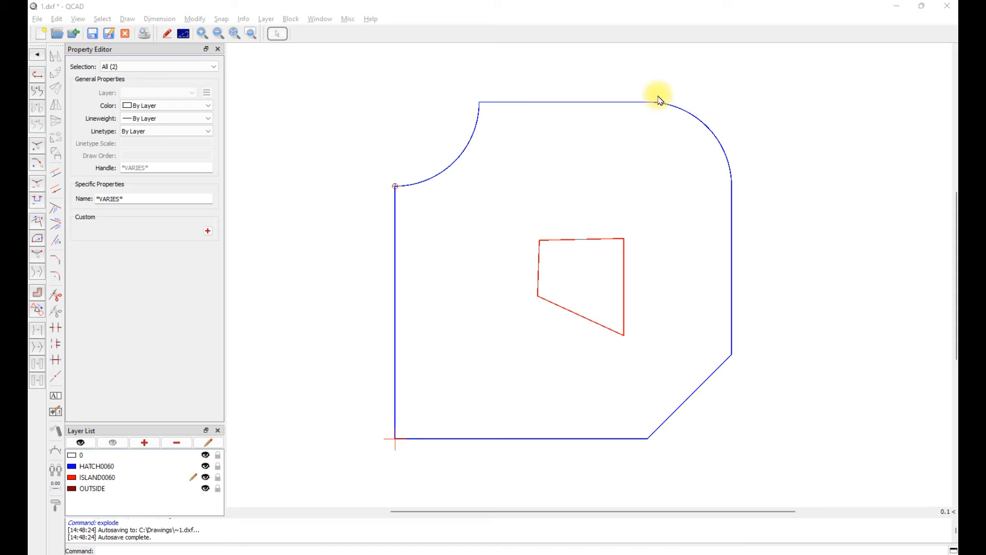
{"action": "mouse_move", "coordinate": [483, 450]}
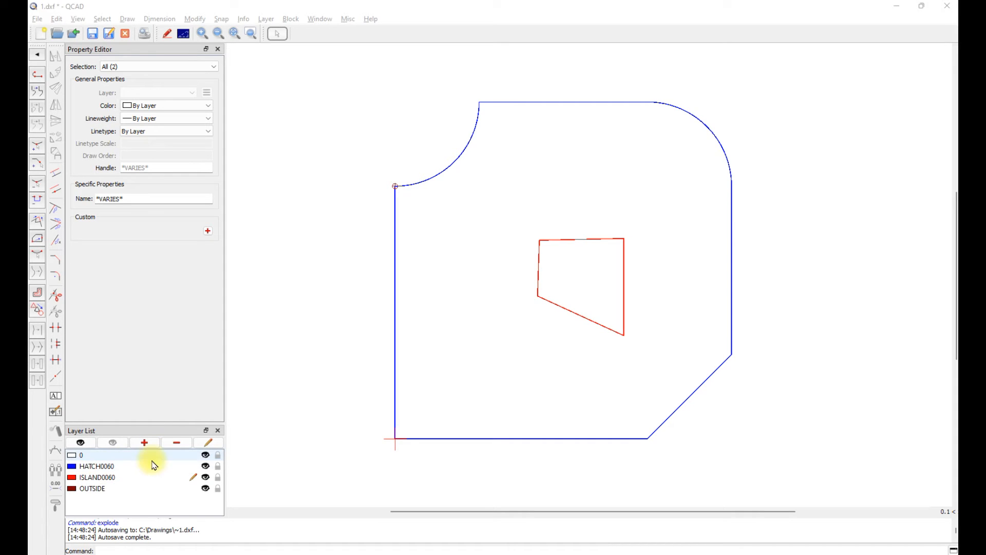
{"action": "mouse_move", "coordinate": [450, 343]}
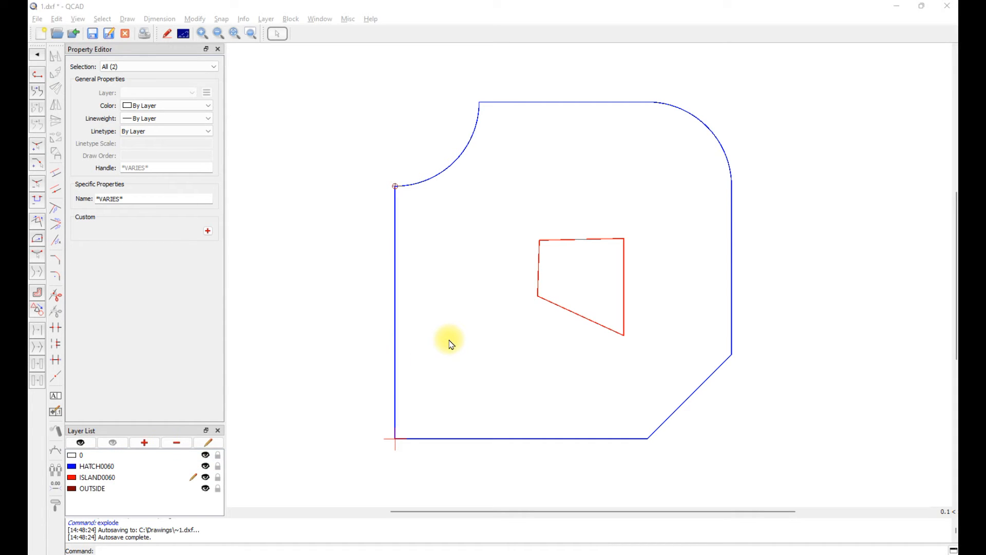
{"action": "mouse_move", "coordinate": [450, 328]}
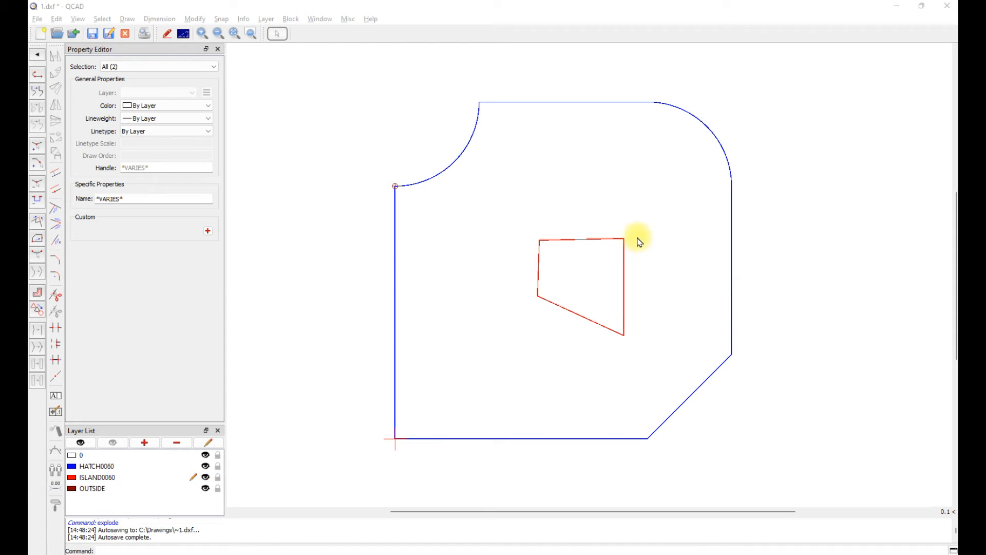
{"action": "mouse_move", "coordinate": [539, 228]}
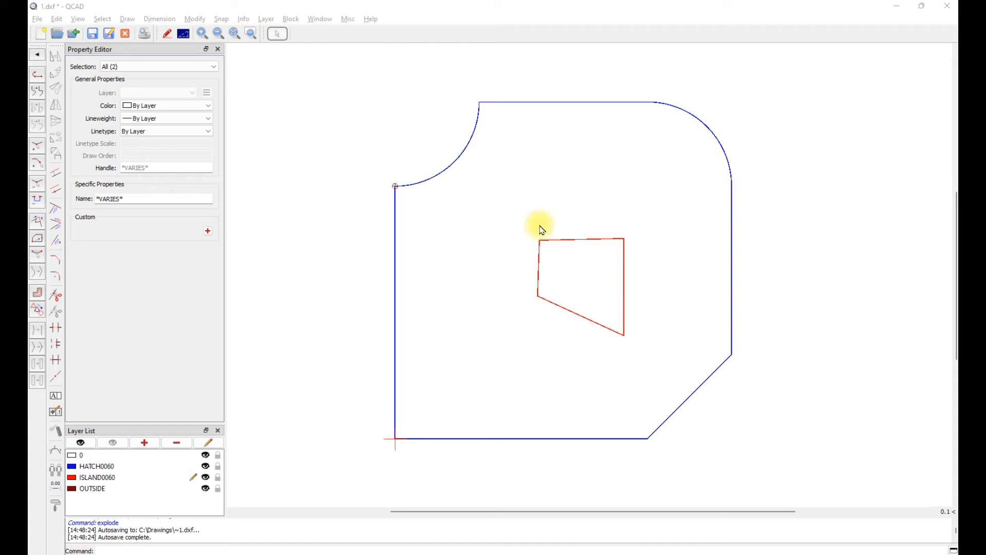
{"action": "mouse_move", "coordinate": [660, 327]}
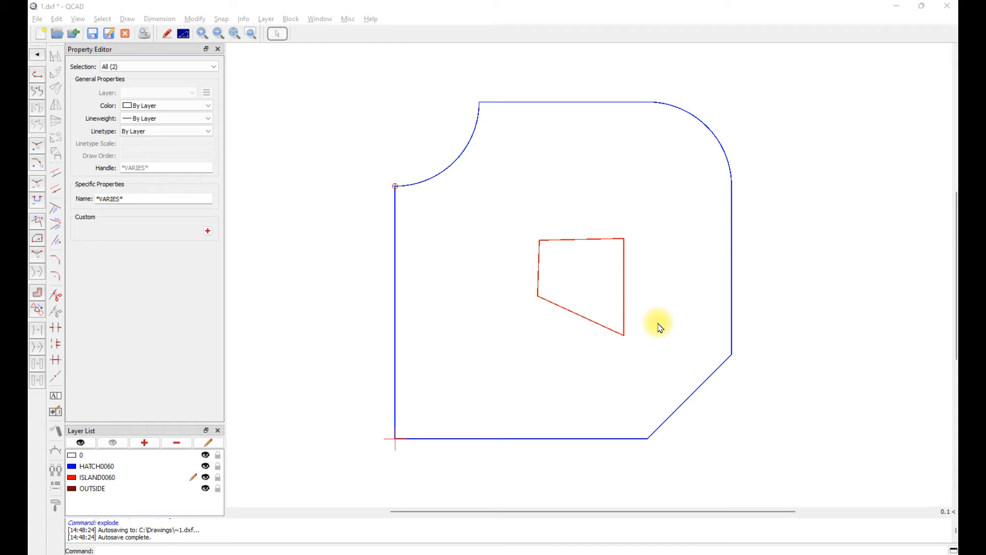
{"action": "mouse_move", "coordinate": [659, 319]}
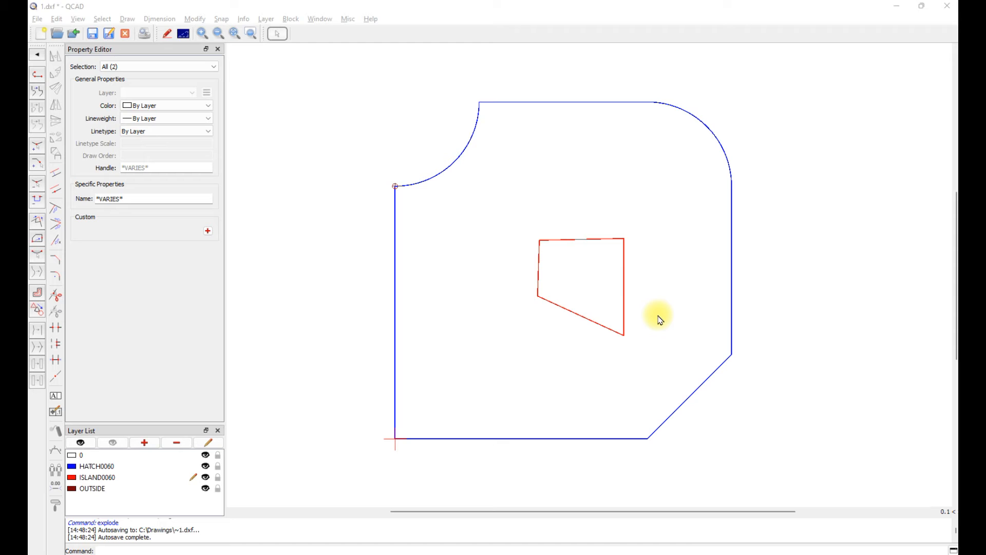
{"action": "mouse_move", "coordinate": [283, 296]}
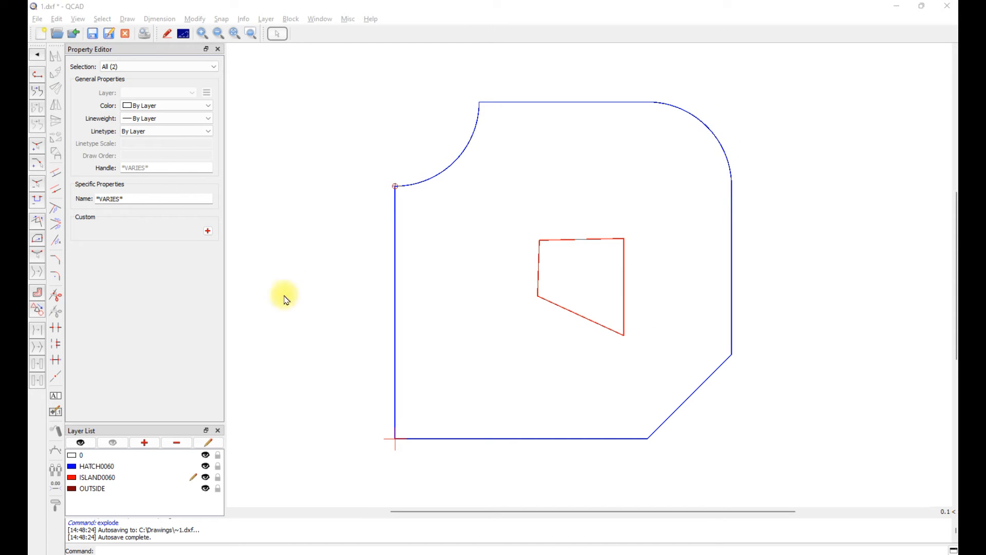
{"action": "mouse_move", "coordinate": [668, 408]}
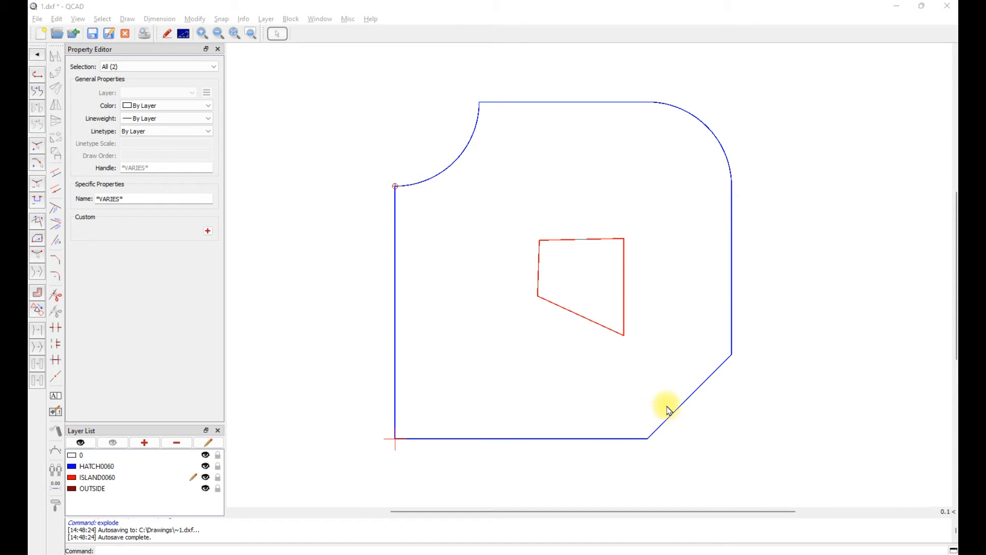
{"action": "mouse_move", "coordinate": [717, 312]}
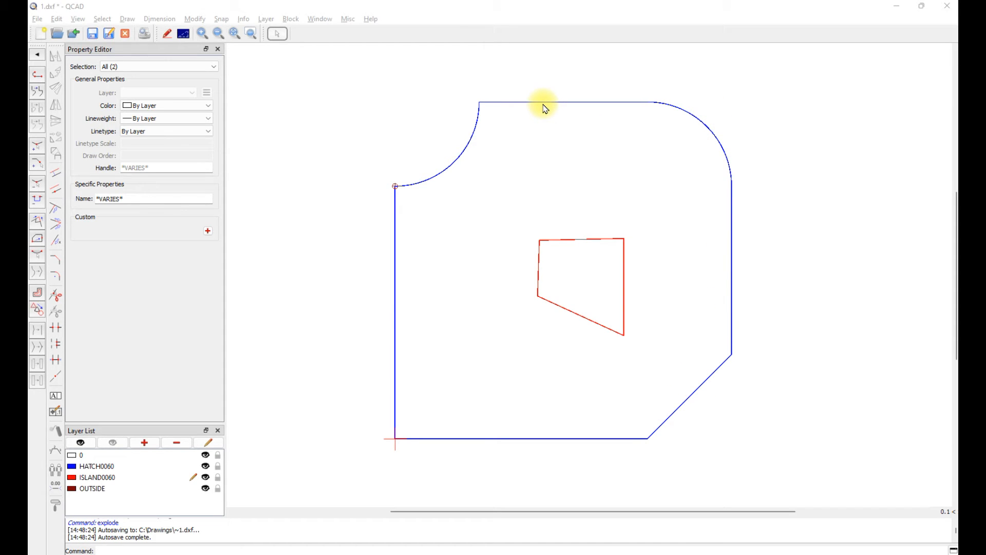
{"action": "mouse_move", "coordinate": [570, 347]}
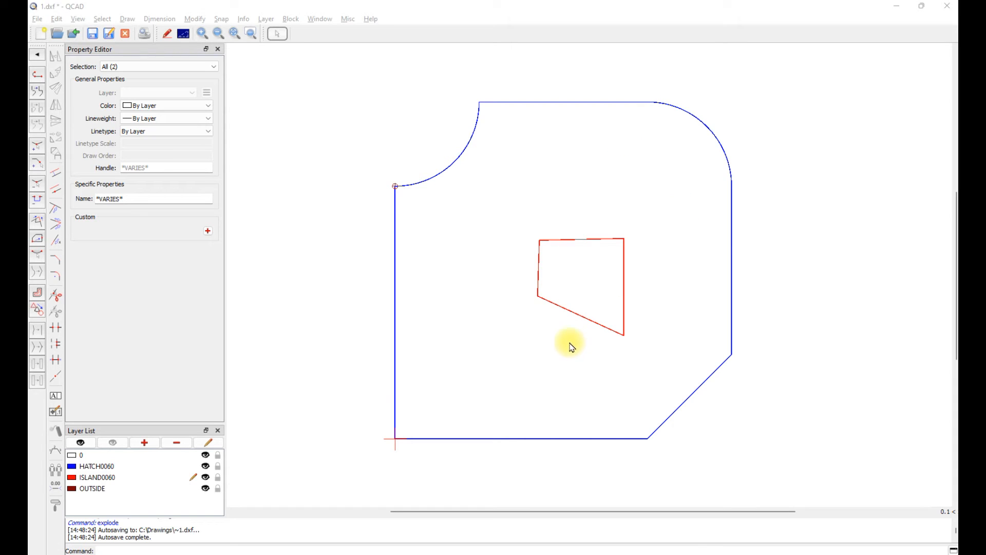
{"action": "mouse_move", "coordinate": [711, 141]}
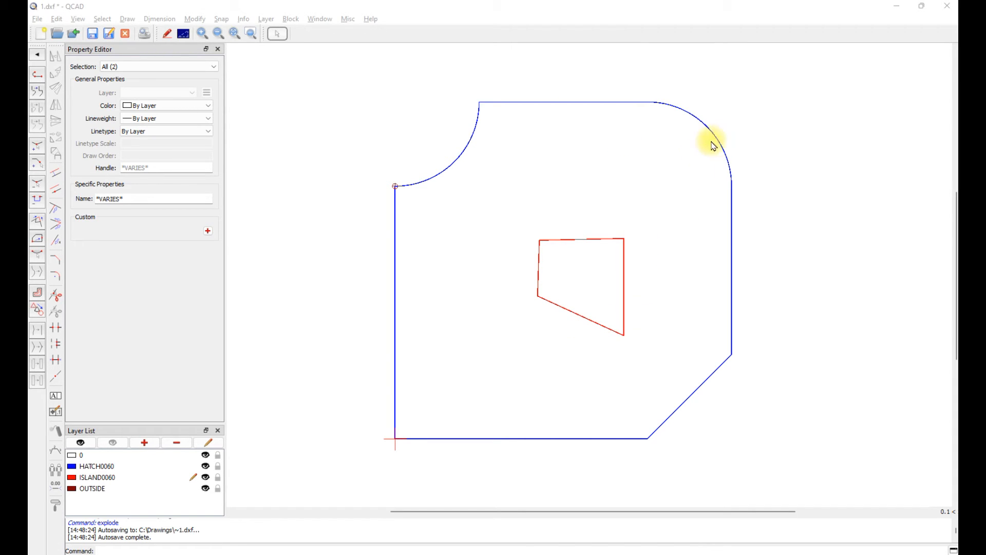
{"action": "mouse_move", "coordinate": [407, 391]}
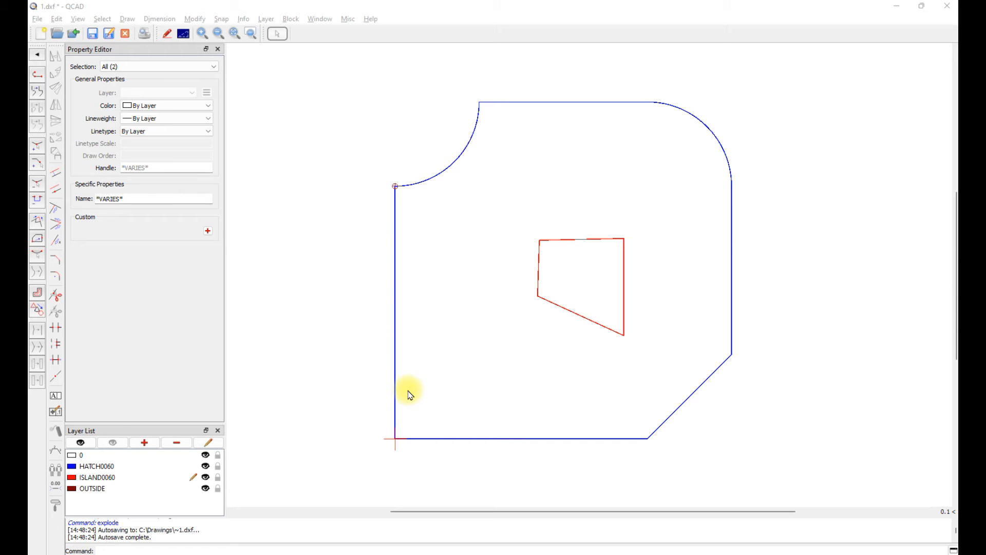
- Join the island's four lines on ISLAND0060 into one closed polyline
{"action": "left_click", "coordinate": [578, 318]}
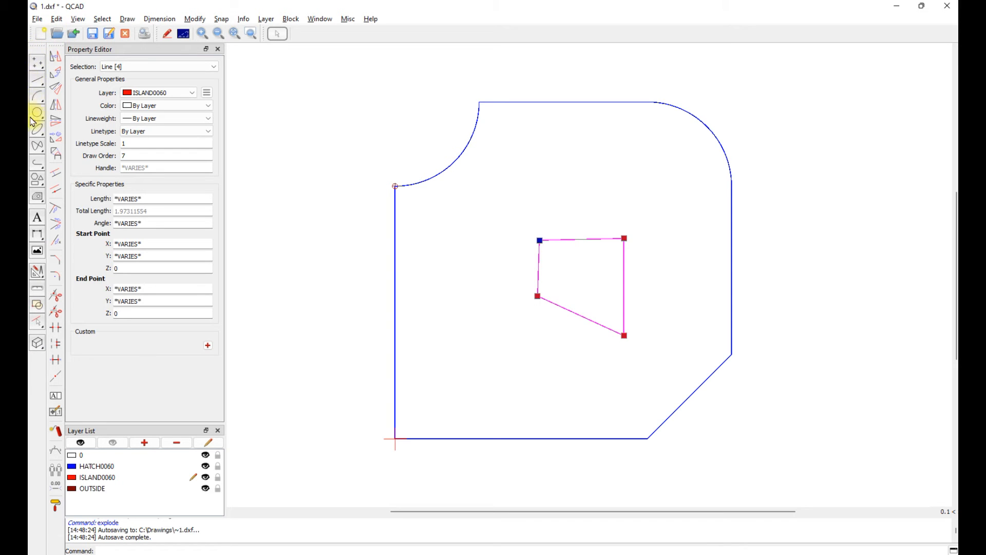
{"action": "mouse_move", "coordinate": [37, 168]}
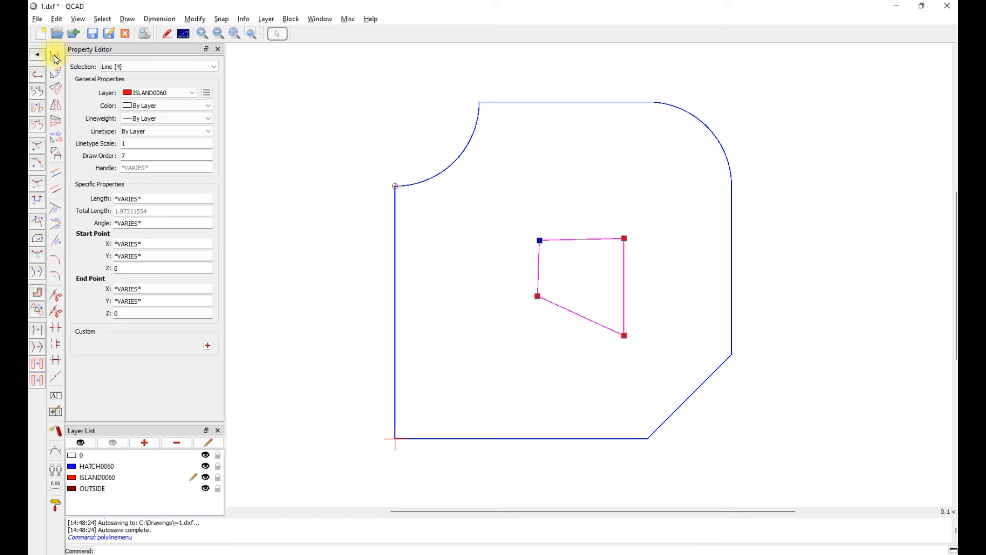
{"action": "mouse_move", "coordinate": [37, 108]}
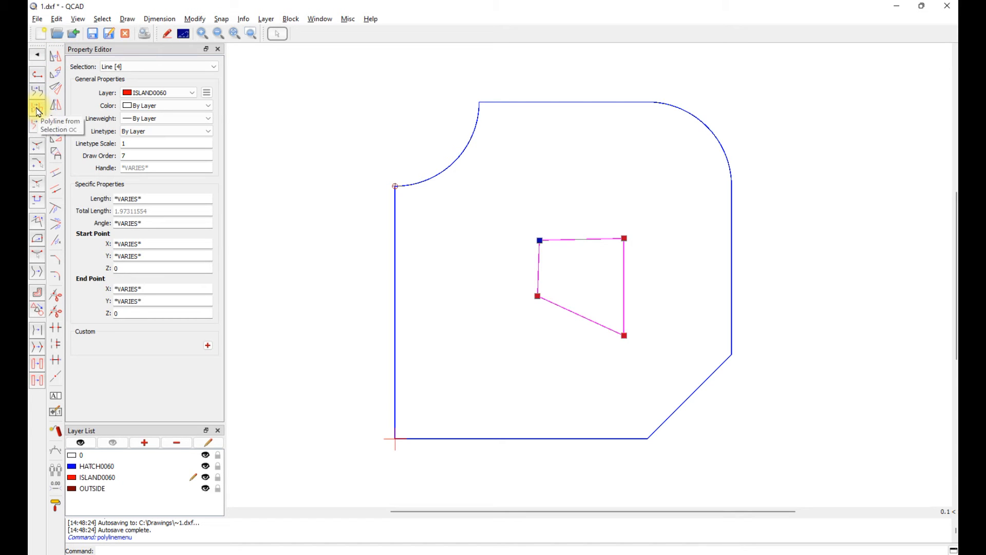
{"action": "left_click", "coordinate": [37, 107]}
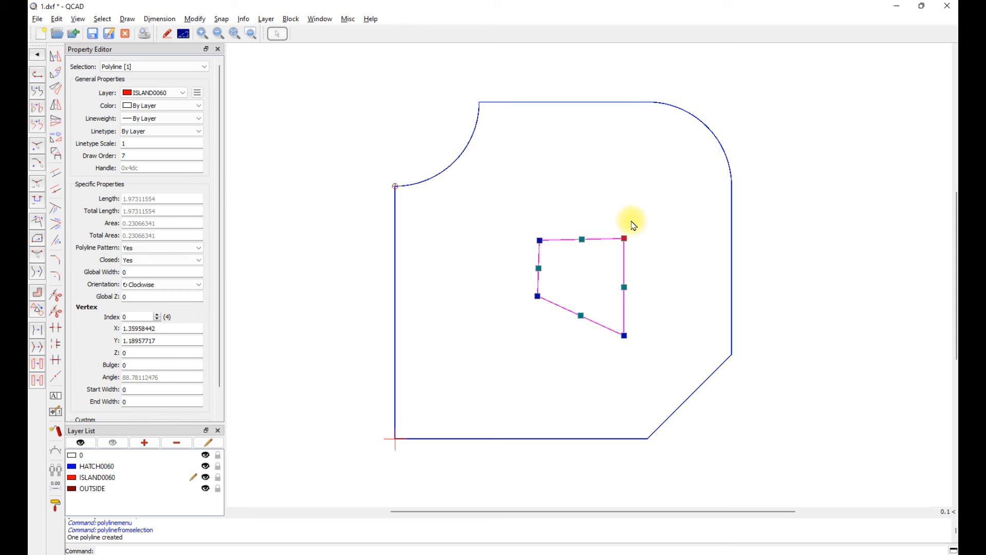
{"action": "mouse_move", "coordinate": [562, 332]}
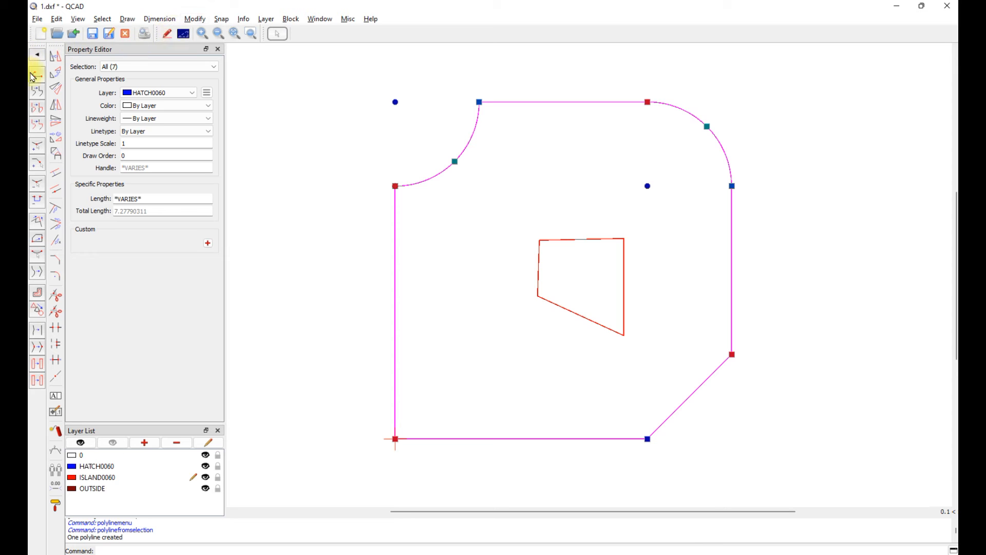
{"action": "mouse_move", "coordinate": [37, 107]}
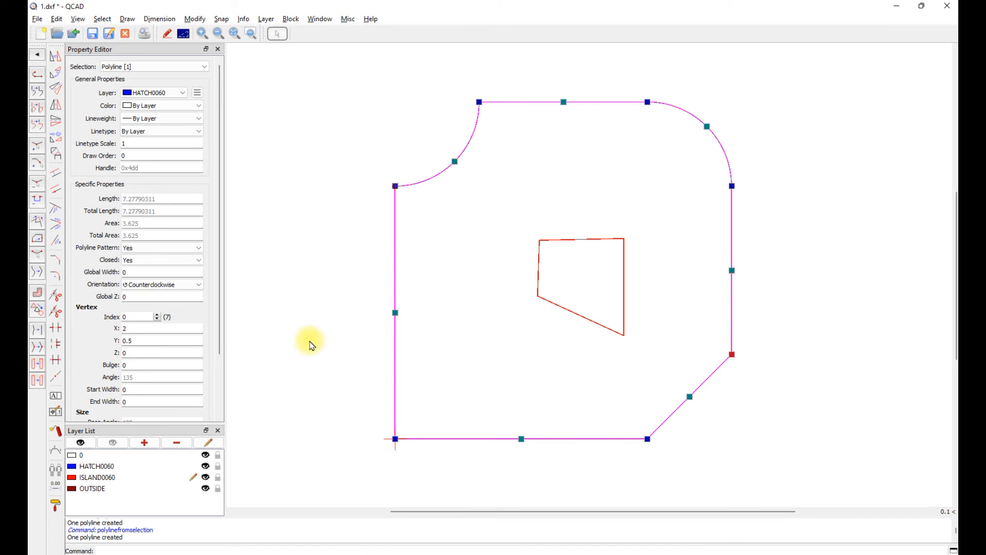
- Deselect the finished HATCH0060 outline polyline
{"action": "left_click", "coordinate": [109, 34]}
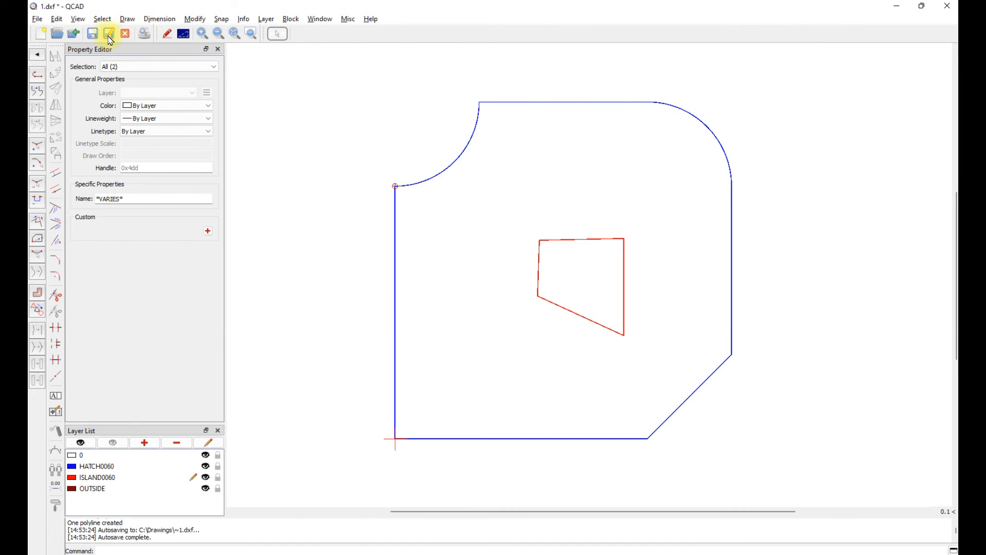
- Save the drawing as 1.dxf, overwriting the existing file
{"action": "left_click", "coordinate": [109, 33]}
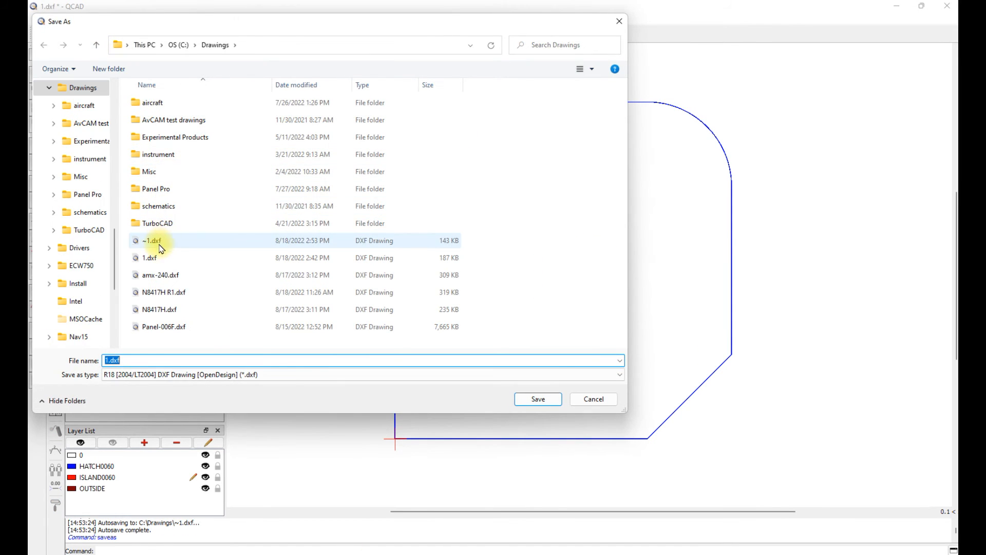
{"action": "left_click", "coordinate": [150, 257]}
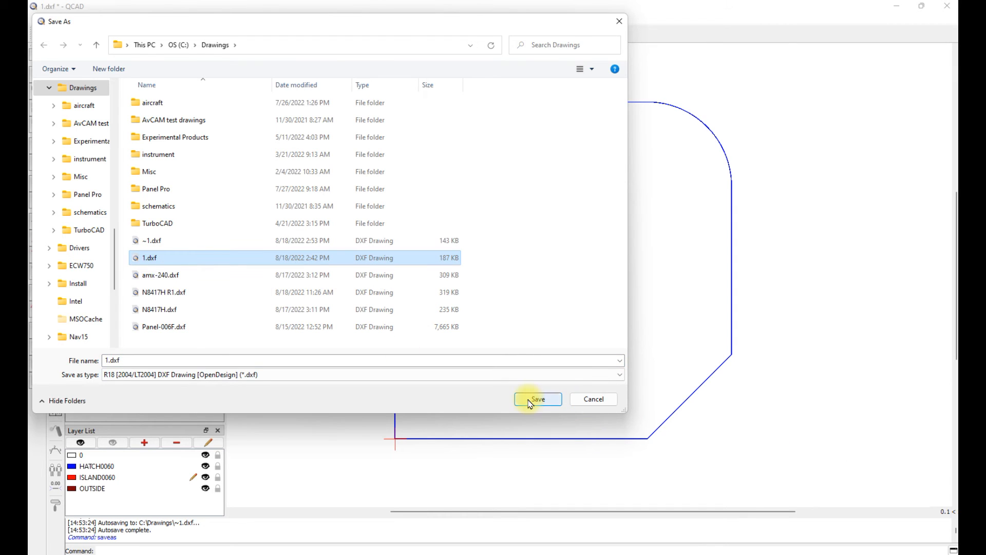
{"action": "left_click", "coordinate": [536, 398]}
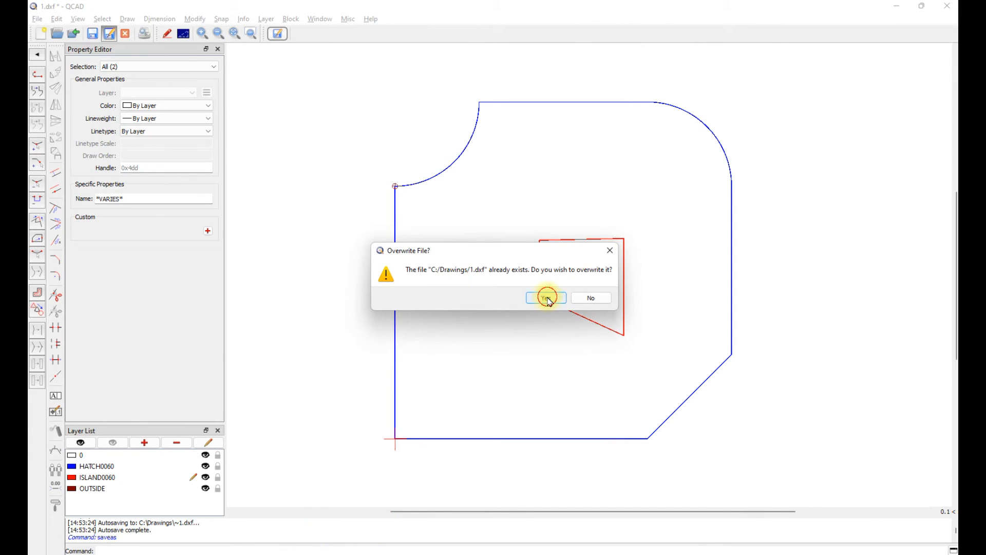
{"action": "left_click", "coordinate": [544, 298]}
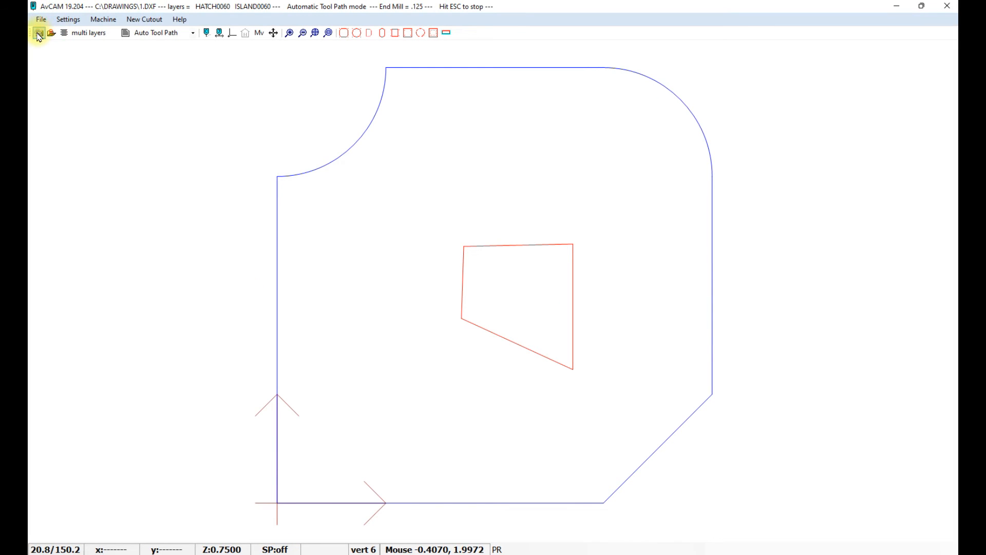
- Reload 1.dxf and set HATCH0060 and ISLAND0060 as the cutting layers
{"action": "left_click", "coordinate": [38, 33]}
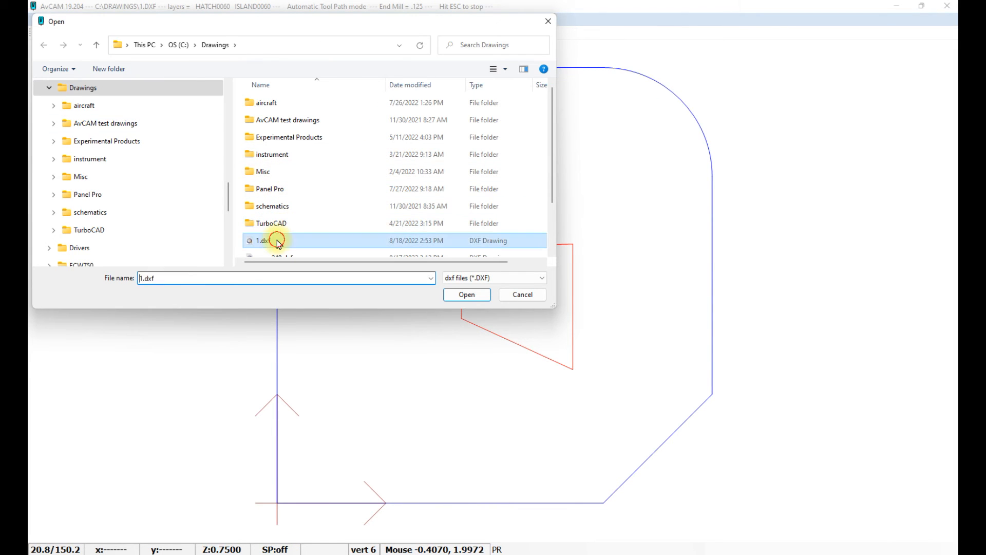
{"action": "left_click", "coordinate": [466, 293]}
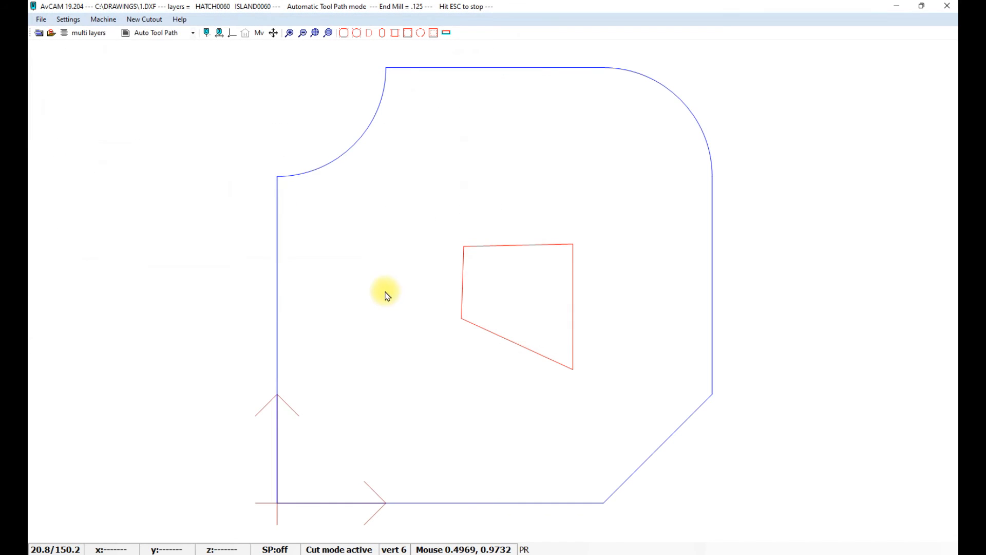
{"action": "mouse_move", "coordinate": [60, 35]}
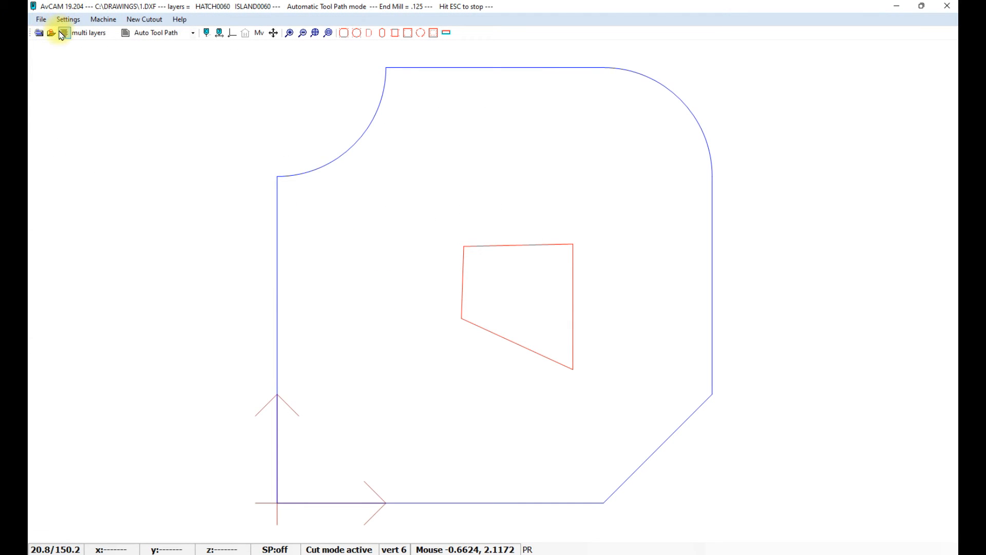
{"action": "left_click", "coordinate": [63, 33]}
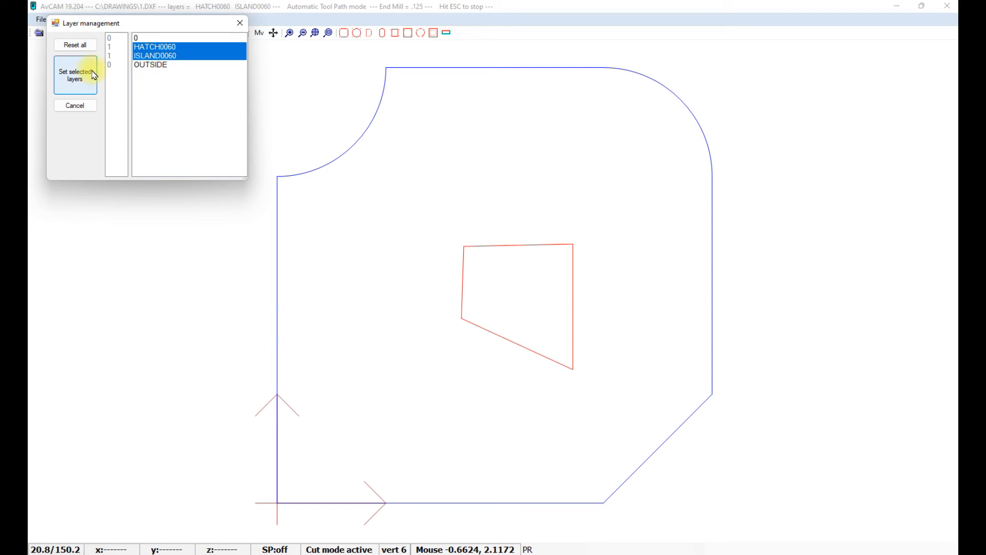
{"action": "left_click", "coordinate": [75, 75]}
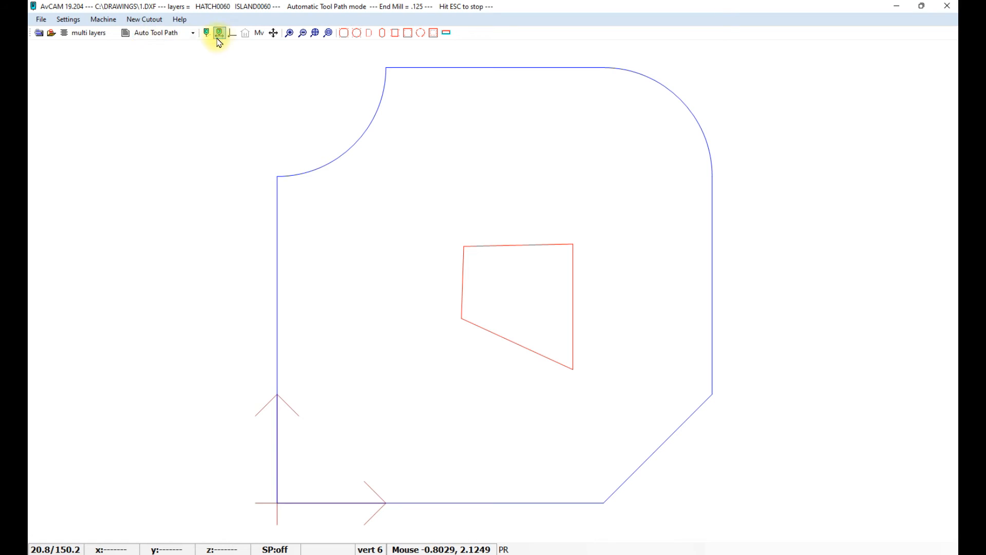
{"action": "mouse_move", "coordinate": [323, 275]}
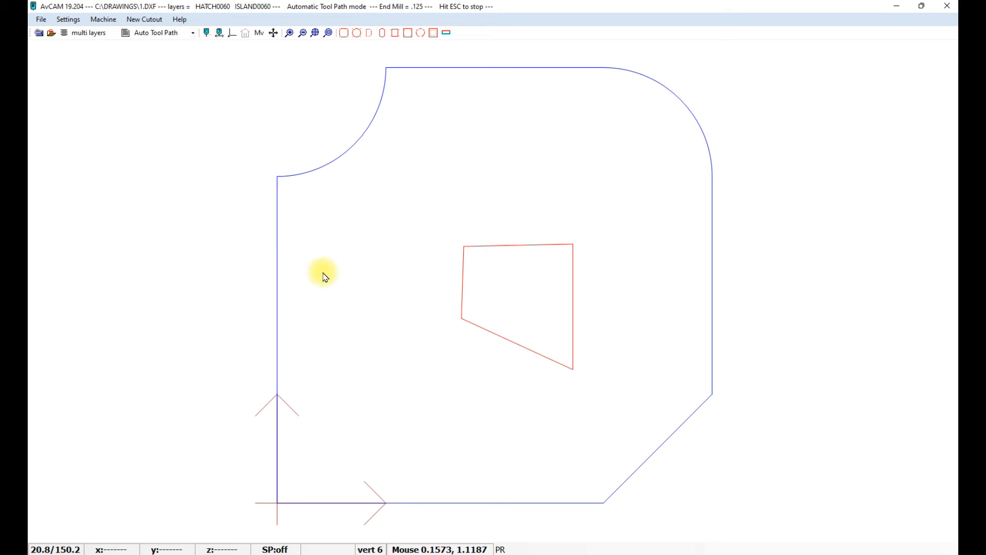
{"action": "mouse_move", "coordinate": [422, 335]}
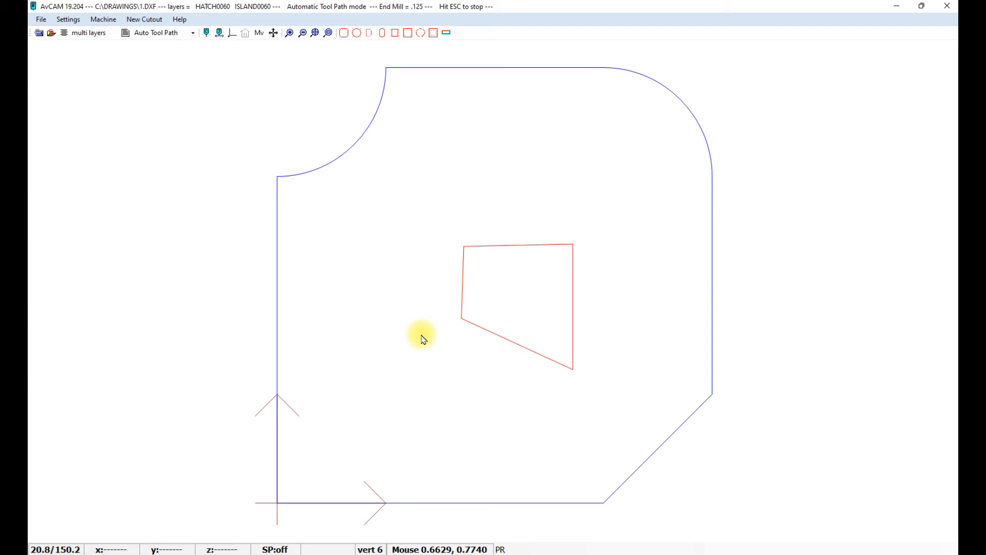
{"action": "mouse_move", "coordinate": [191, 39]}
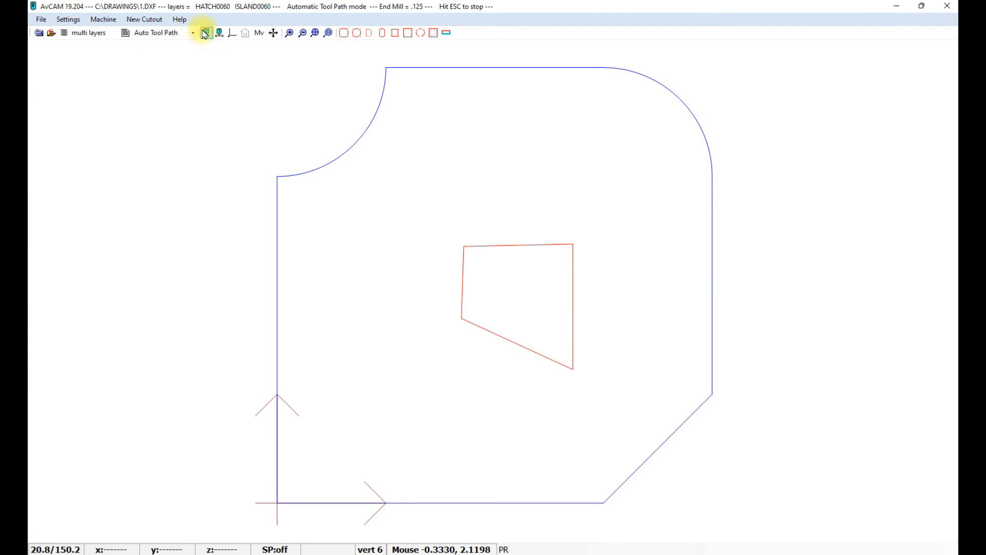
- Accept the cutting parameters and run the tool path simulation at Medium speed
{"action": "left_click", "coordinate": [206, 33]}
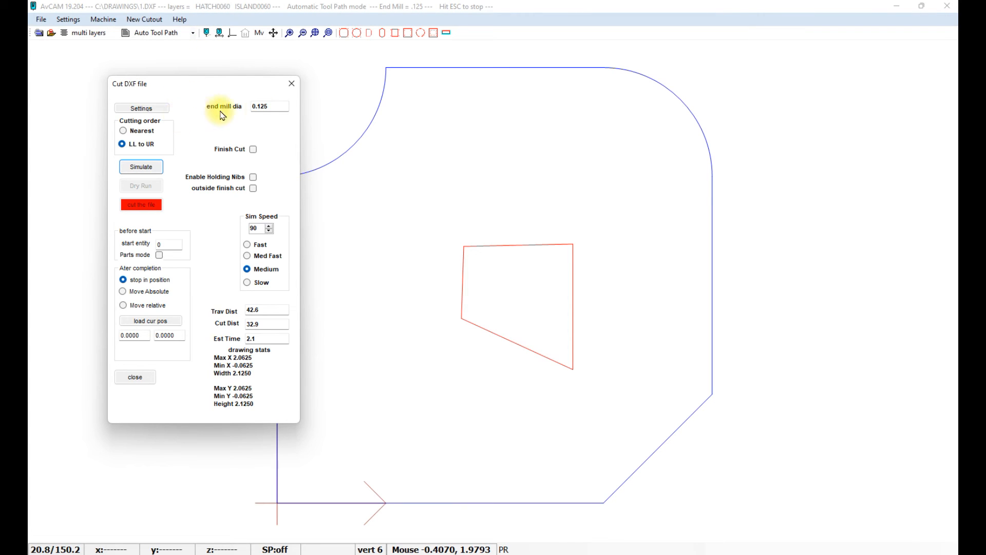
{"action": "left_click", "coordinate": [140, 108]}
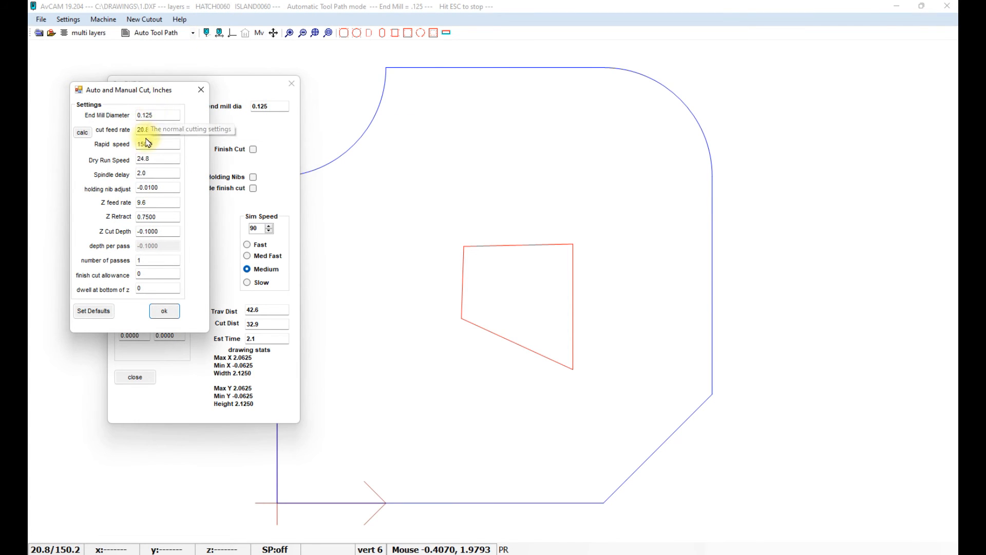
{"action": "mouse_move", "coordinate": [158, 115]}
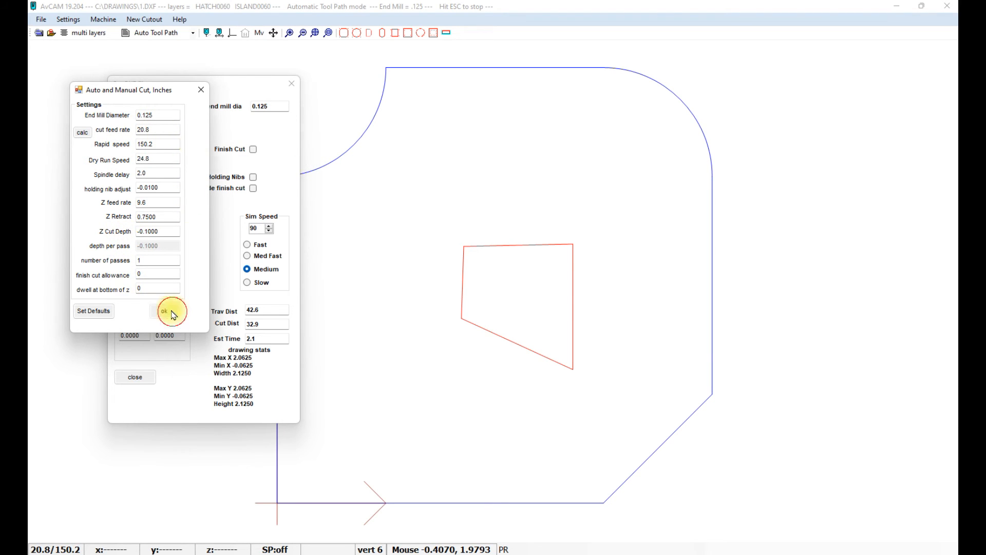
{"action": "left_click", "coordinate": [171, 312]}
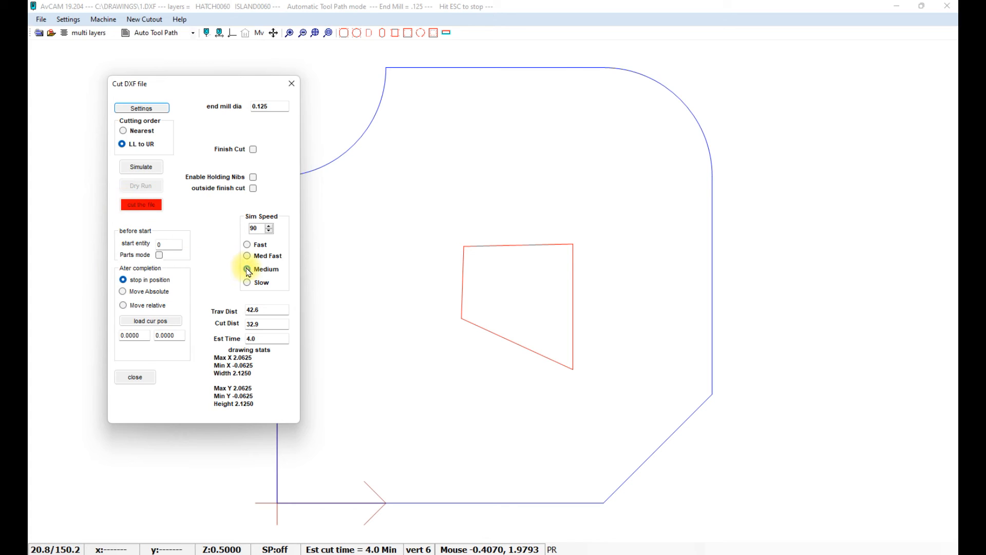
{"action": "left_click", "coordinate": [248, 268]}
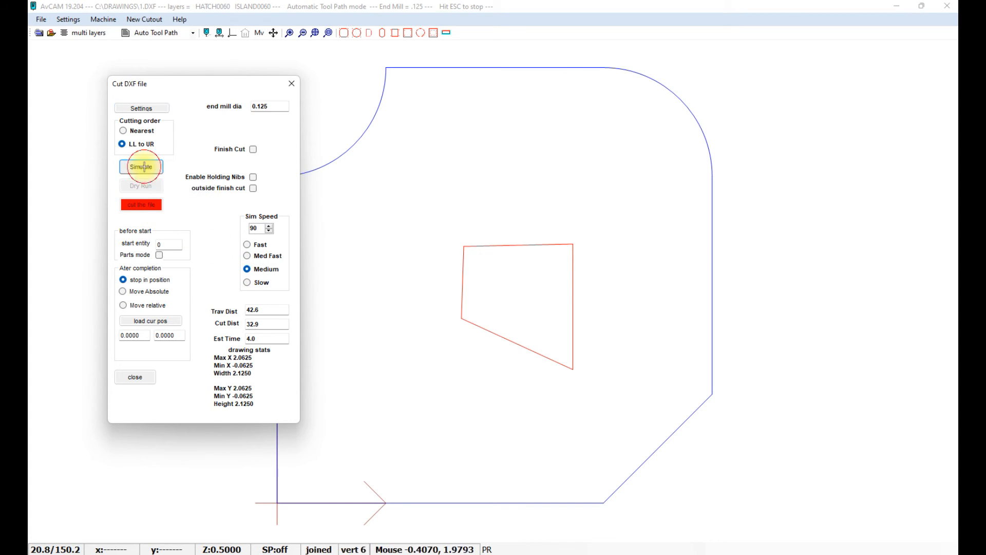
{"action": "left_click", "coordinate": [140, 167]}
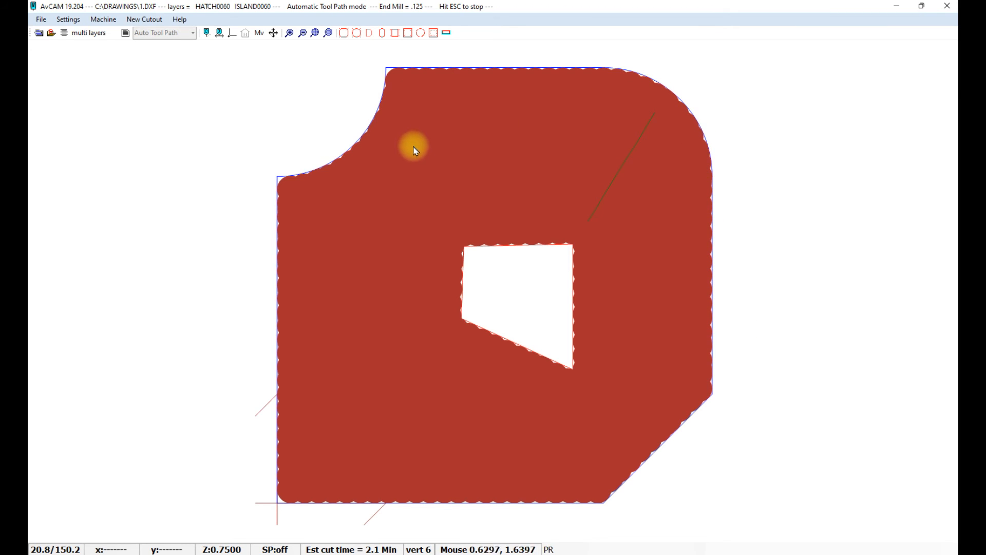
{"action": "mouse_move", "coordinate": [444, 307]}
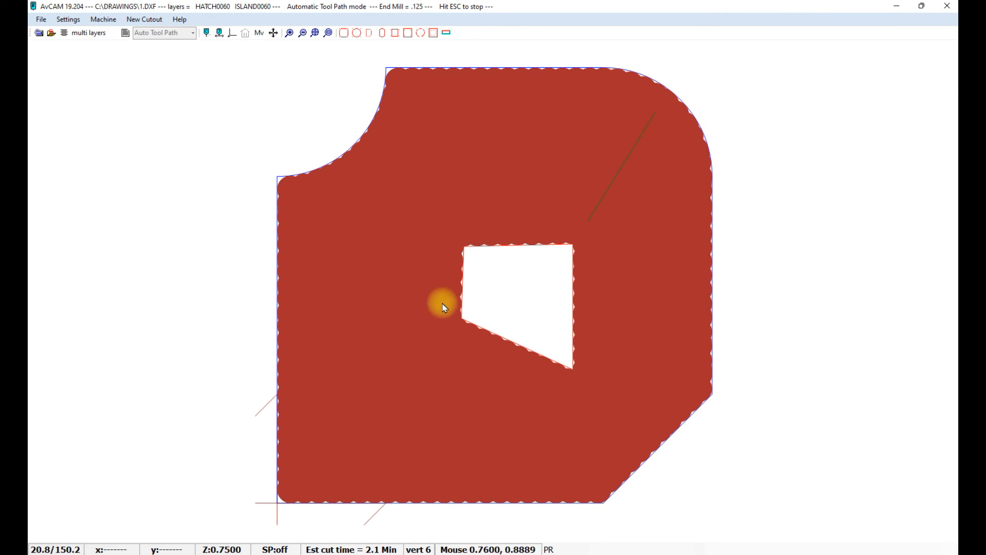
{"action": "mouse_move", "coordinate": [382, 249]}
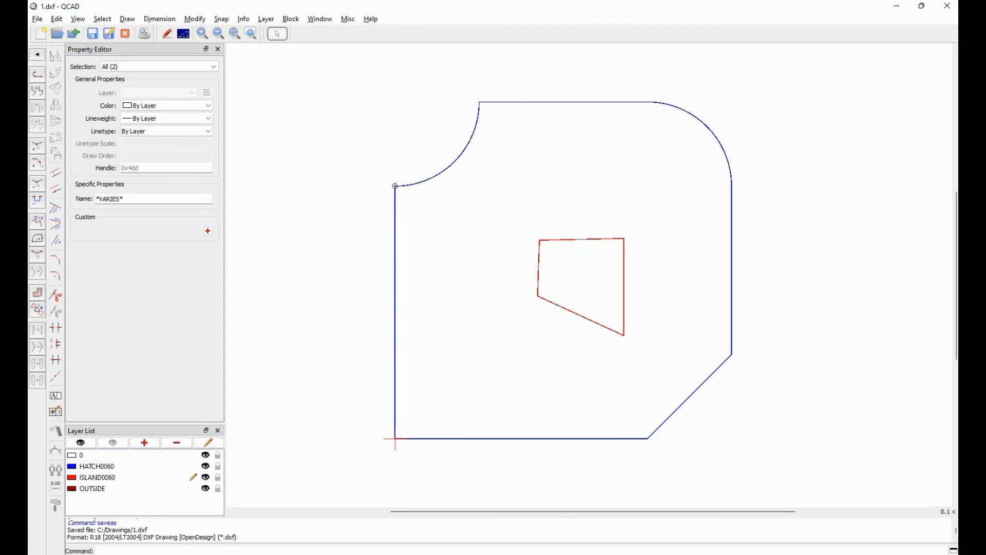
{"action": "mouse_move", "coordinate": [616, 173]}
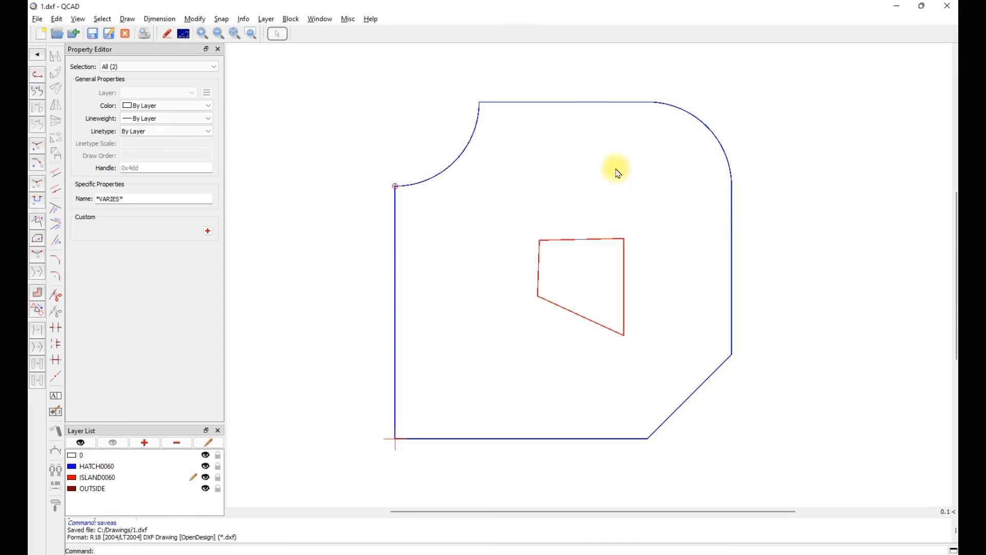
- Select the island's lower edge, save, and switch over to AvCAM
{"action": "left_click", "coordinate": [578, 289]}
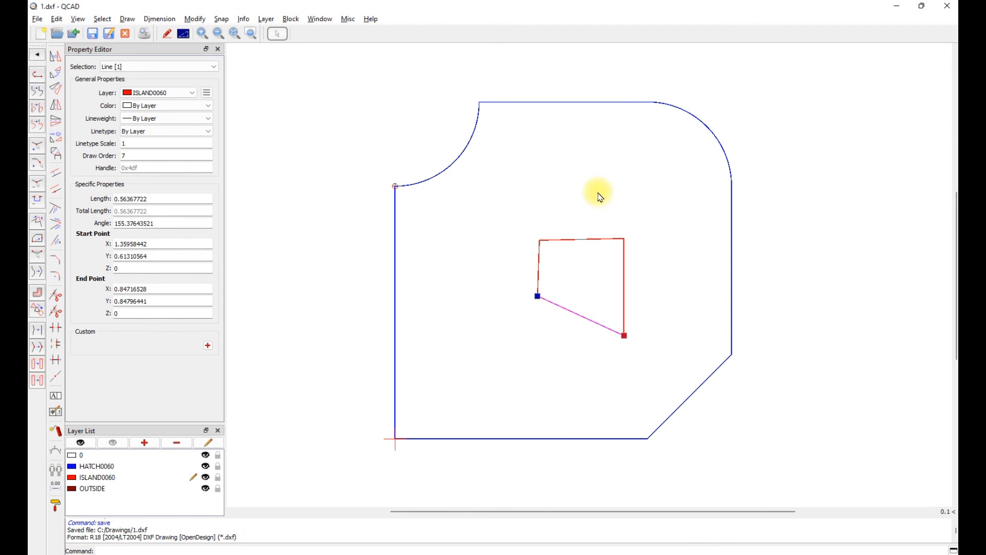
{"action": "mouse_move", "coordinate": [564, 529]}
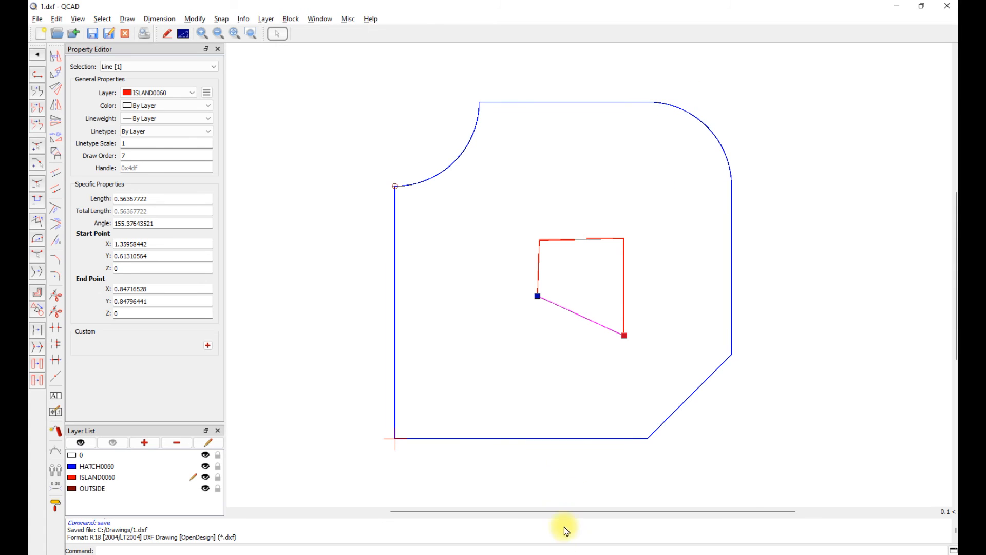
{"action": "mouse_move", "coordinate": [599, 217]}
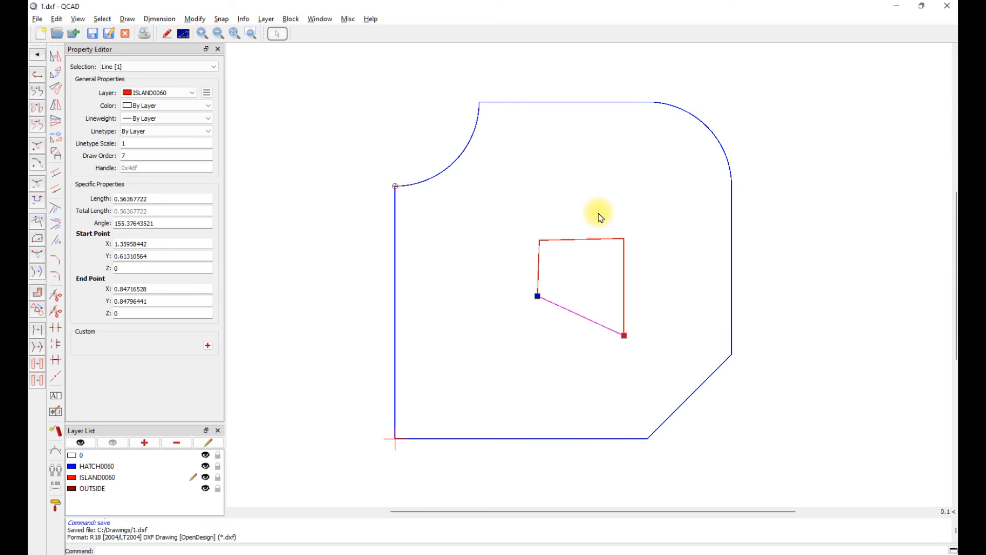
{"action": "mouse_move", "coordinate": [50, 468]}
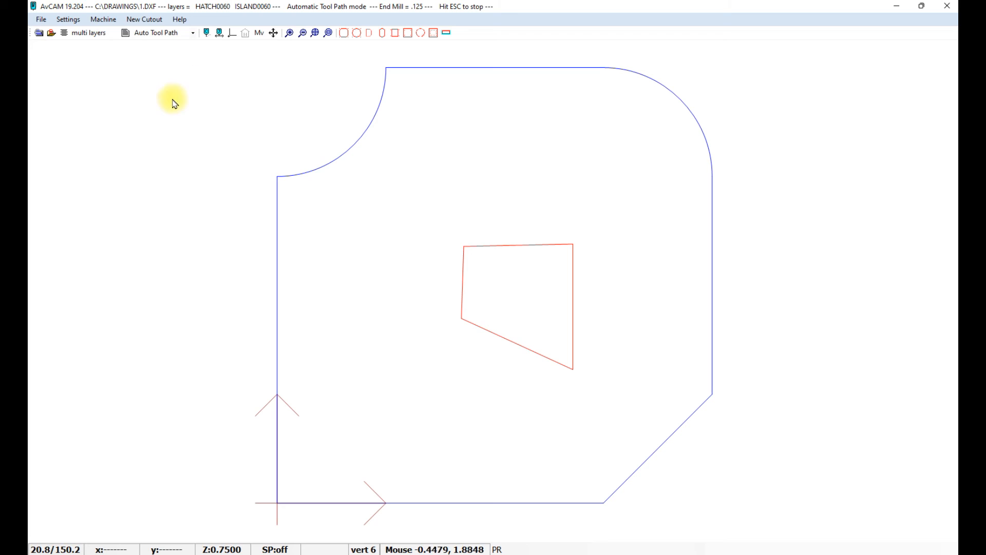
{"action": "mouse_move", "coordinate": [695, 228]}
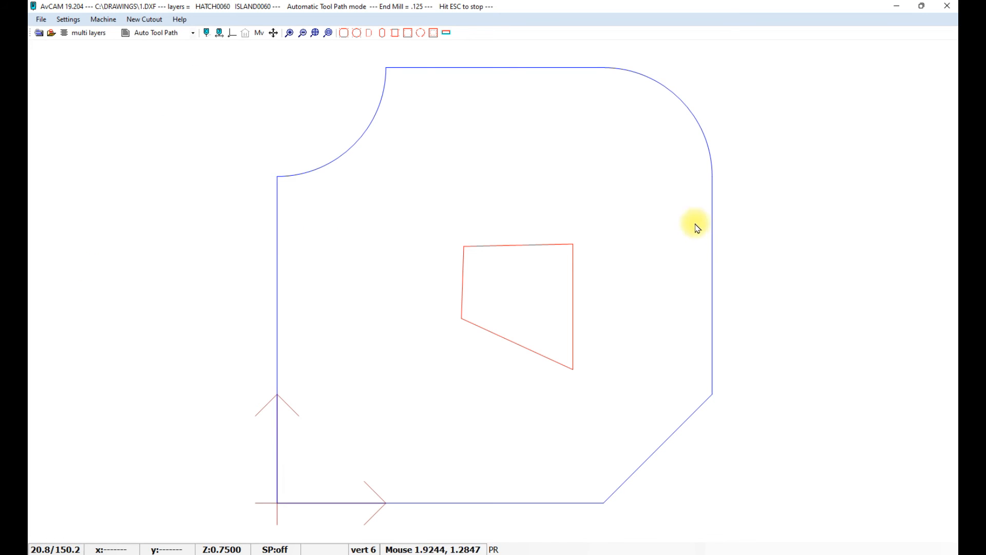
{"action": "mouse_move", "coordinate": [592, 217]}
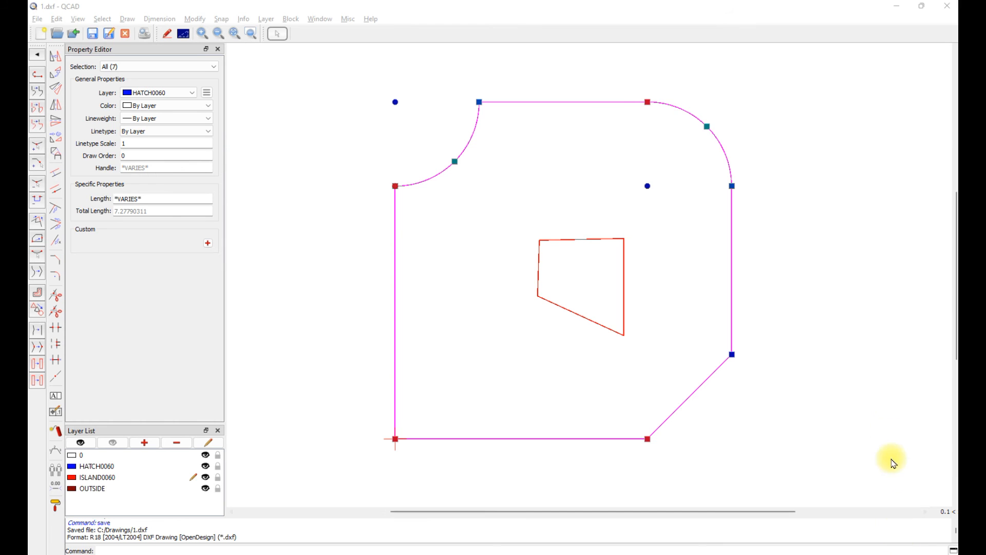
{"action": "mouse_move", "coordinate": [433, 145]}
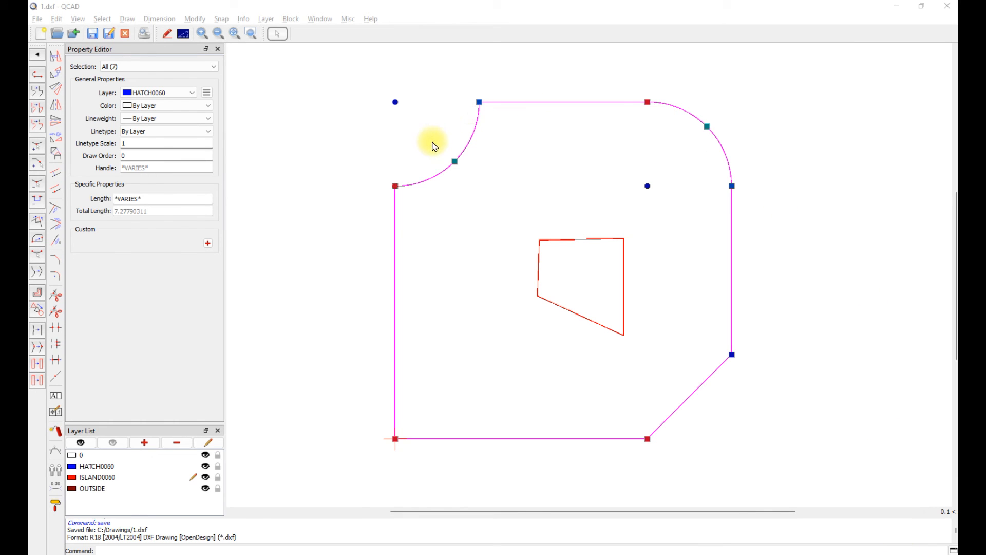
{"action": "mouse_move", "coordinate": [620, 245]}
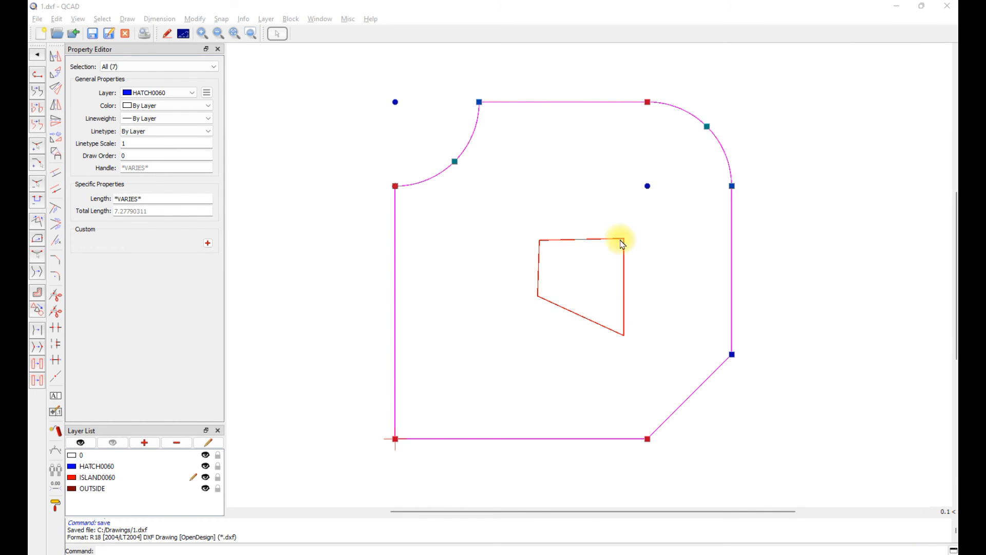
{"action": "mouse_move", "coordinate": [235, 310]}
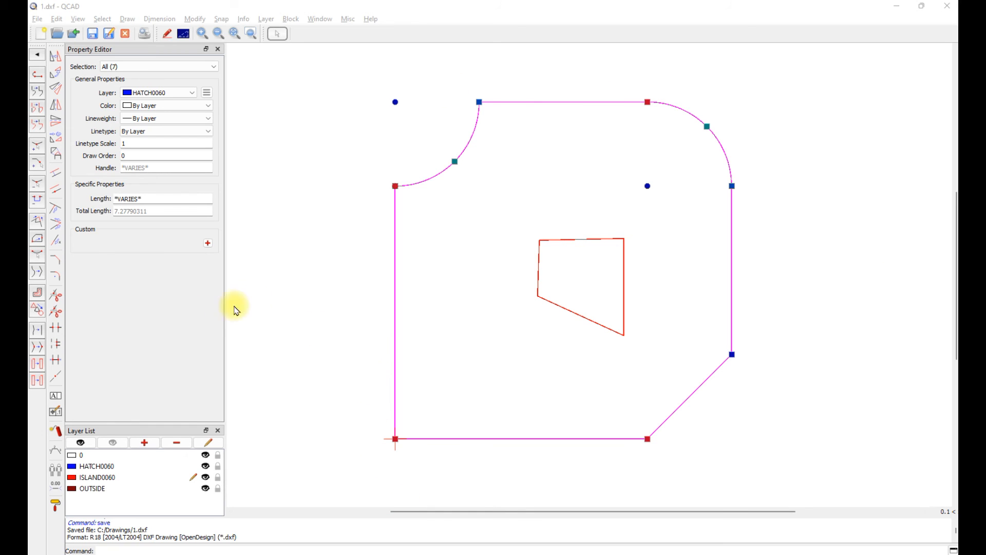
{"action": "mouse_move", "coordinate": [338, 346]}
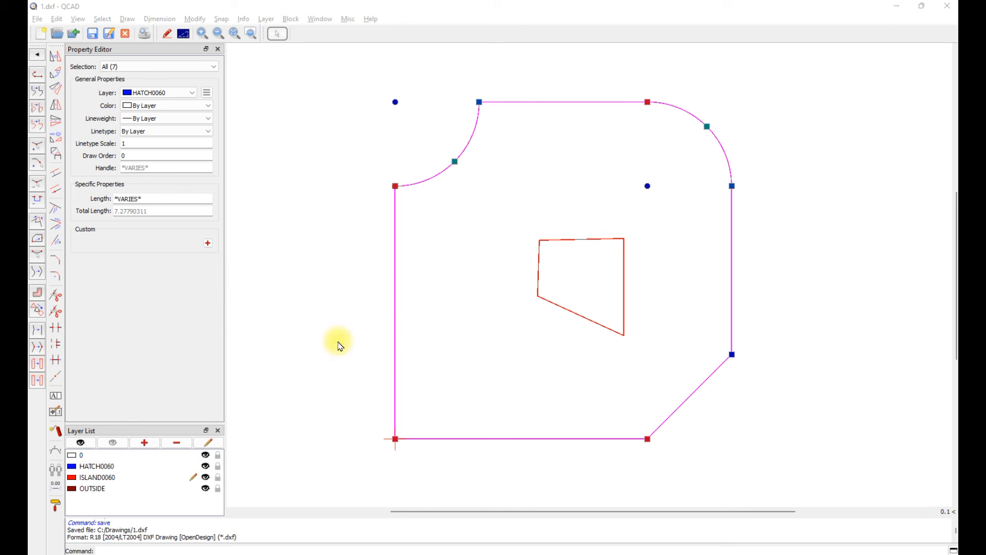
{"action": "left_click", "coordinate": [441, 176]}
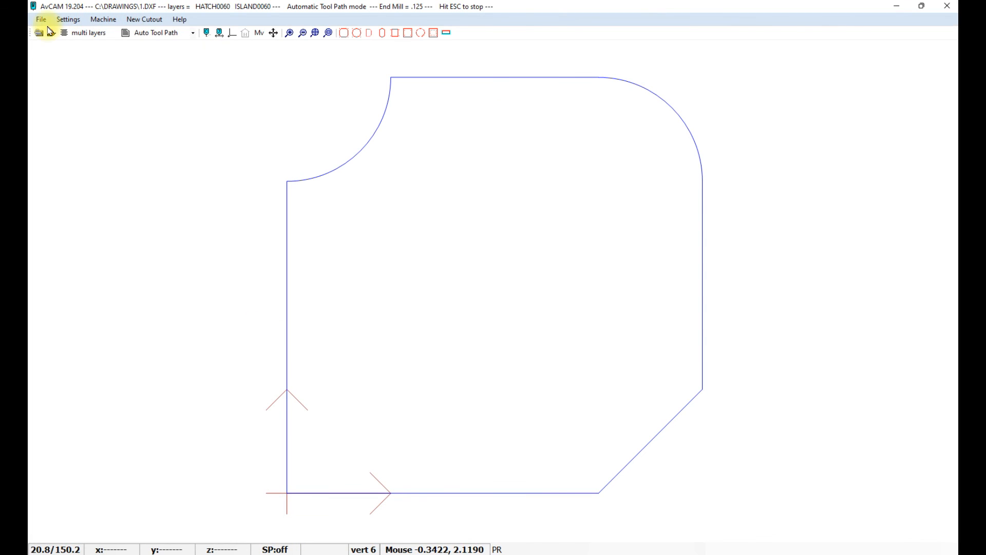
- Reload the DXF for simulation, then return to QCAD
{"action": "left_click", "coordinate": [38, 33]}
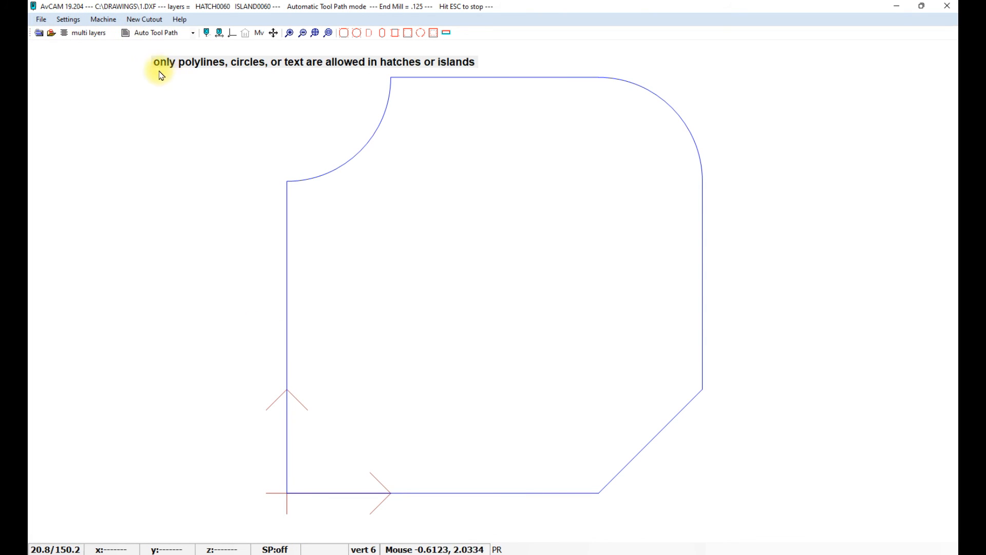
{"action": "mouse_move", "coordinate": [390, 66]}
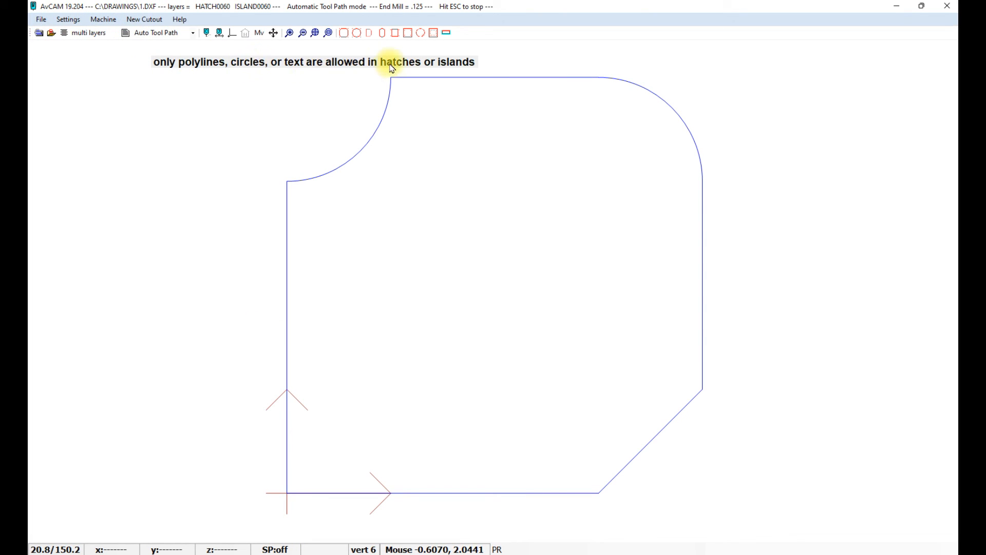
{"action": "mouse_move", "coordinate": [578, 298]}
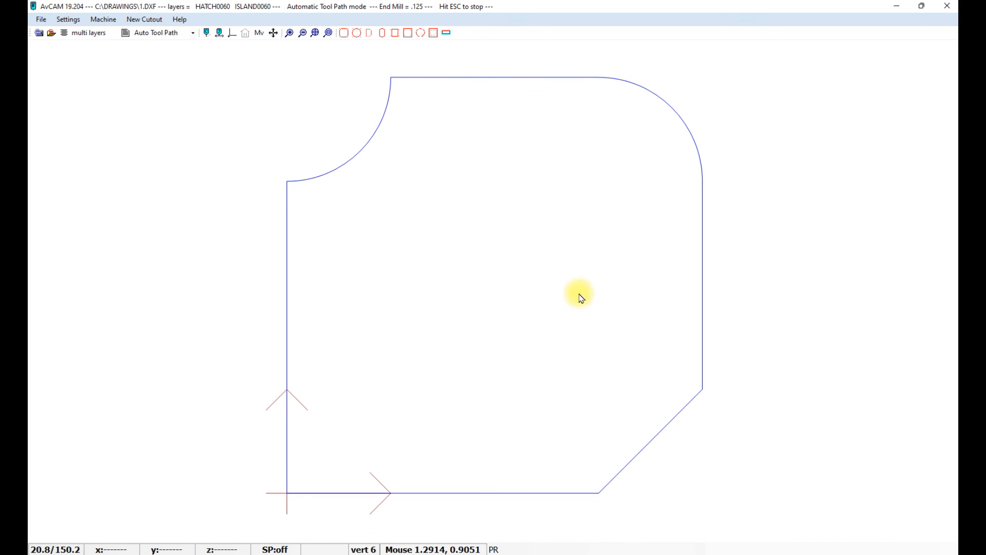
{"action": "mouse_move", "coordinate": [646, 213]}
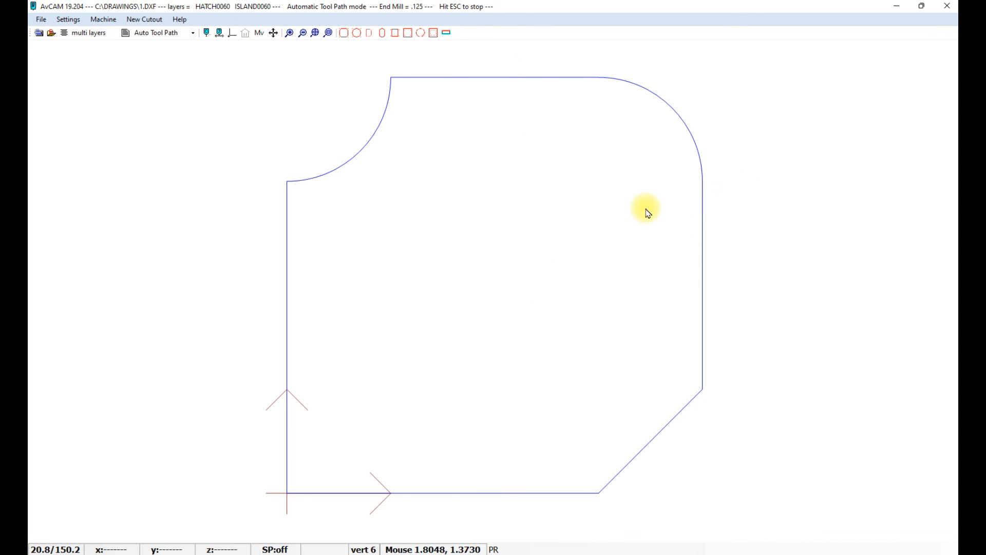
{"action": "mouse_move", "coordinate": [546, 271]}
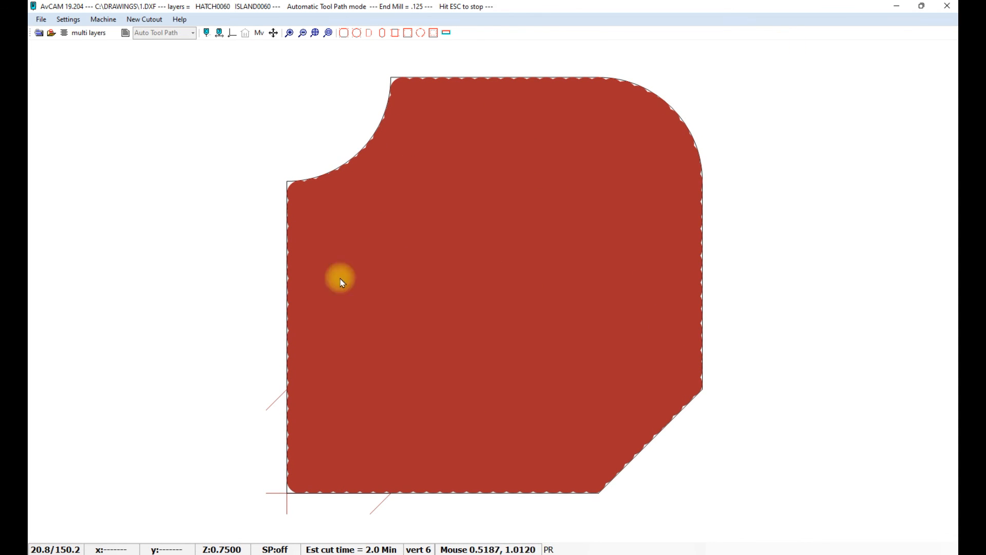
{"action": "key", "text": "Alt+Tab"}
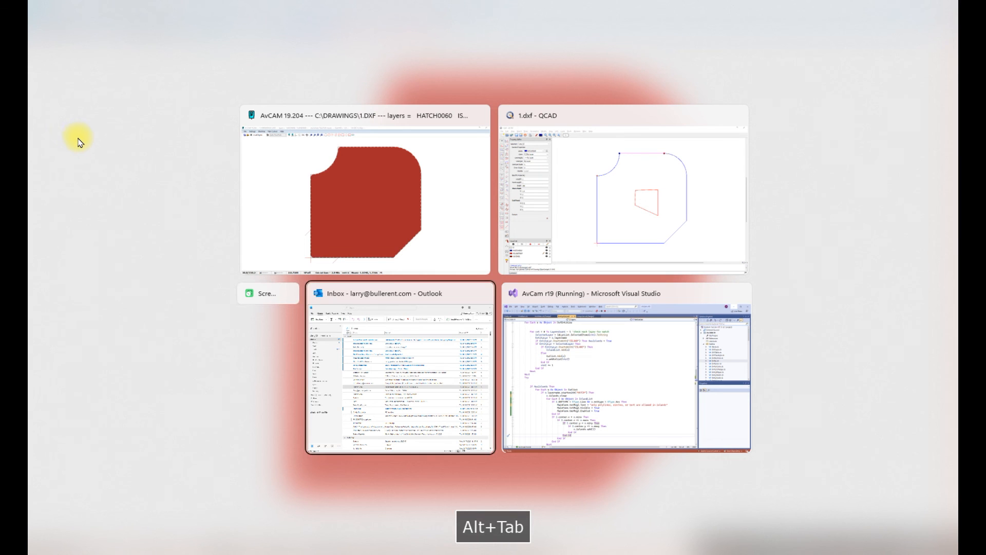
- Convert the island to a polyline, add a 0.5-diameter circle island on ISLAND0060, and save
{"action": "left_click", "coordinate": [621, 192]}
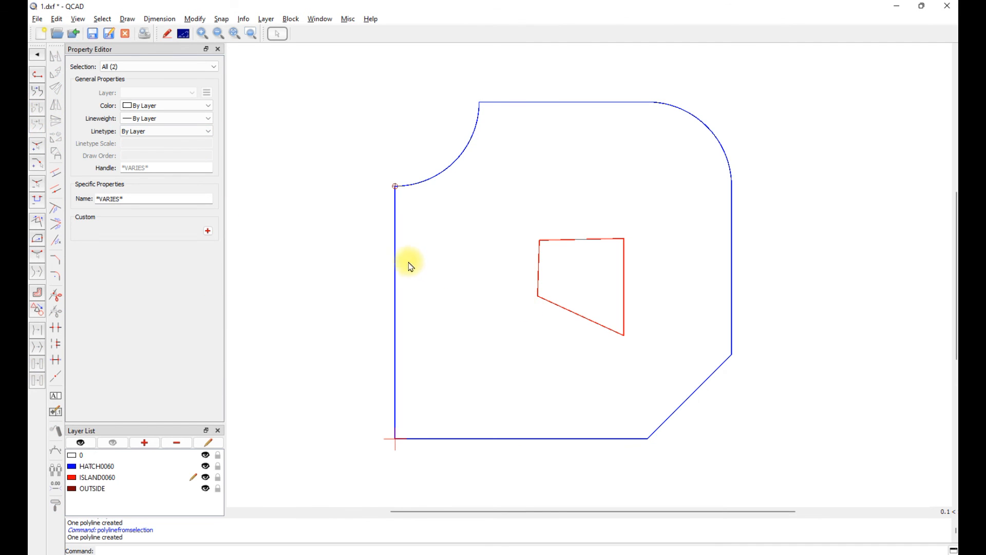
{"action": "left_click", "coordinate": [471, 145]}
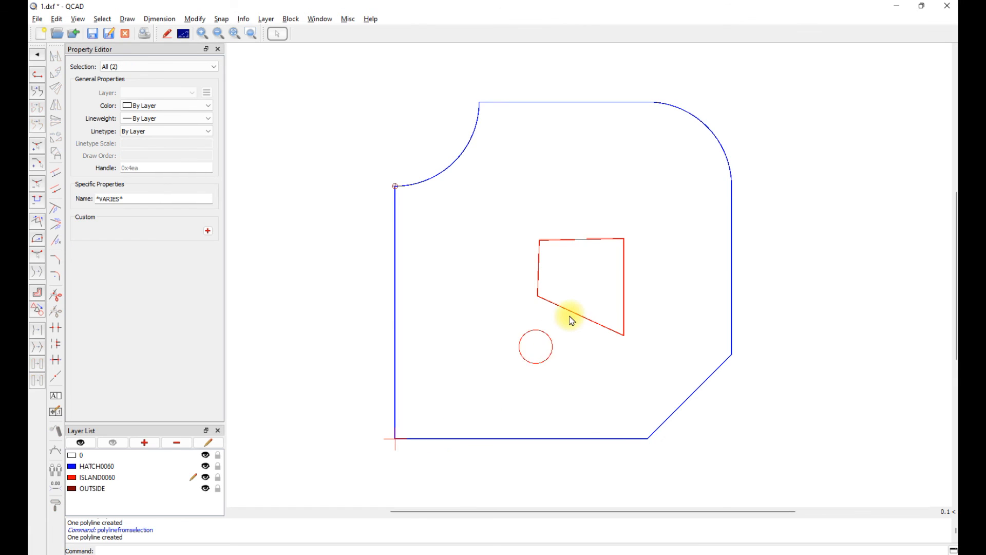
{"action": "left_click", "coordinate": [578, 290]}
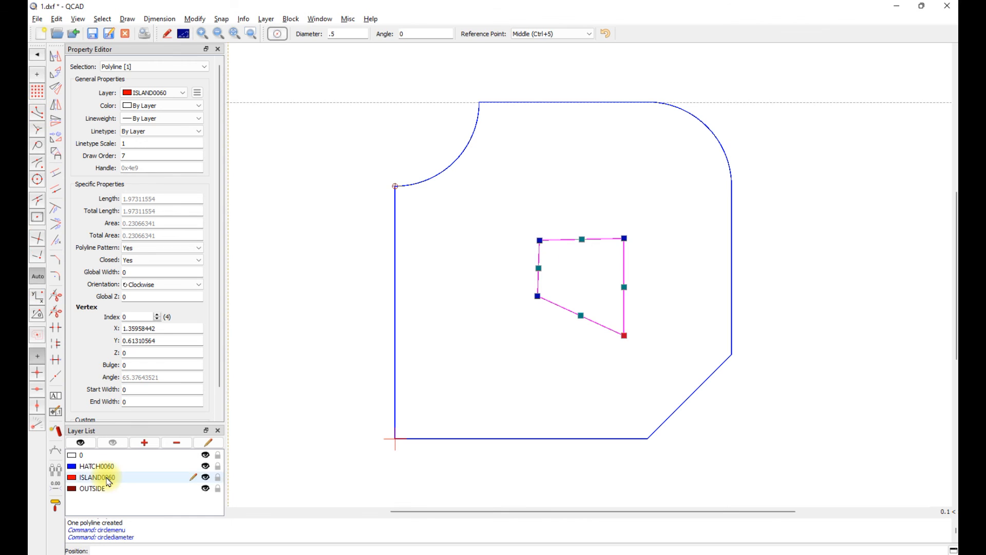
{"action": "left_click", "coordinate": [469, 348]}
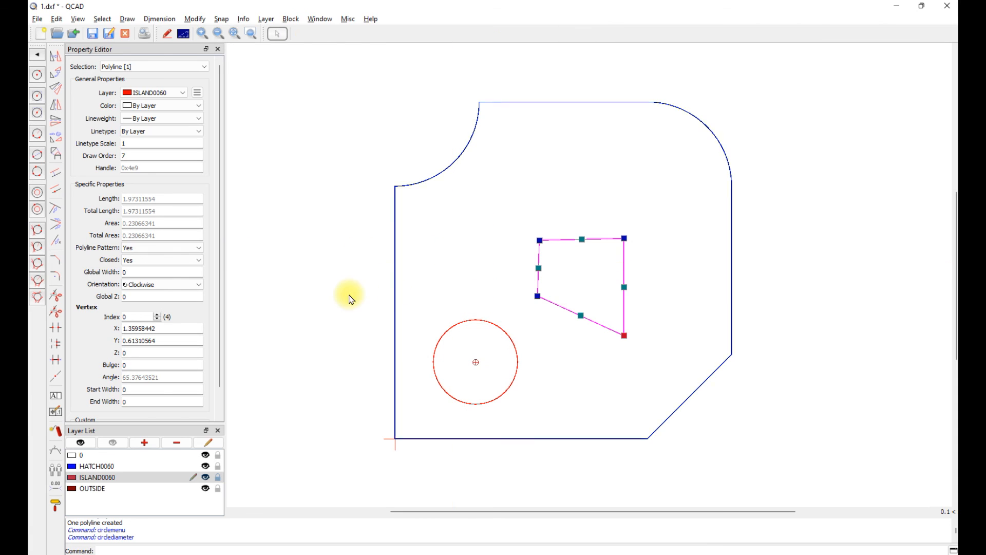
{"action": "mouse_move", "coordinate": [462, 290]}
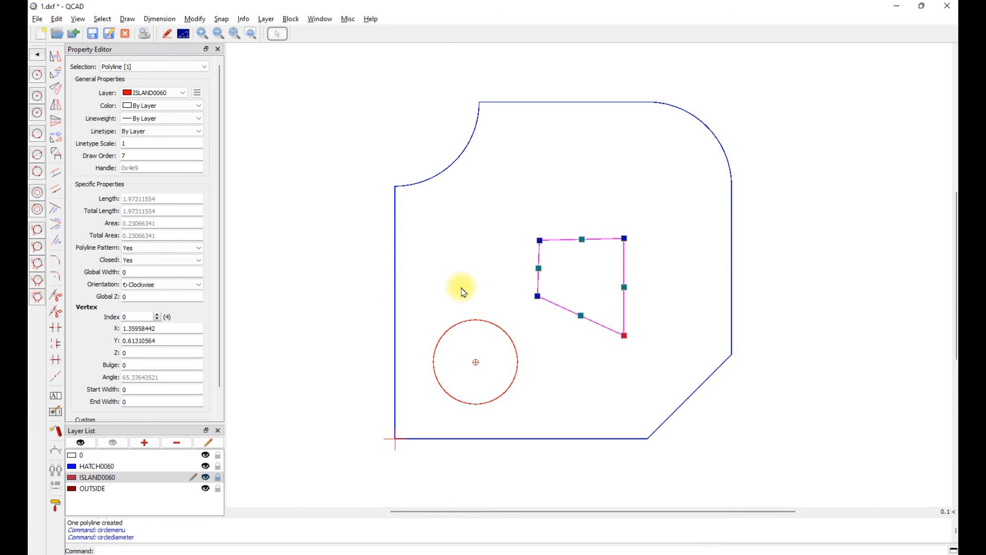
{"action": "left_click", "coordinate": [92, 33]}
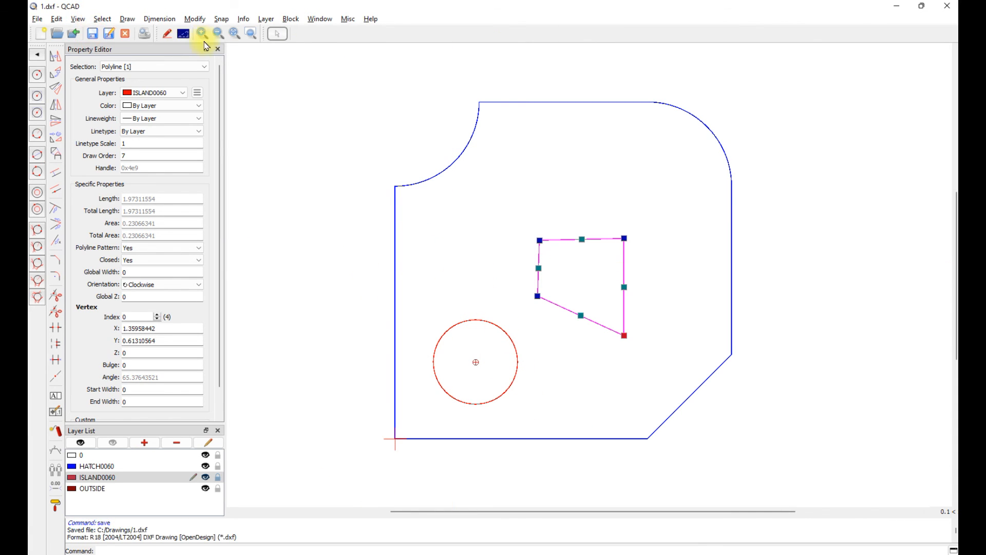
{"action": "key", "text": "alt+tab"}
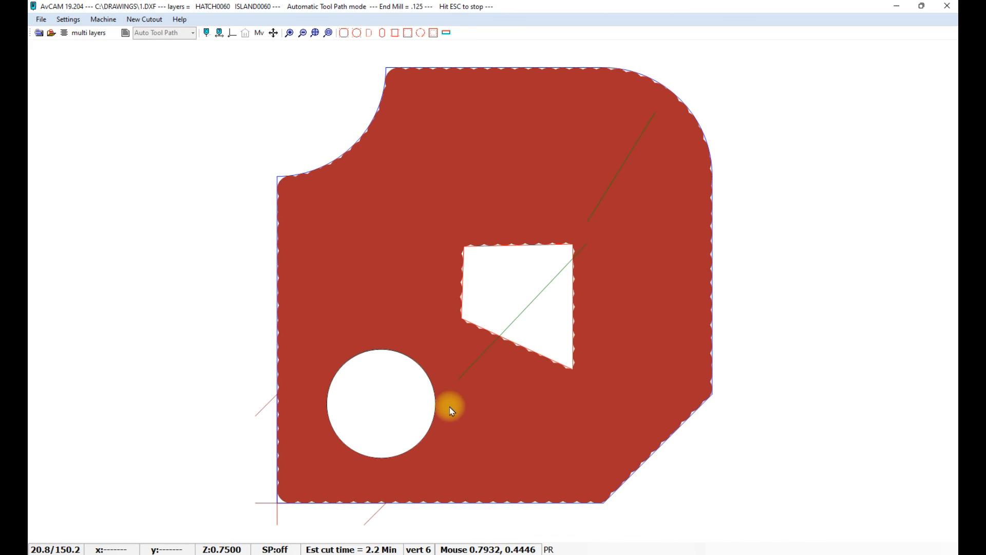
{"action": "mouse_move", "coordinate": [462, 110]}
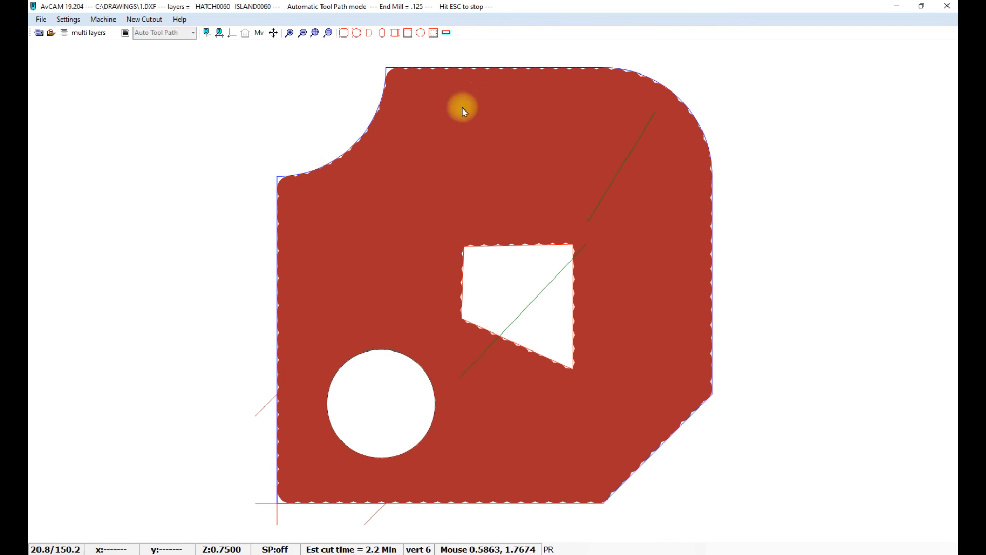
{"action": "mouse_move", "coordinate": [417, 442]}
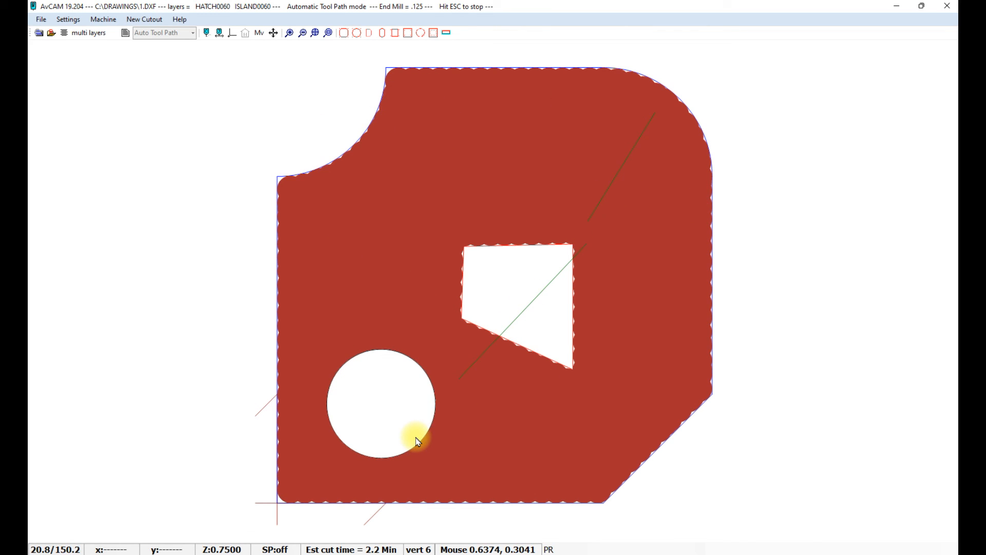
{"action": "mouse_move", "coordinate": [418, 444]}
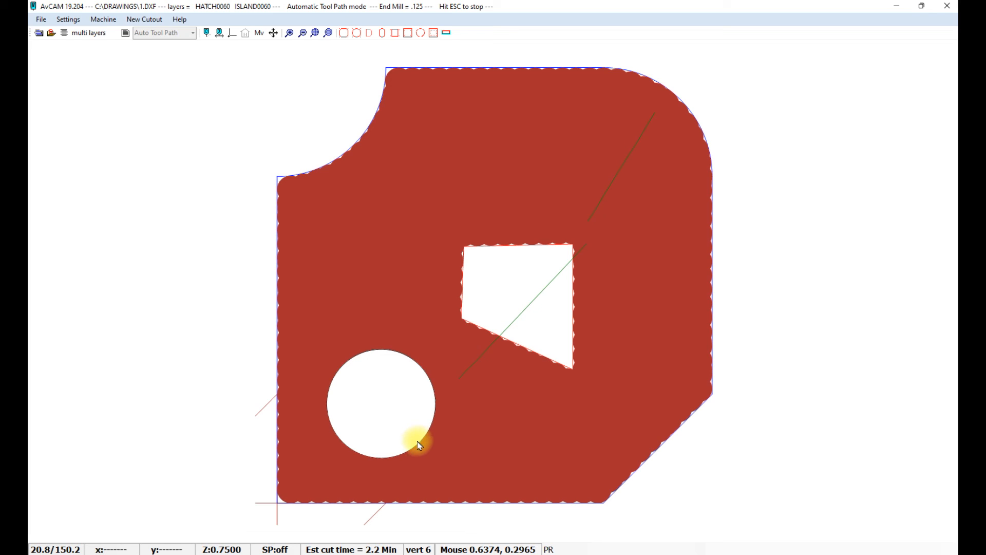